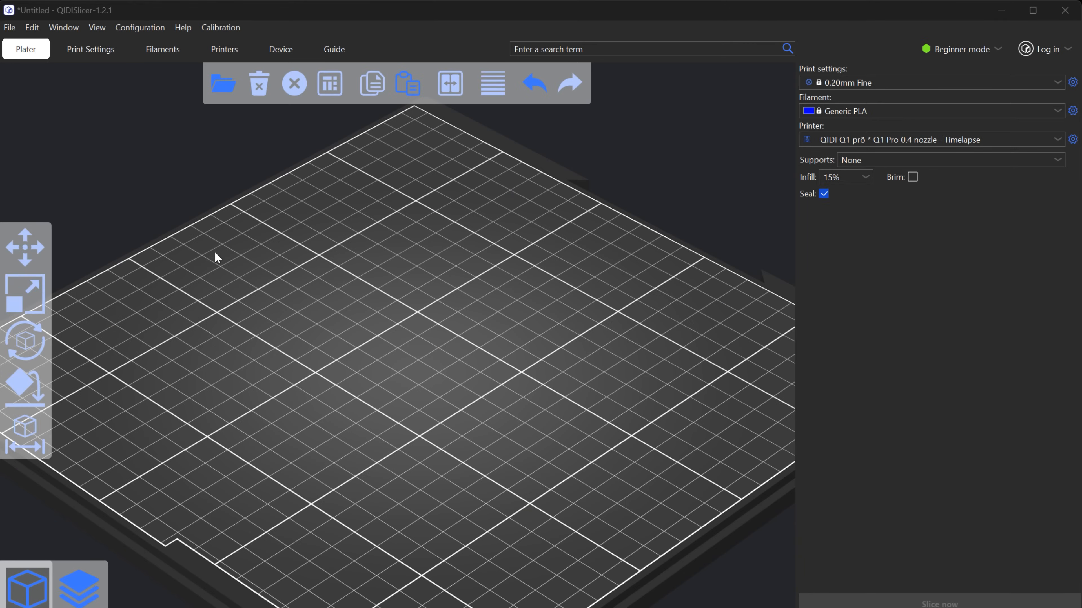
mouse_move(63, 28)
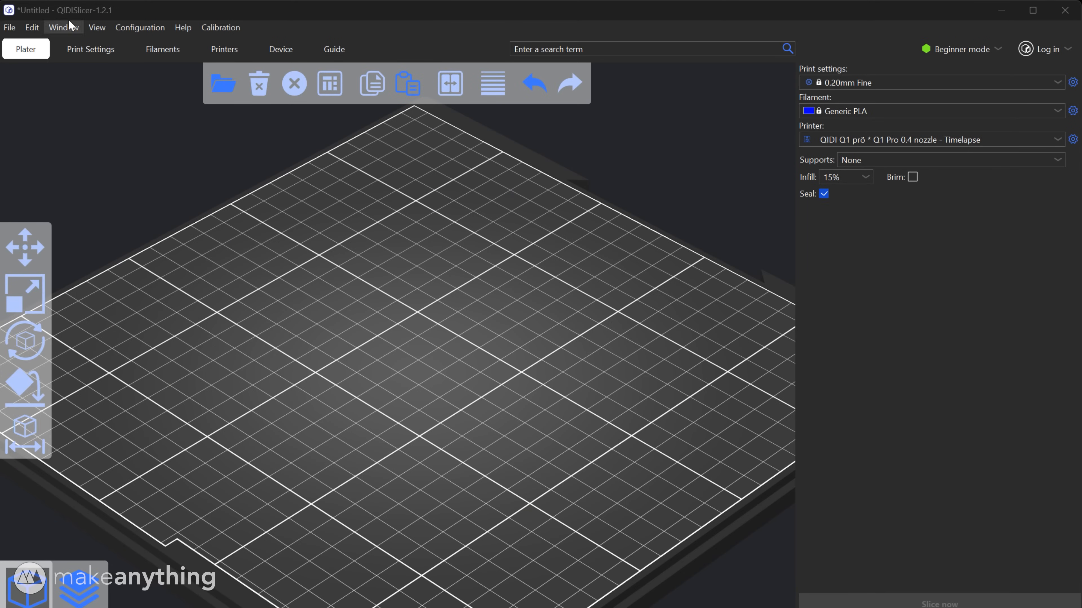
mouse_move(475, 339)
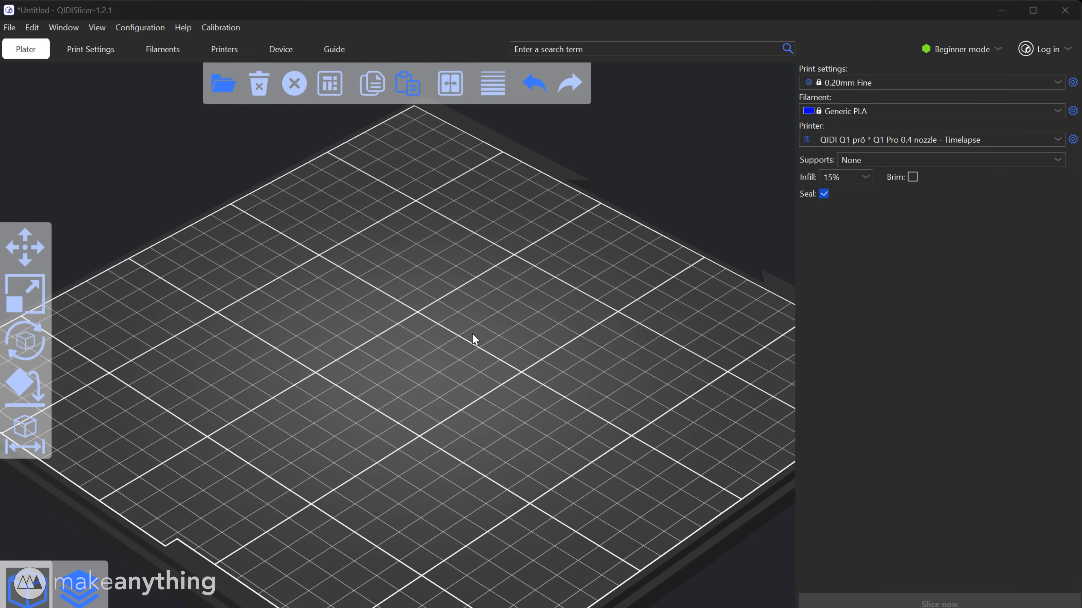
mouse_move(475, 314)
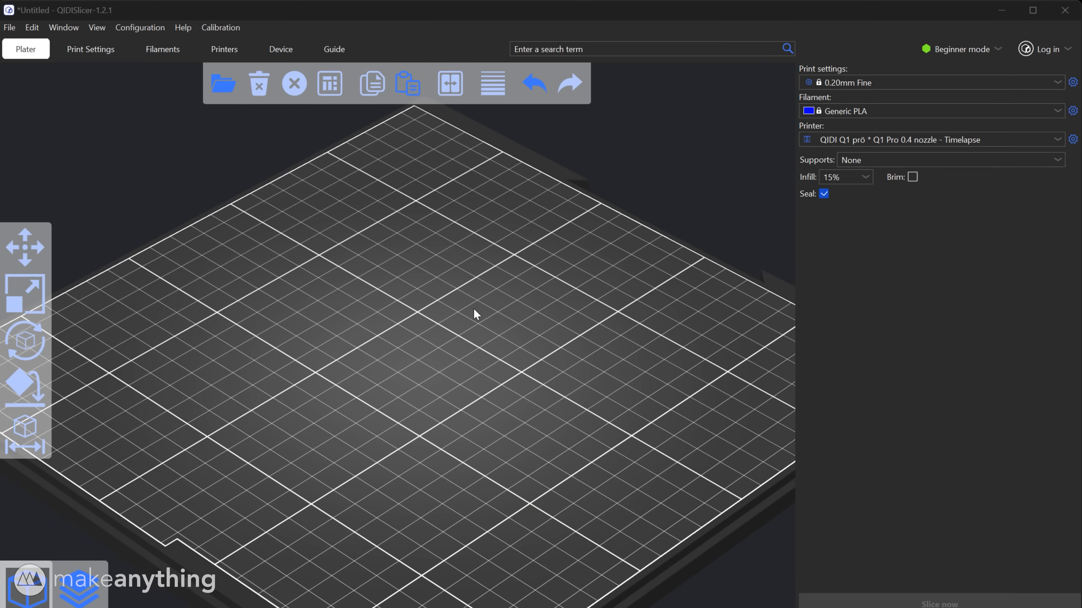
mouse_move(331, 291)
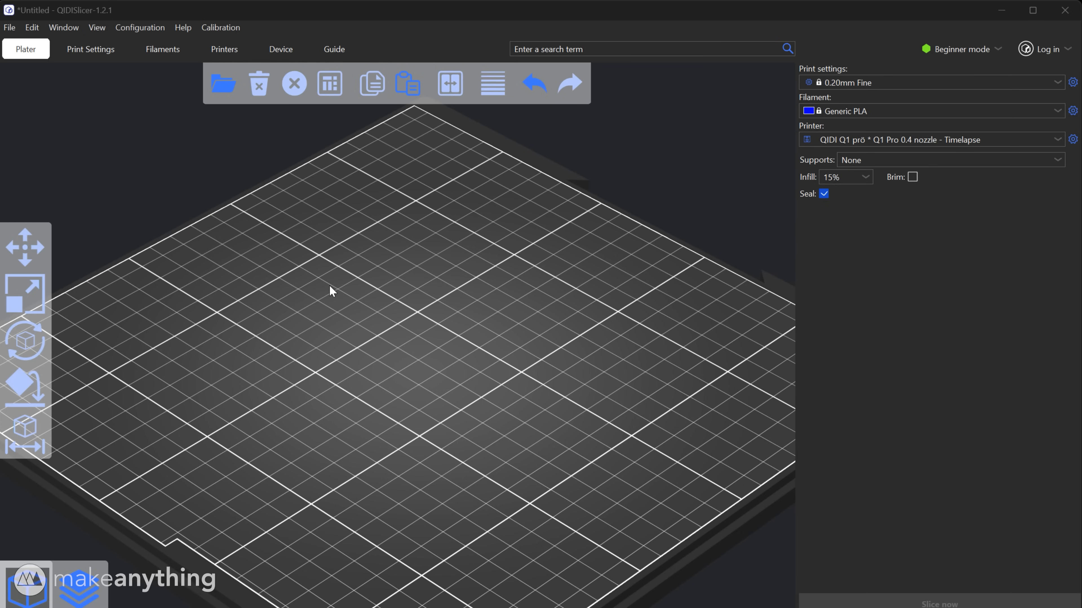
Switch the QIDISlicer interface from Beginner to Expert mode.
click(958, 49)
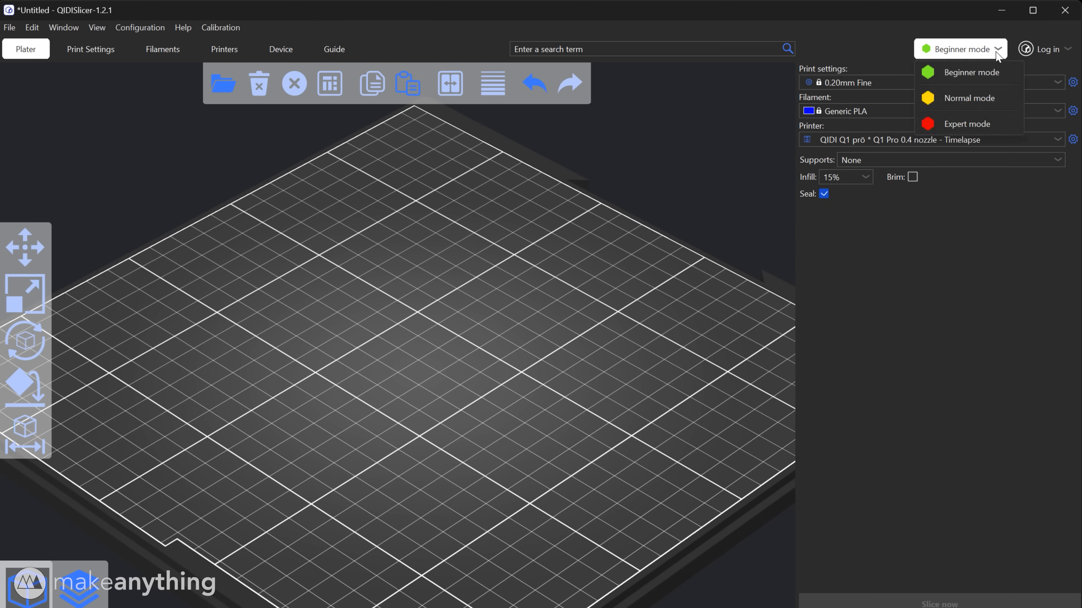
mouse_move(966, 124)
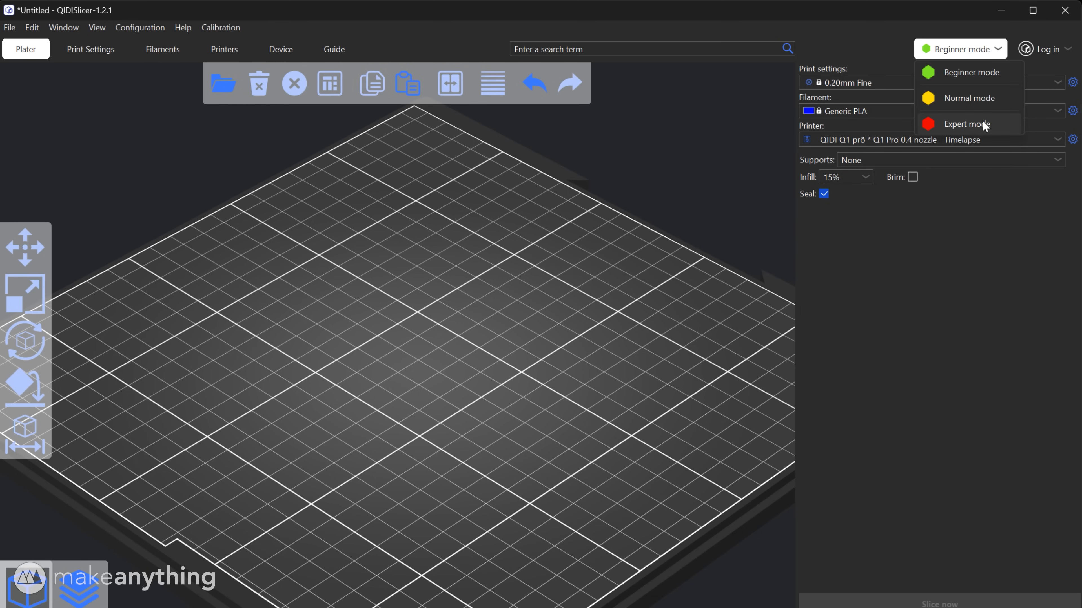
click(965, 124)
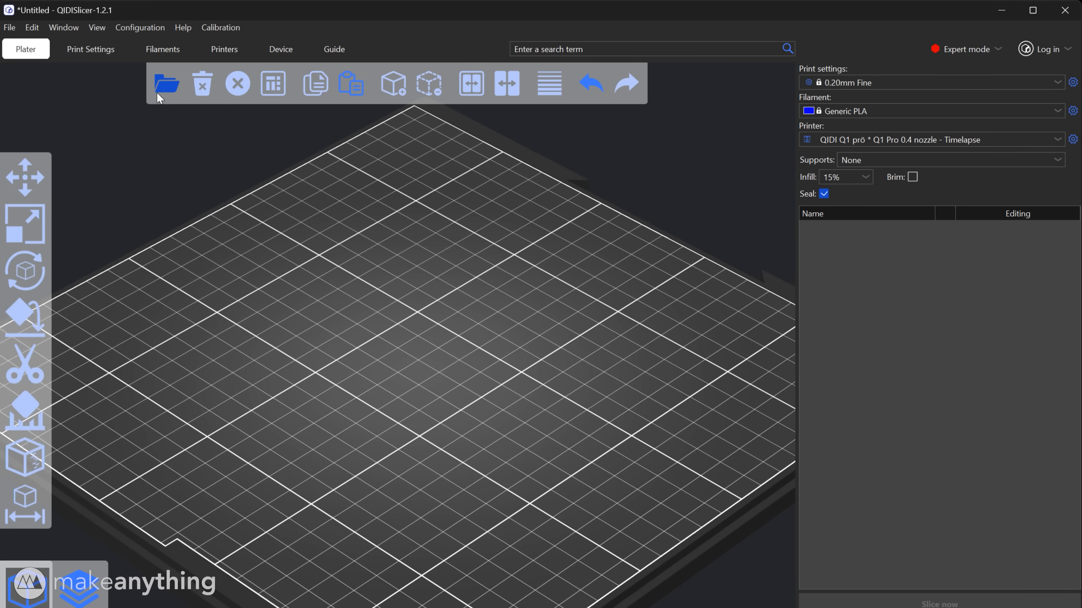
Import MossPlanter80x60_Main_Planter.stl and MossPlanter80x60_Fuzzy.stl onto the bed as one two-part object.
click(166, 83)
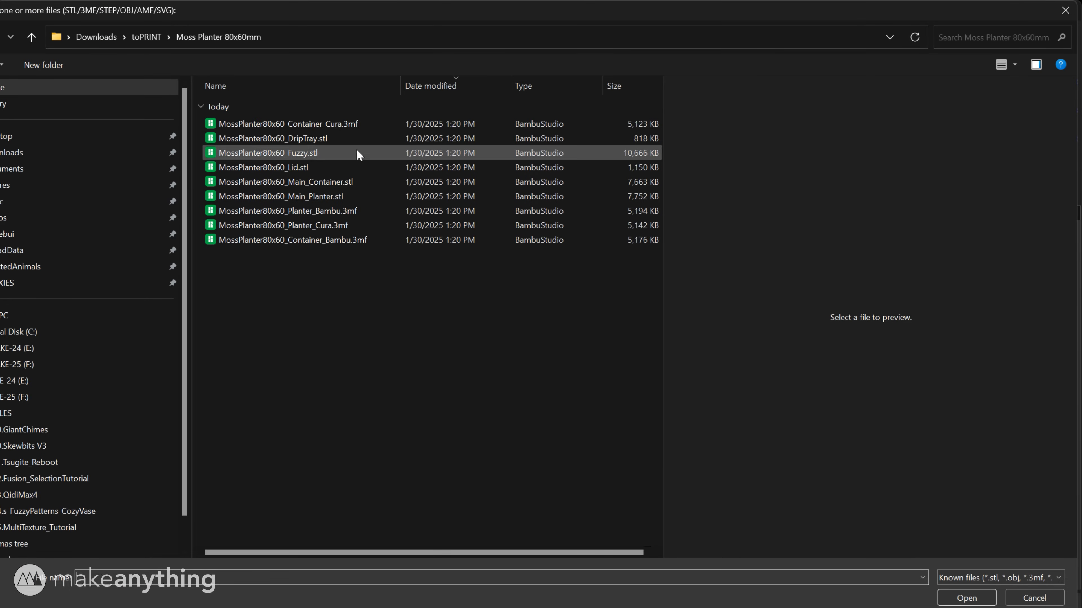
mouse_move(389, 166)
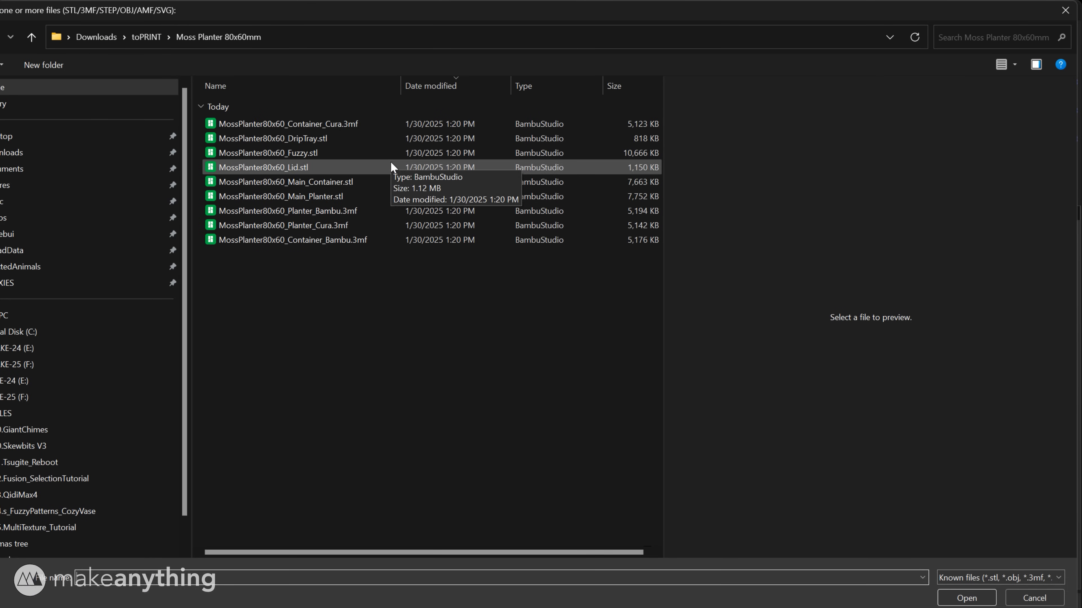
mouse_move(328, 225)
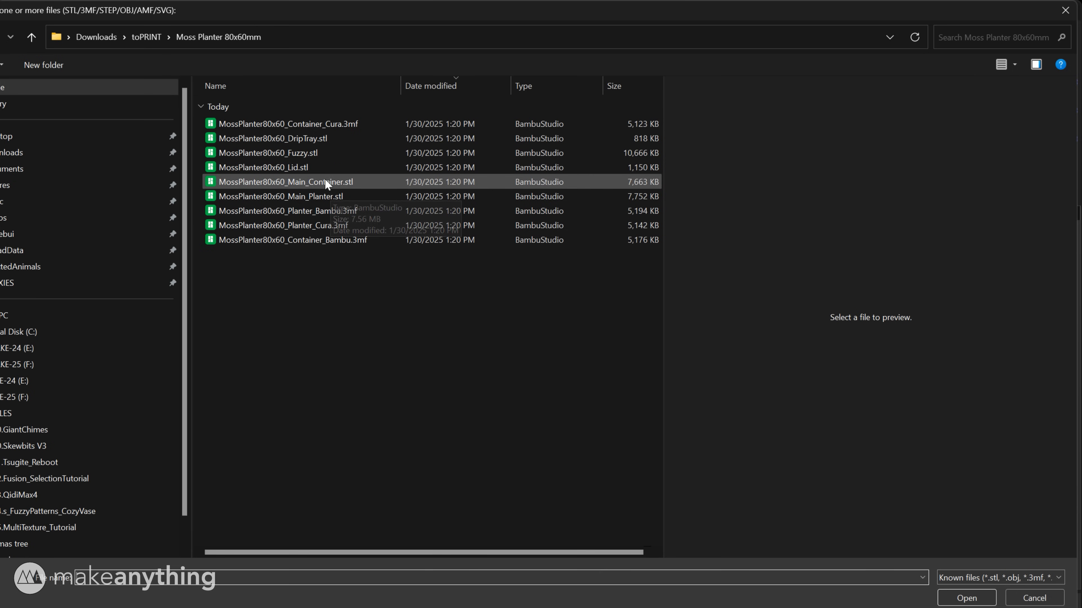
click(287, 123)
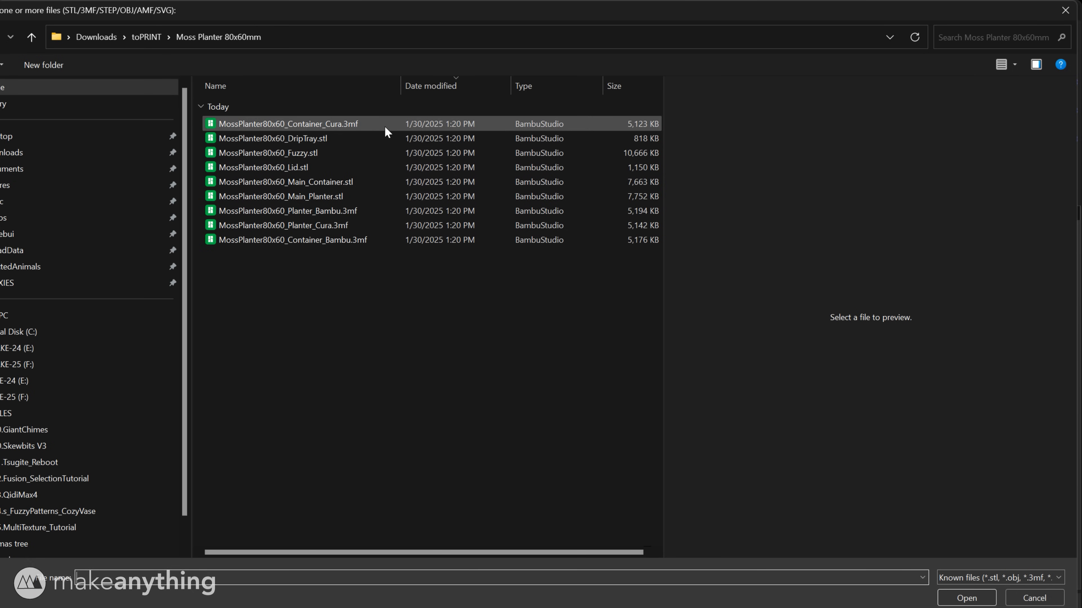
click(280, 196)
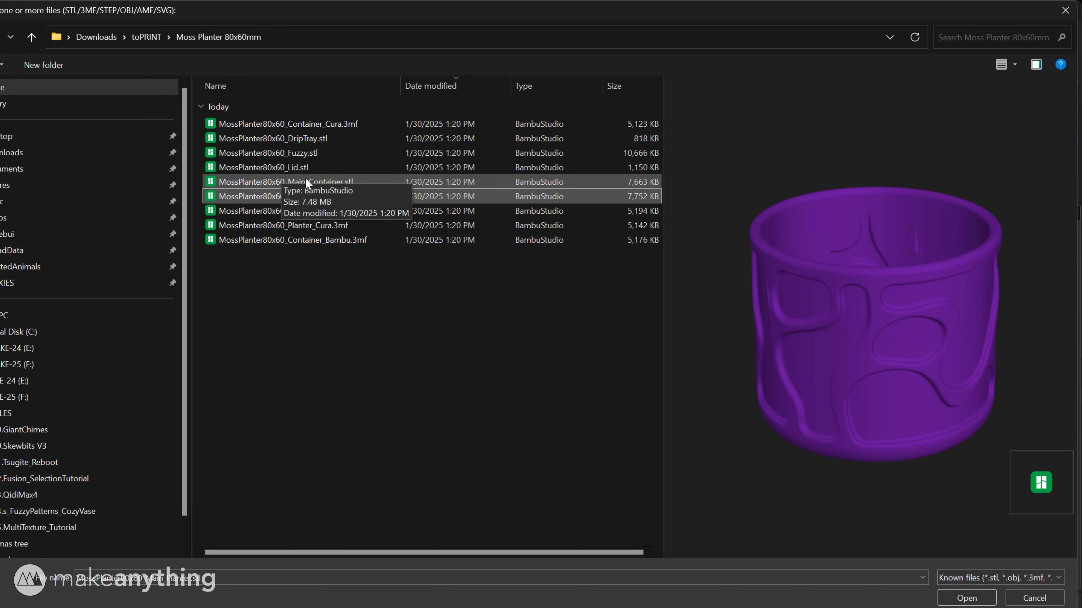
click(964, 597)
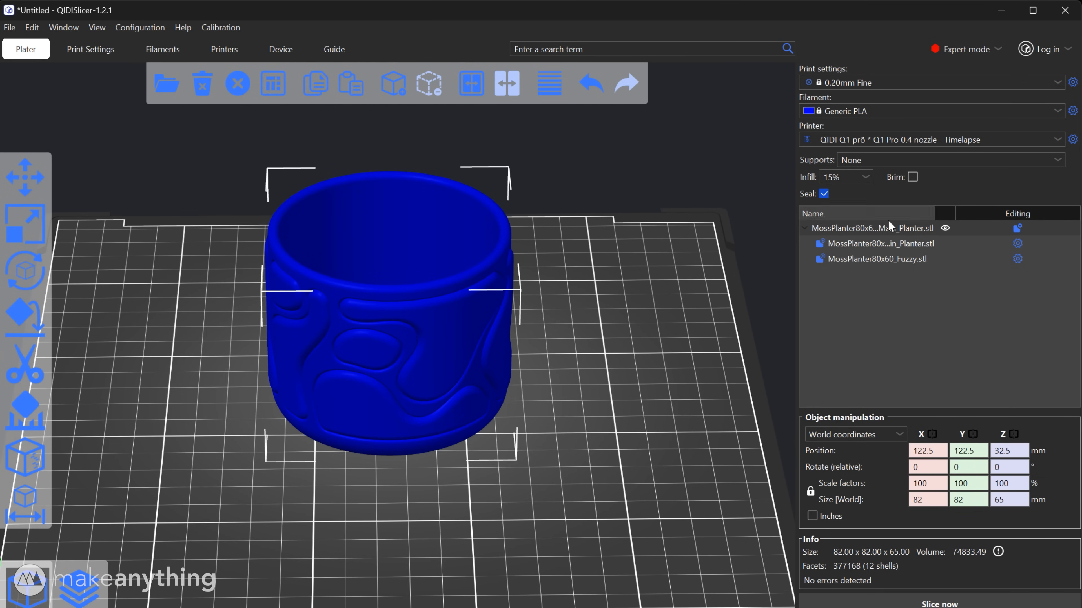
mouse_move(860, 93)
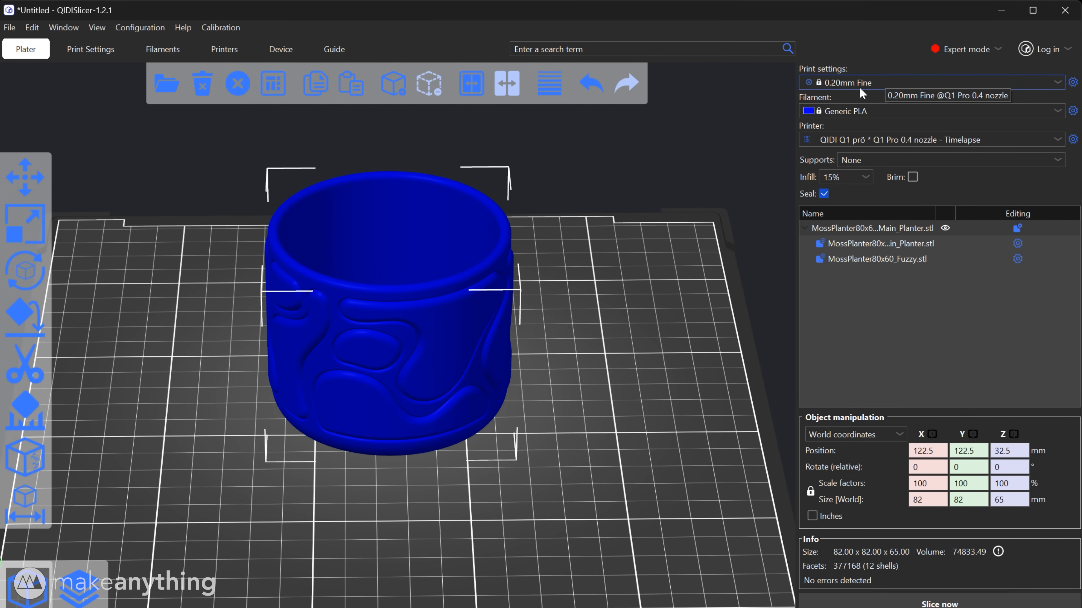
mouse_move(705, 293)
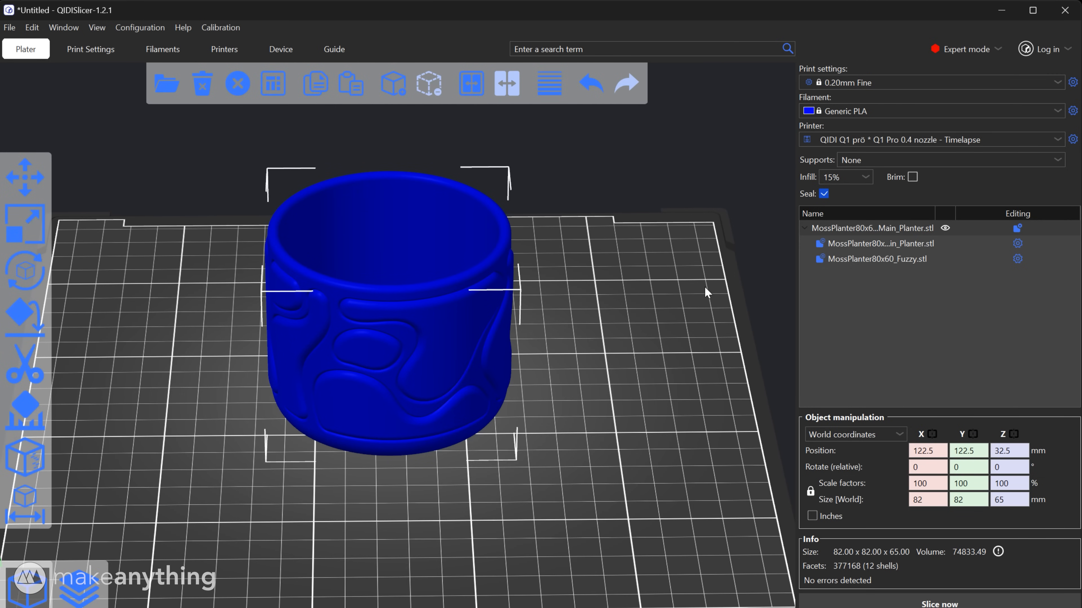
Set Print Settings infill to Lightning pattern with a 3 mm² solid infill threshold, then return to the Plater.
click(90, 49)
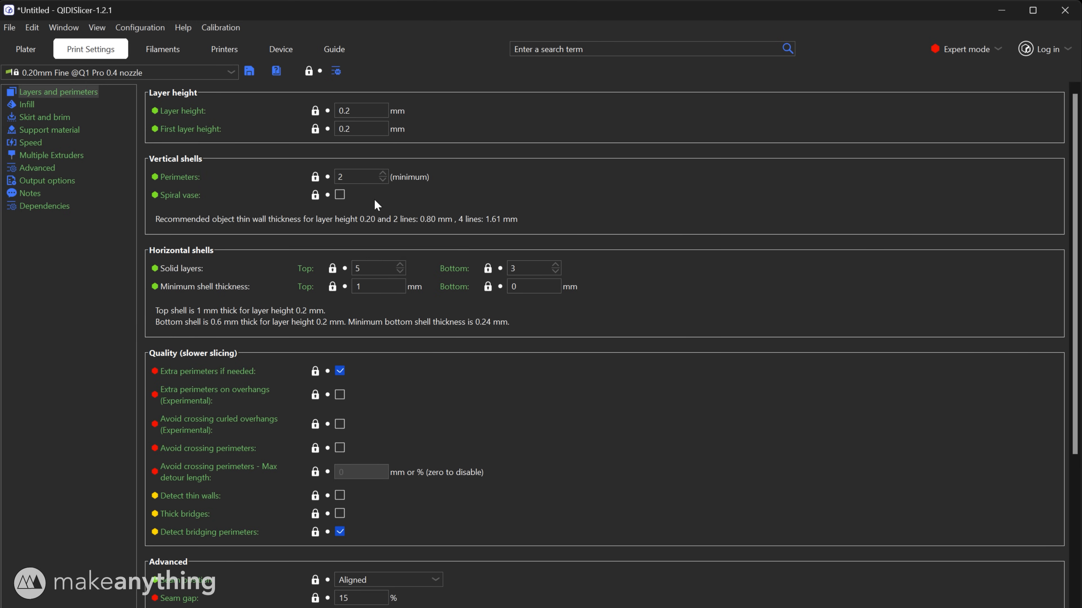
click(361, 111)
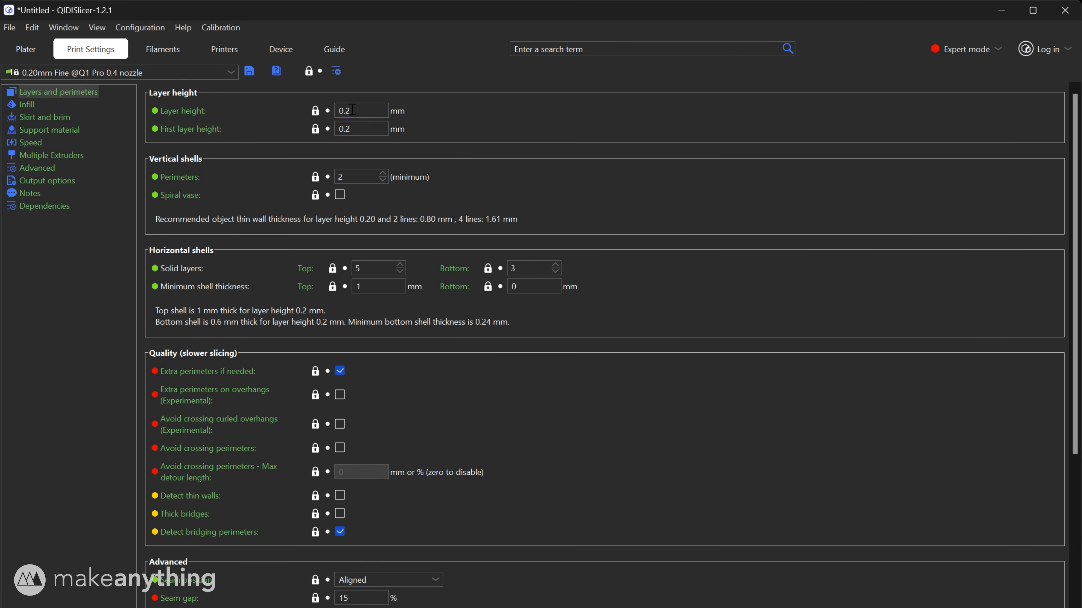
click(25, 104)
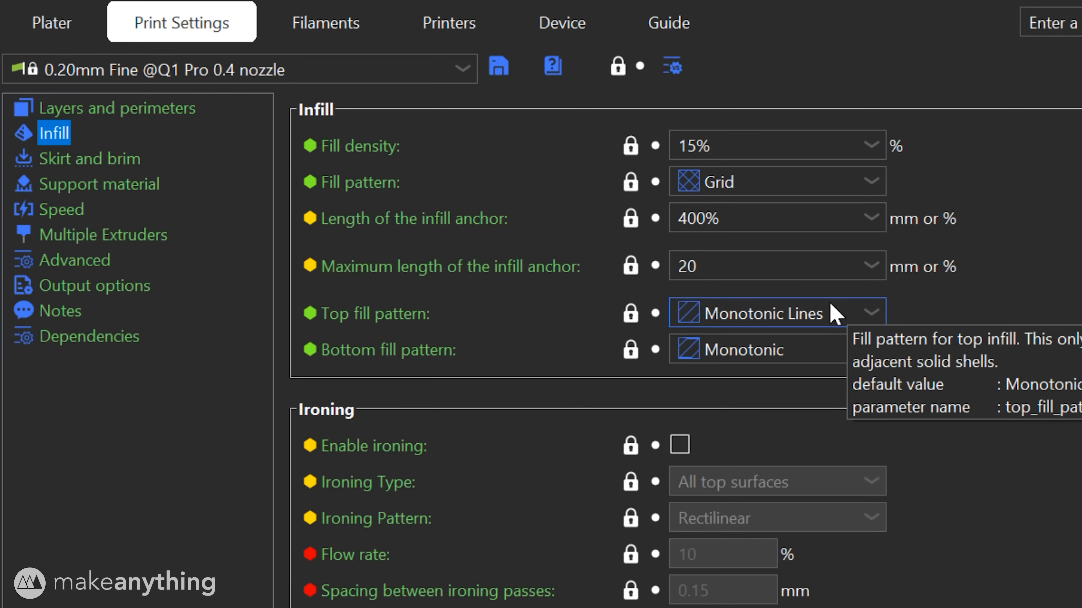
click(776, 182)
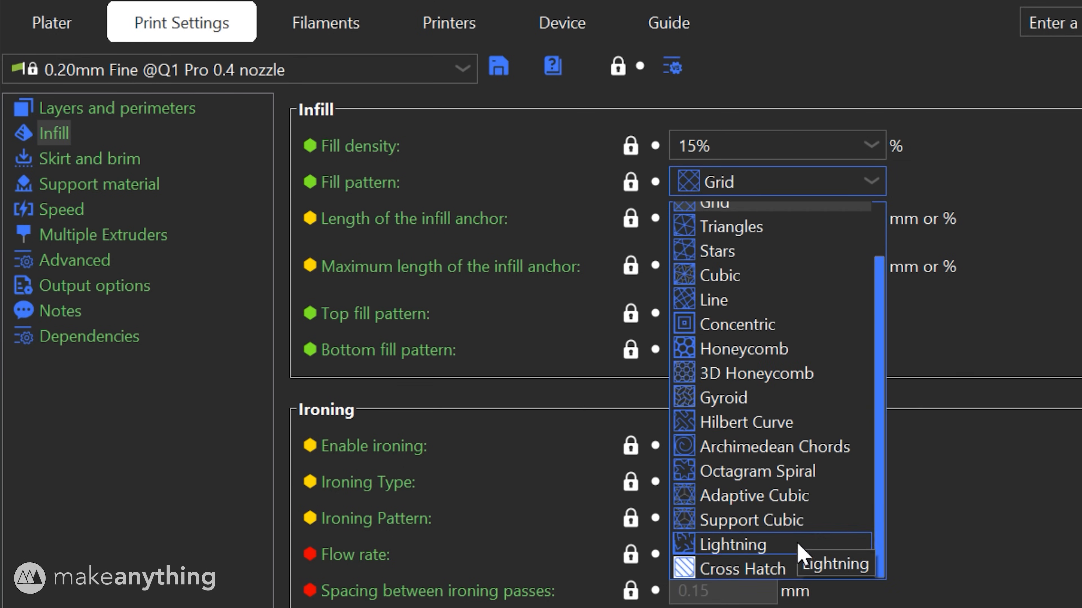
click(732, 544)
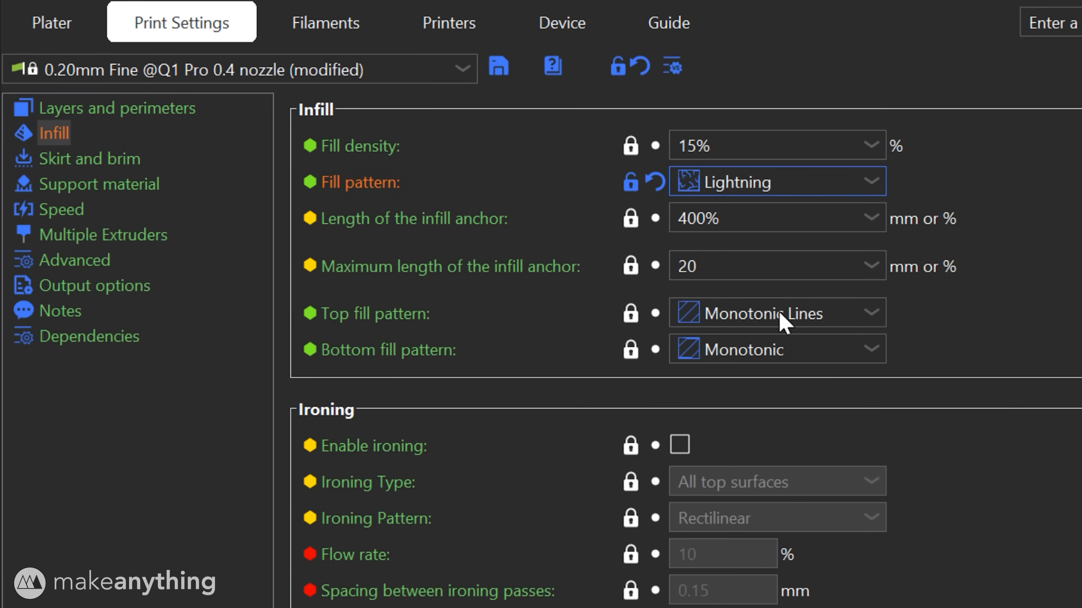
mouse_move(959, 546)
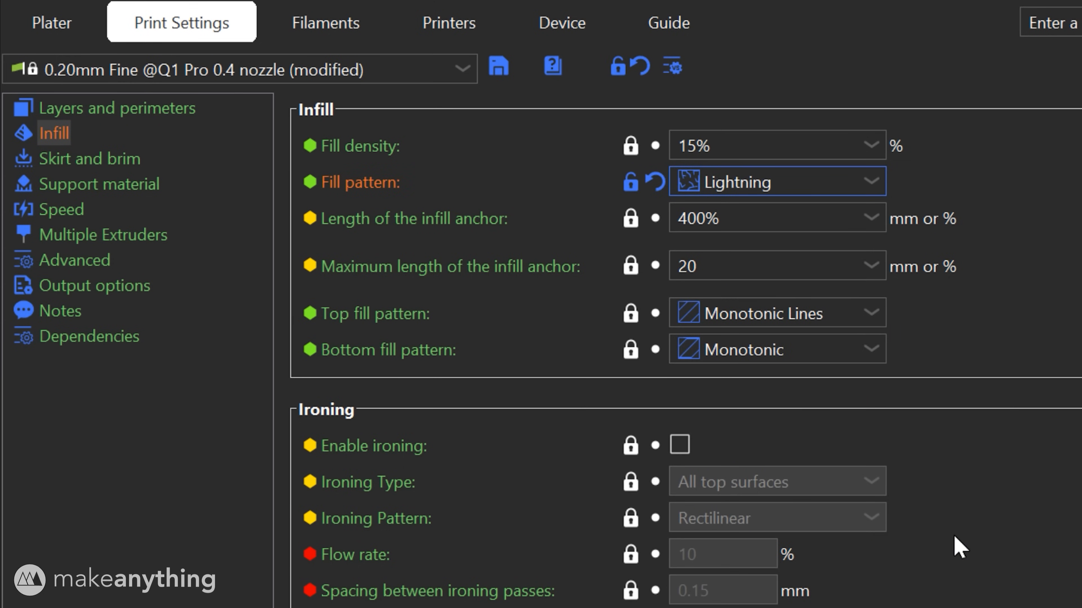
scroll(down, 3)
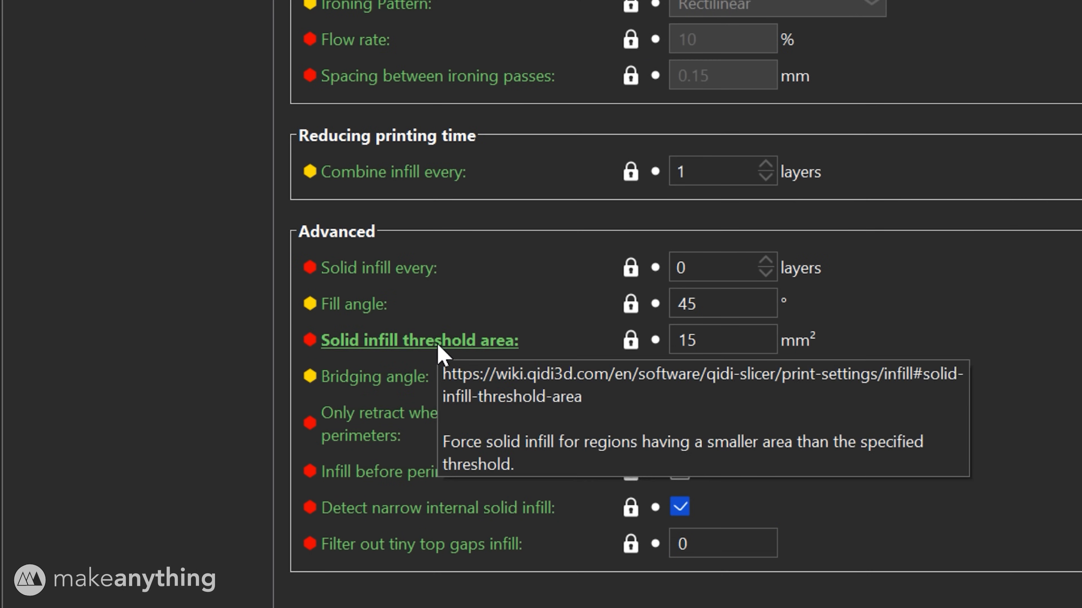
mouse_move(414, 359)
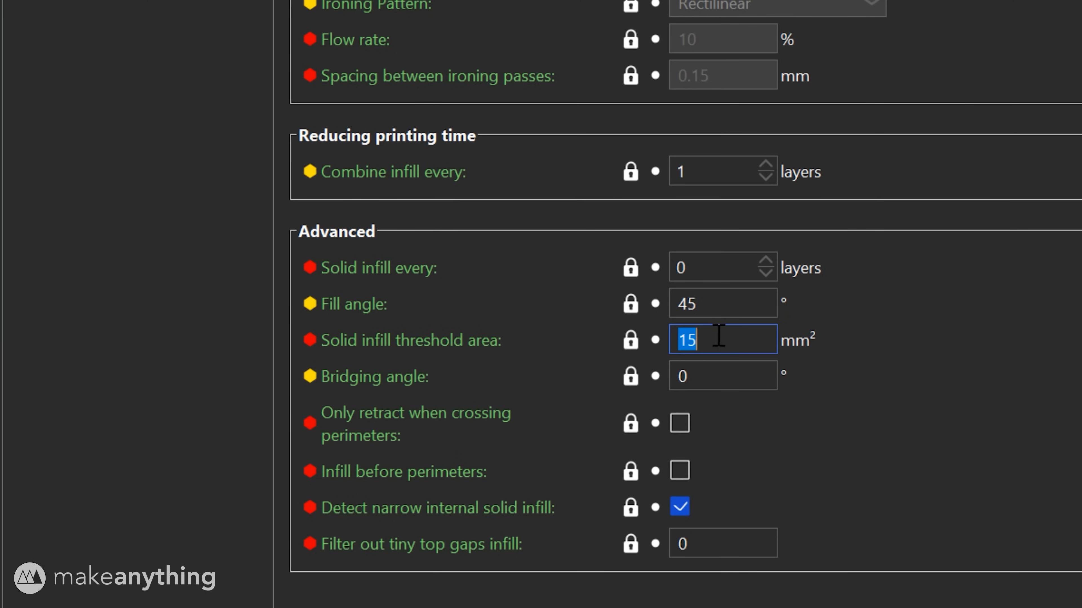
text(3)
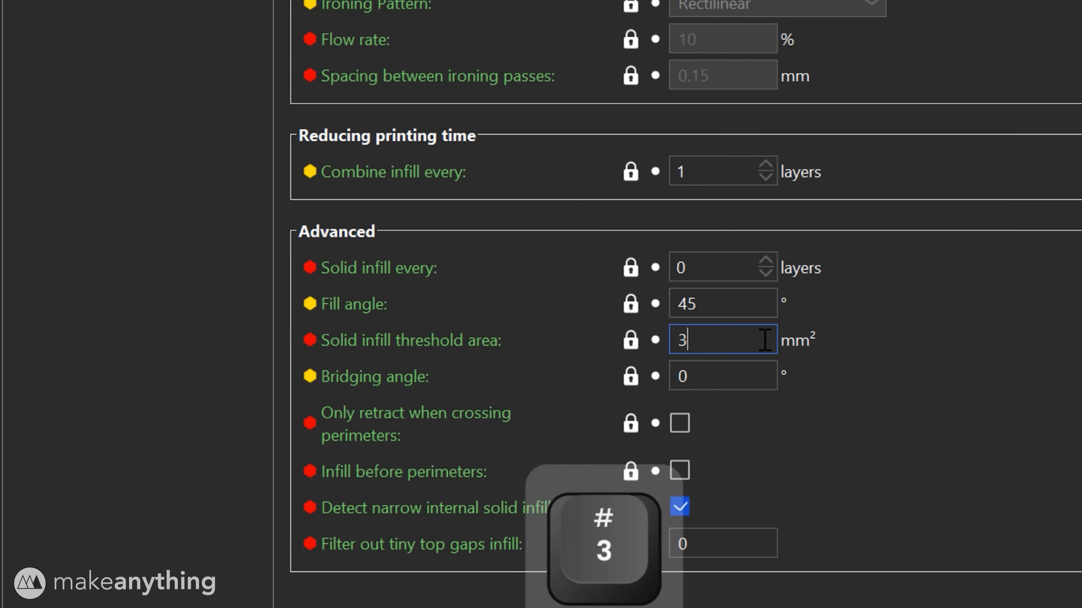
click(26, 49)
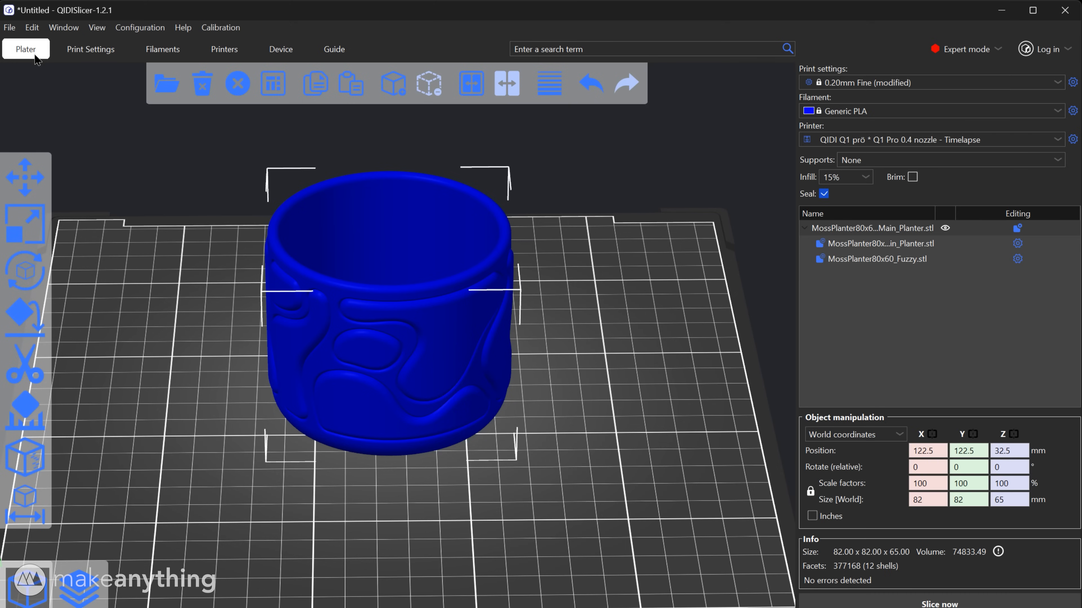
mouse_move(607, 362)
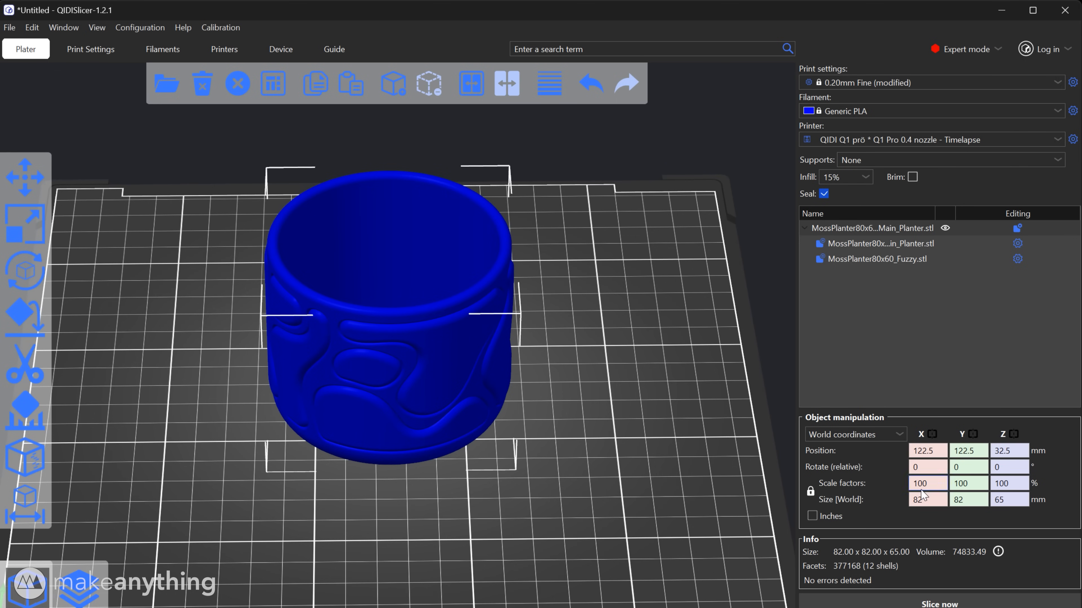
Select MossPlanter80x60_Fuzzy.stl in the object list to show its part manipulation panel.
click(875, 258)
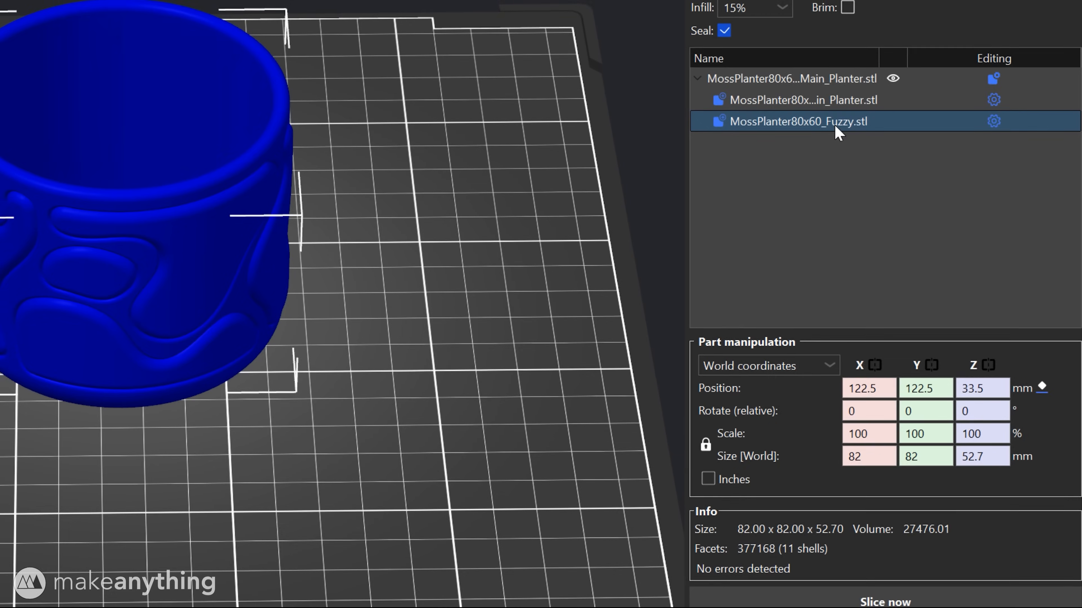
Add Fill density and Perimeters overrides to the Fuzzy part's custom settings alongside fuzzy skin.
right_click(799, 120)
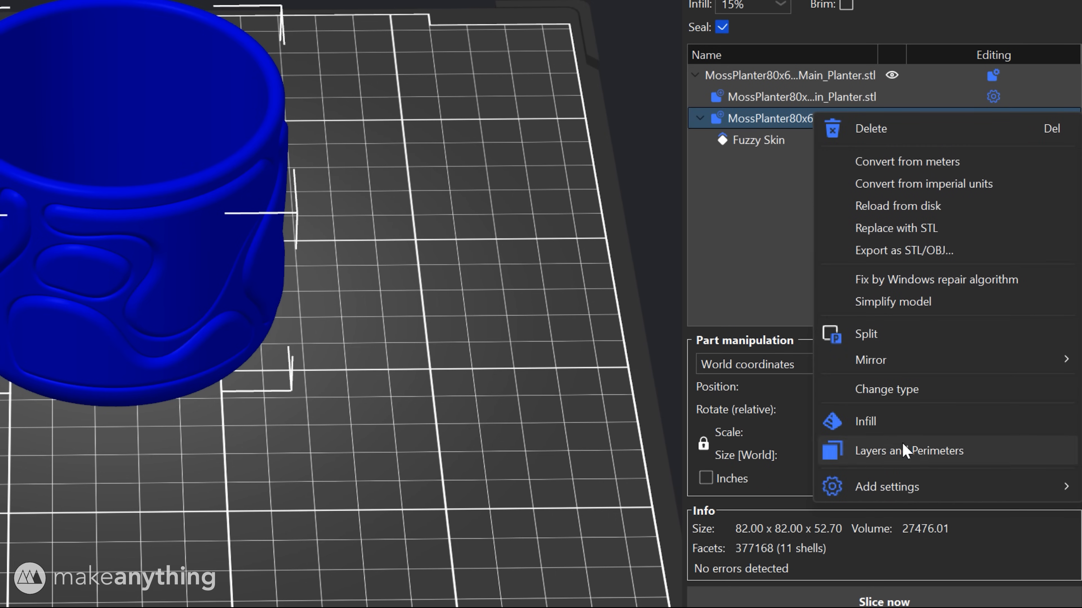
click(864, 421)
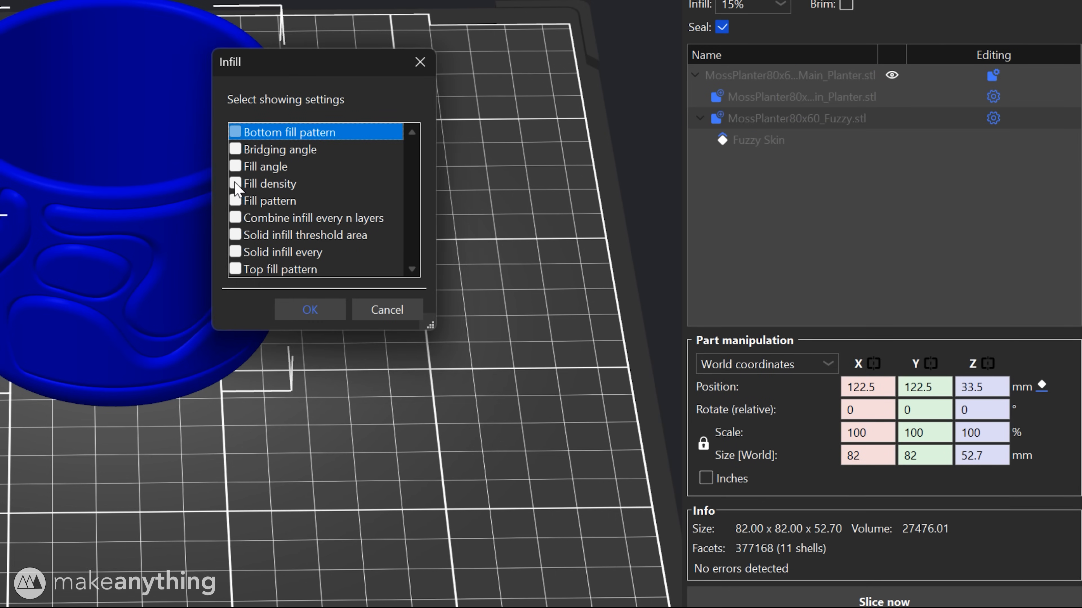
click(235, 183)
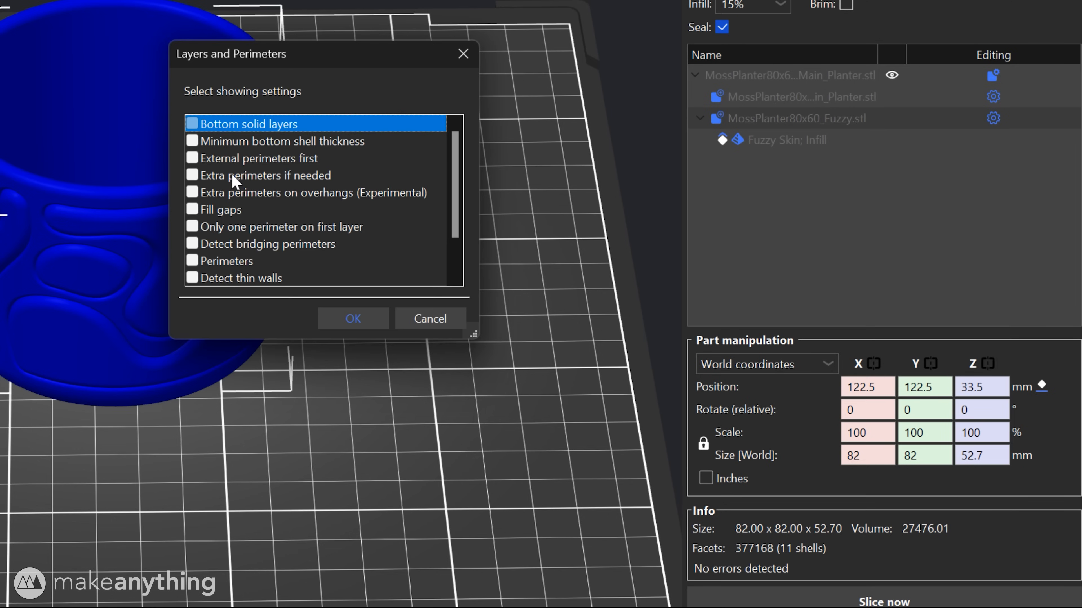
click(227, 260)
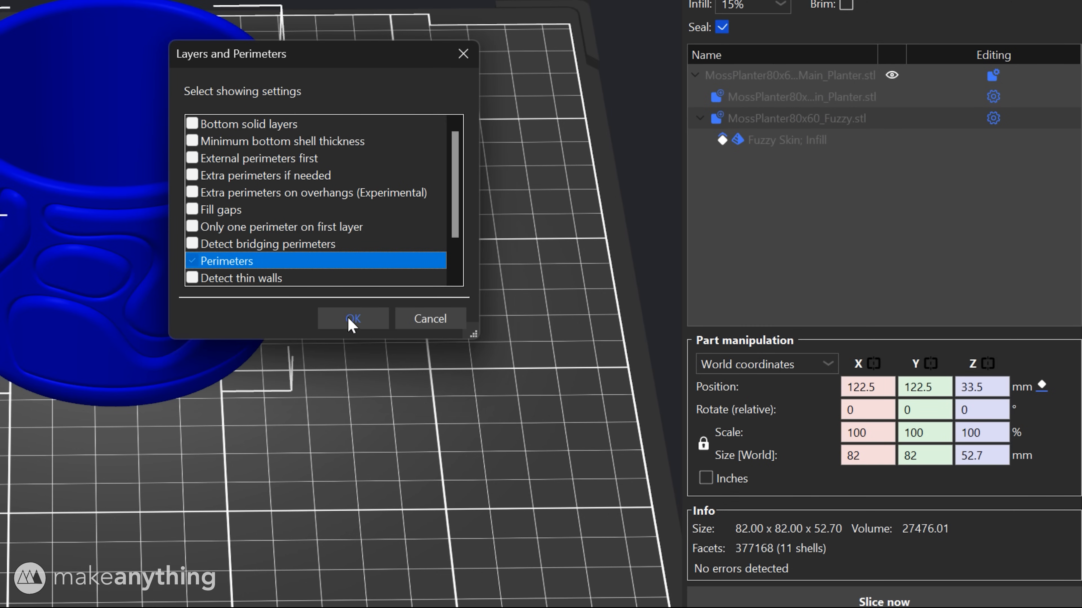
click(353, 319)
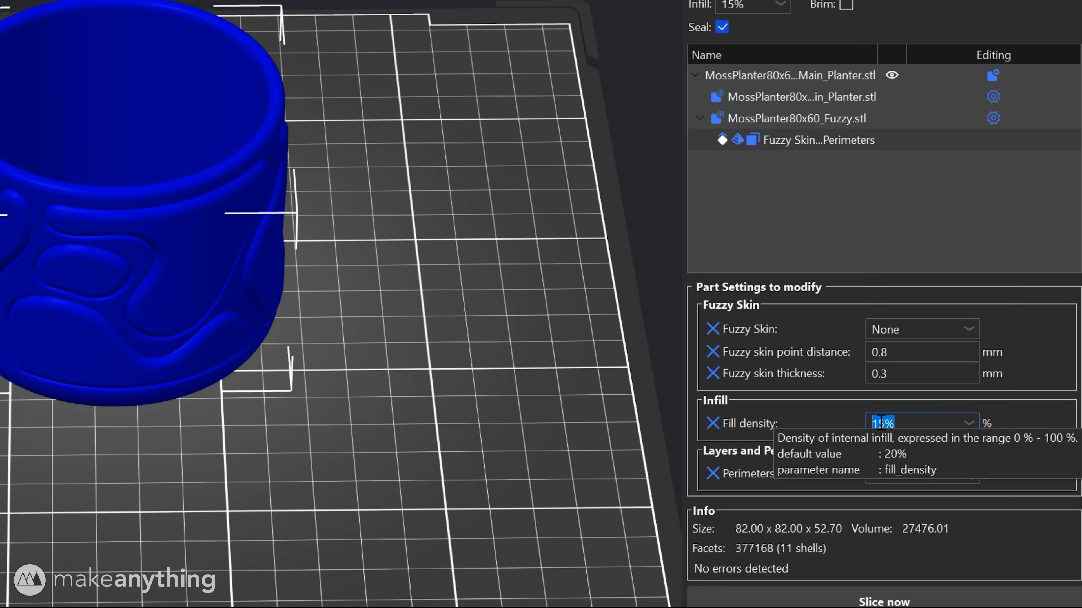
Set the Fuzzy part to all-walls fuzzy skin, 0.5 mm point distance, 1 mm thickness, 0% infill, 1 perimeter, and slice.
click(920, 329)
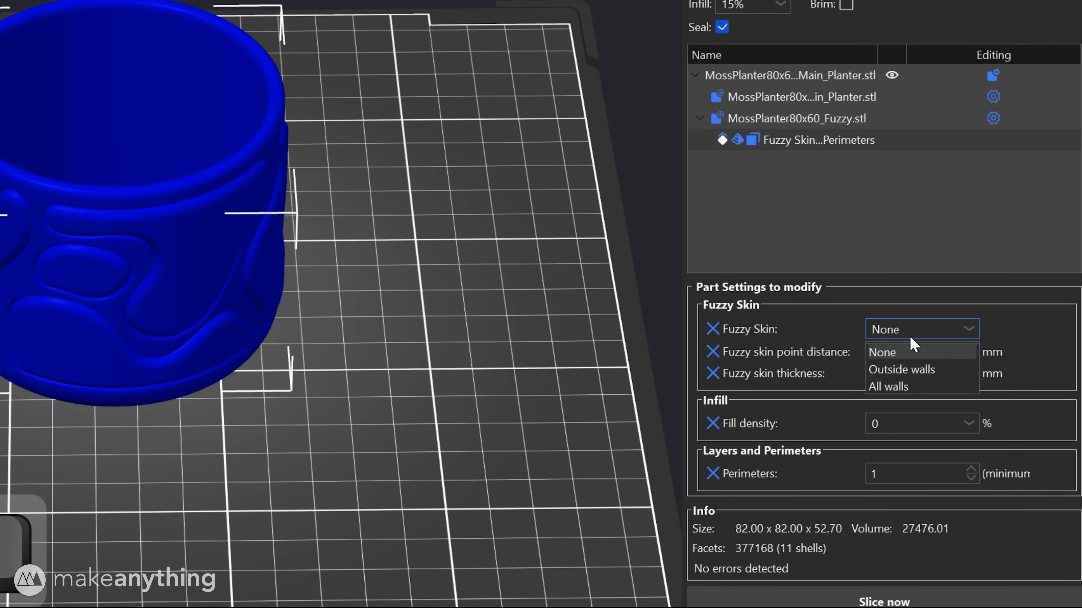
click(888, 386)
text(.5)
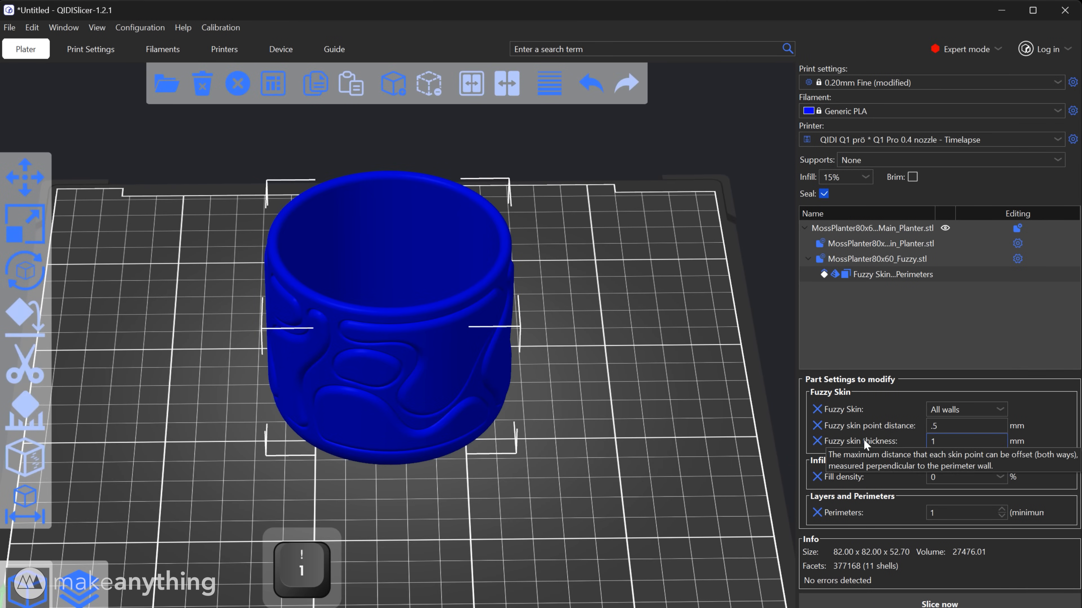
click(938, 603)
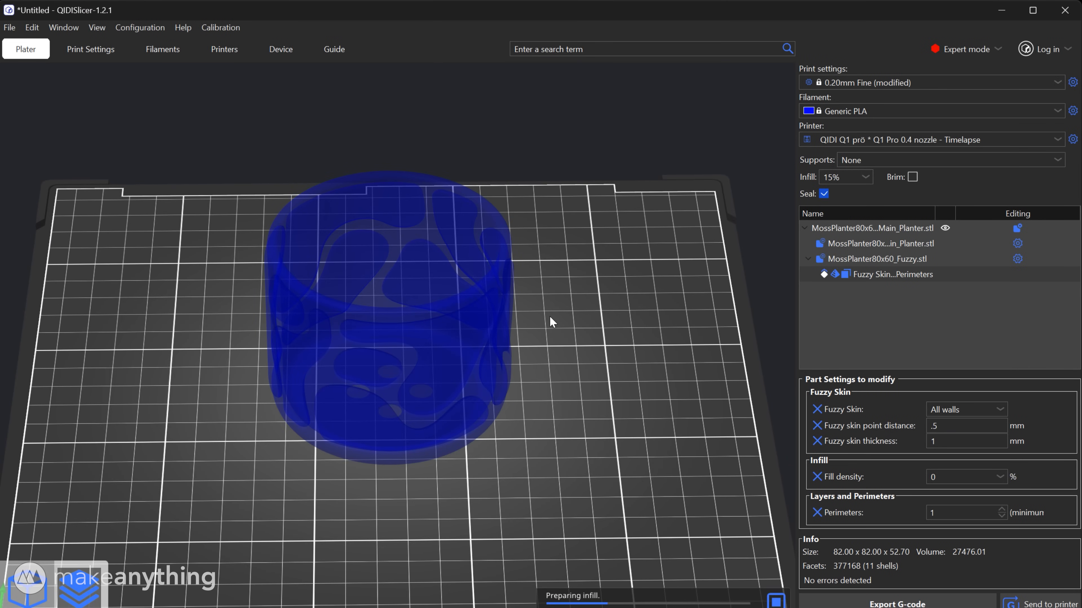
mouse_move(539, 273)
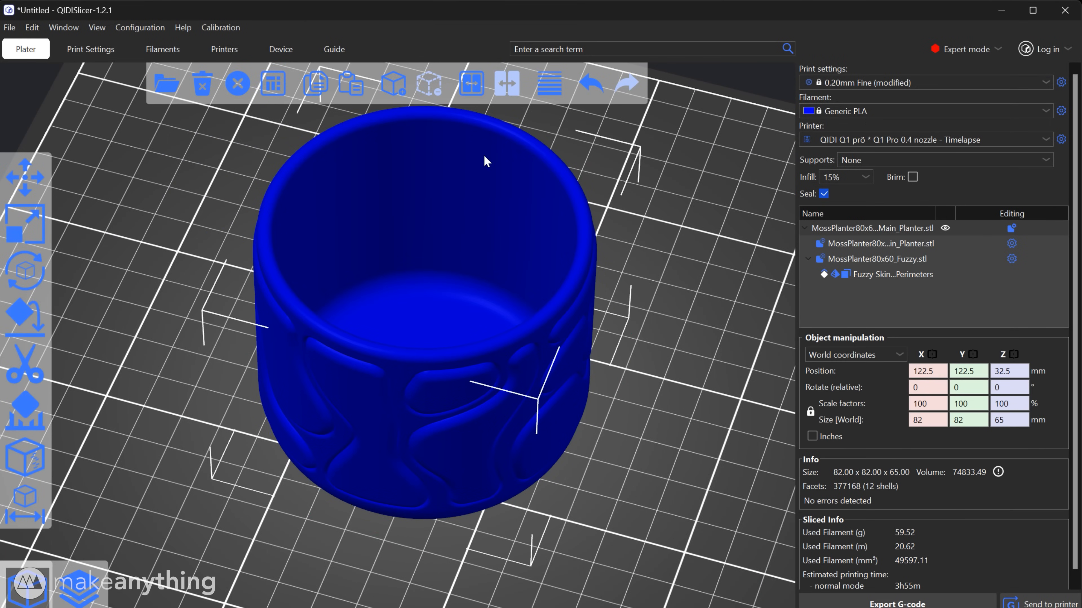
Paint a vertical seam line down the planter with the seam painting tool.
click(25, 457)
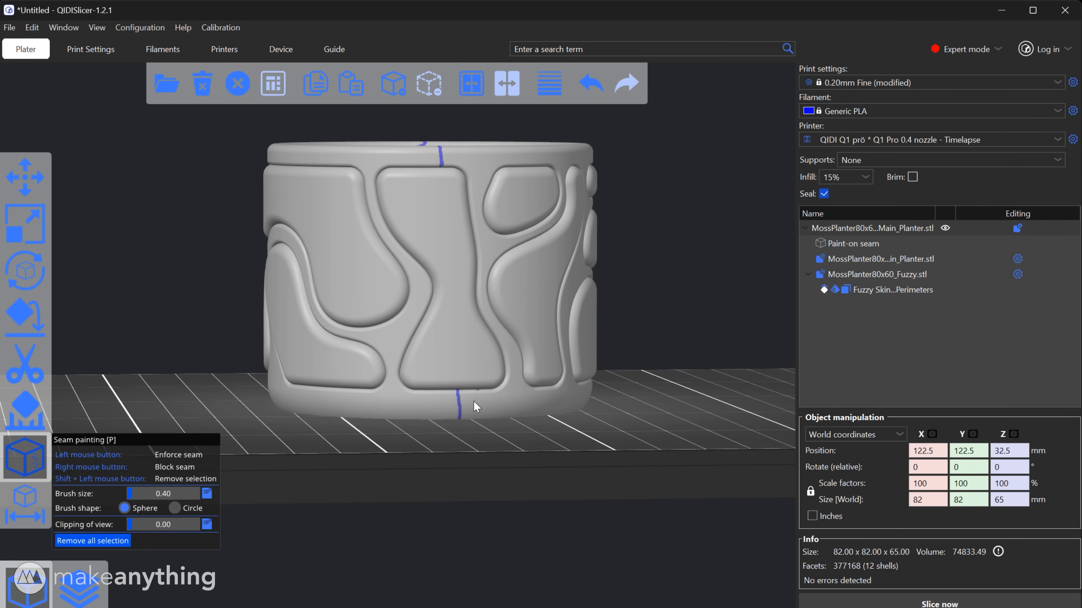
mouse_move(479, 258)
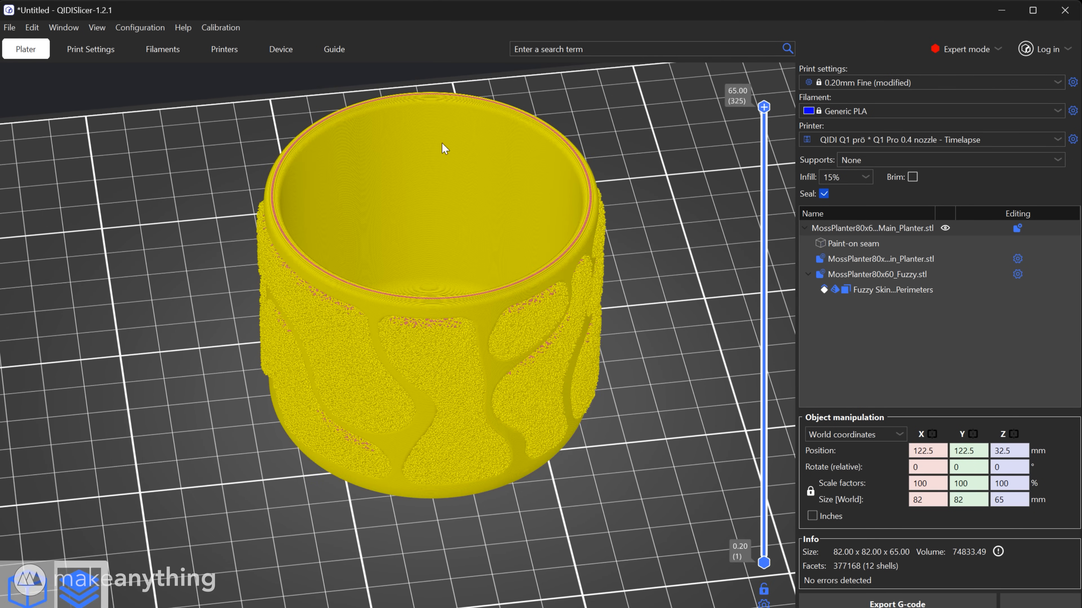
Show the sliced preview coloured by feature type, estimating 59.52 g and 3h55m.
click(896, 603)
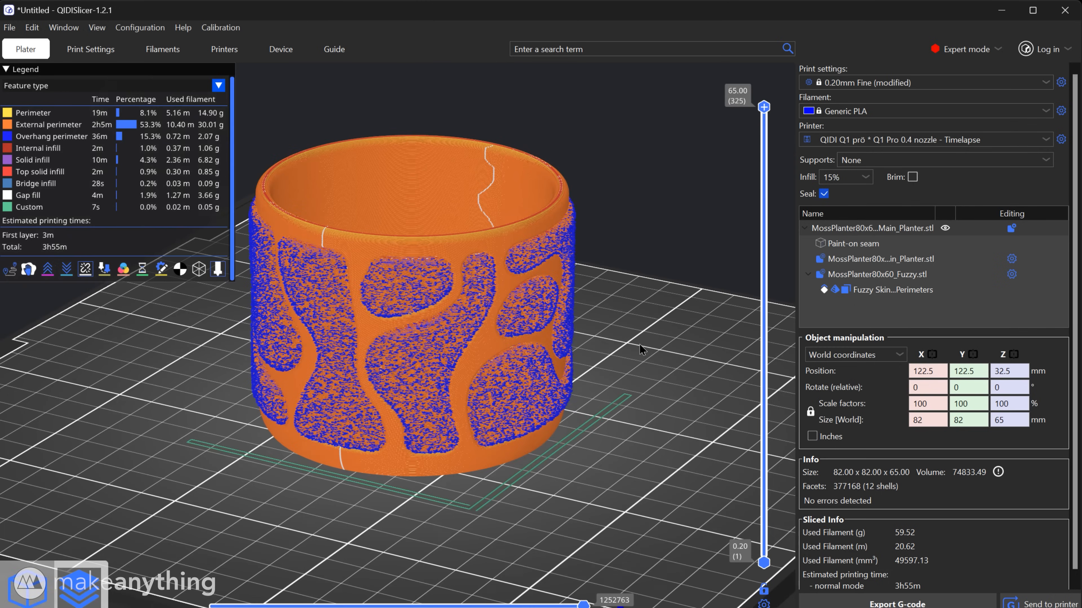
mouse_move(1032, 604)
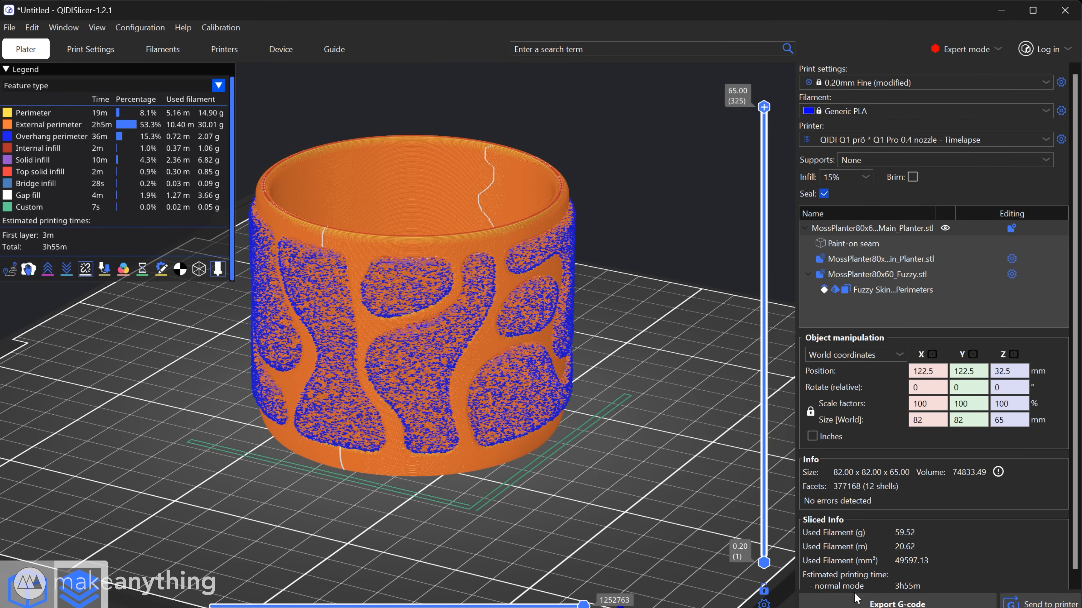
mouse_move(903, 583)
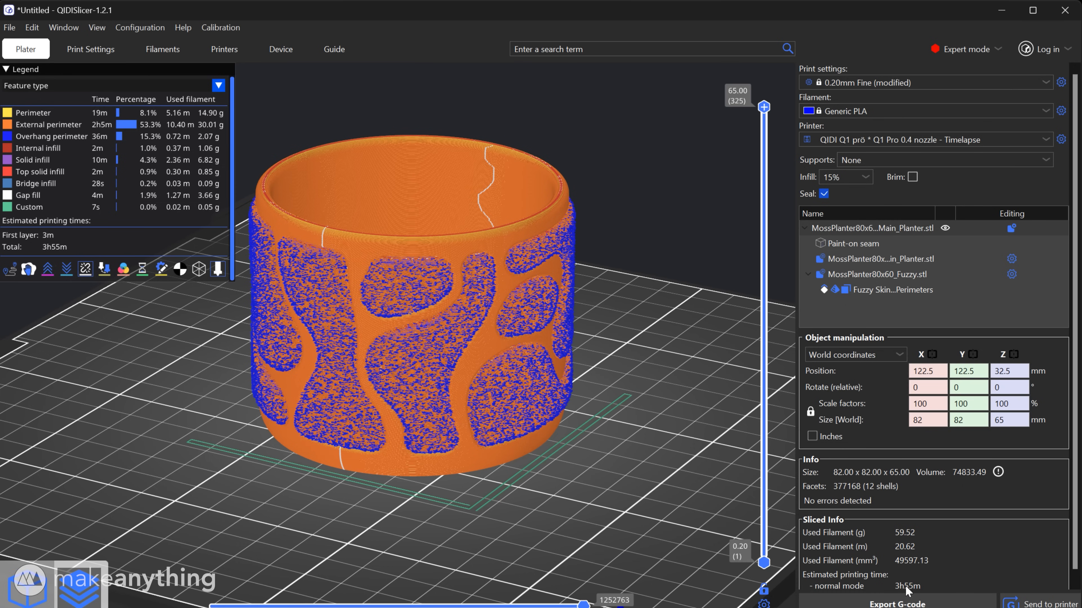
mouse_move(904, 545)
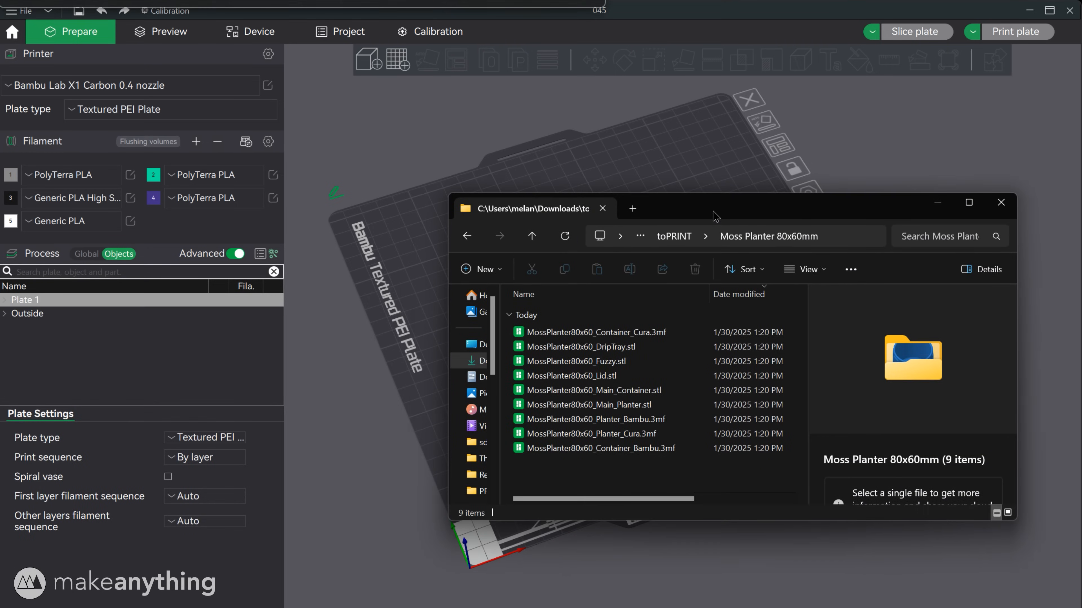
Import the Fuzzy and Main_Planter STLs into Bambu Studio as one multi-part object.
click(593, 387)
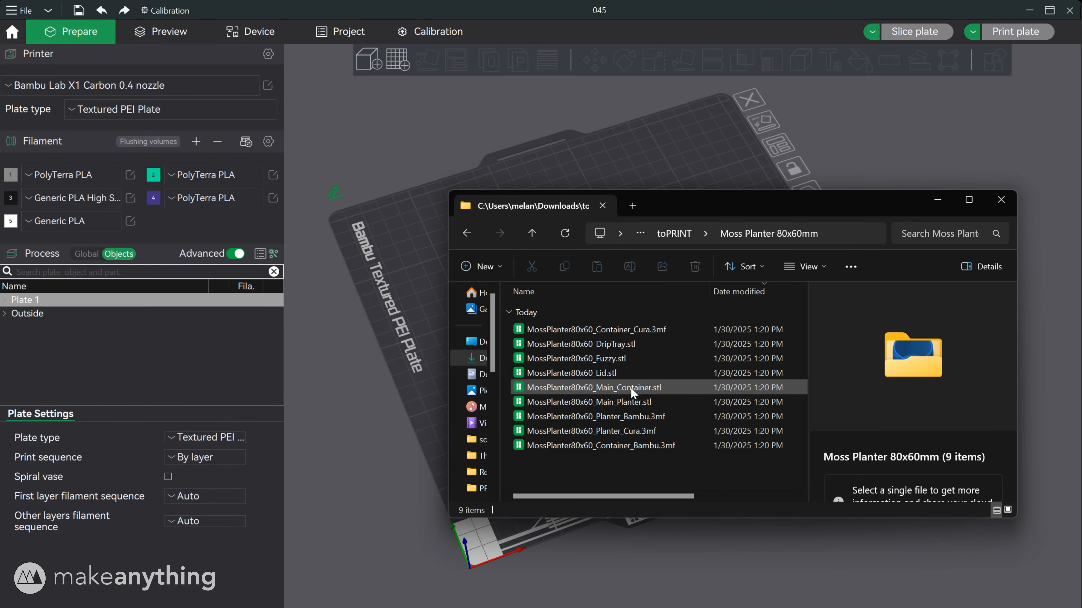
click(576, 359)
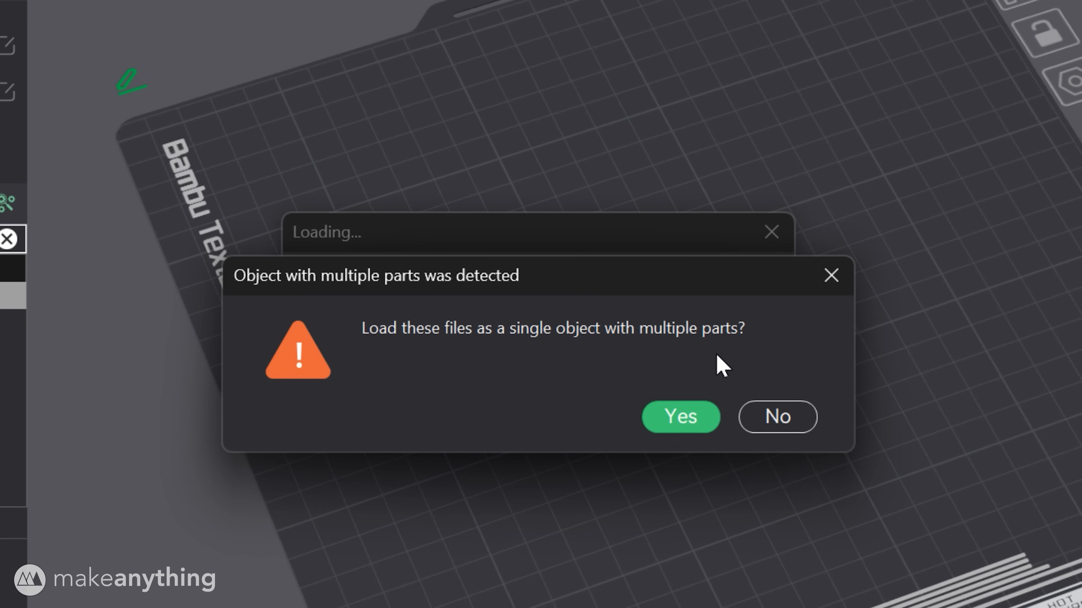
click(680, 416)
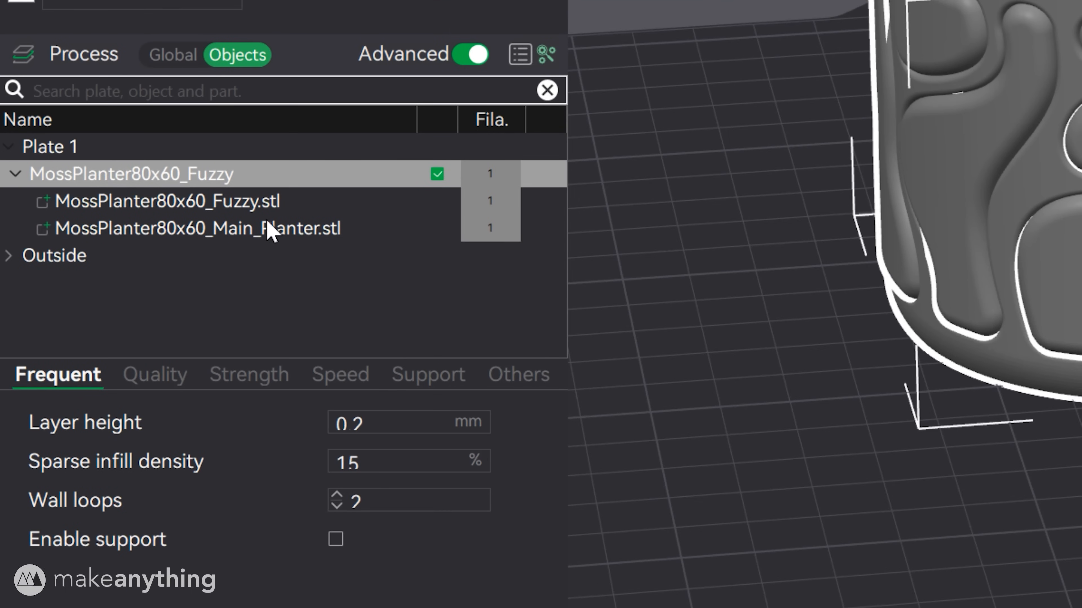
Give the Fuzzy part 0% sparse infill and all-walls fuzzy skin, then select the Main_Planter part.
click(165, 200)
text(0)
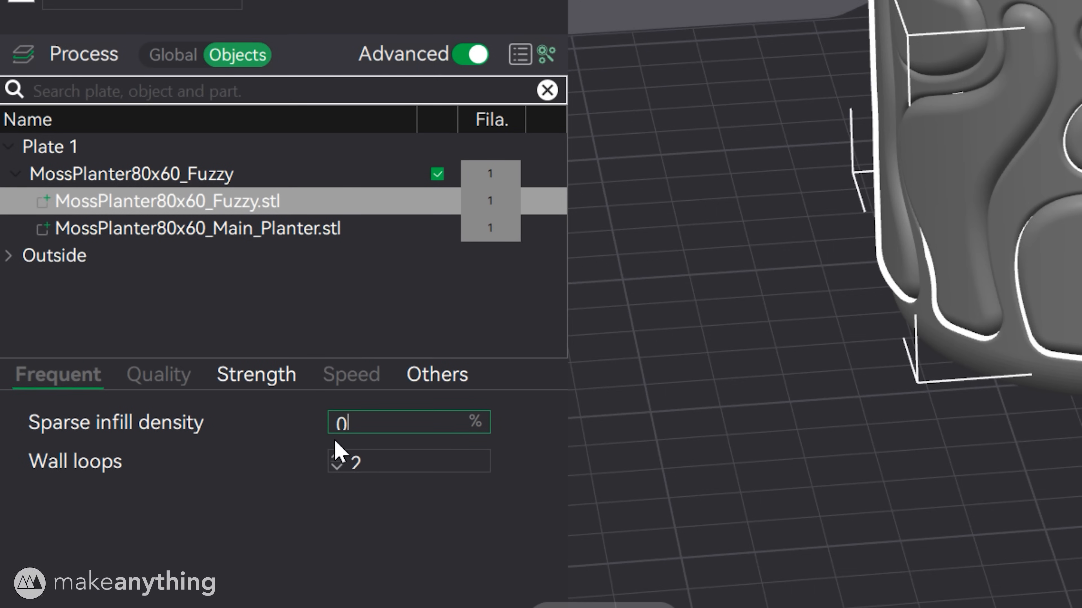
click(434, 374)
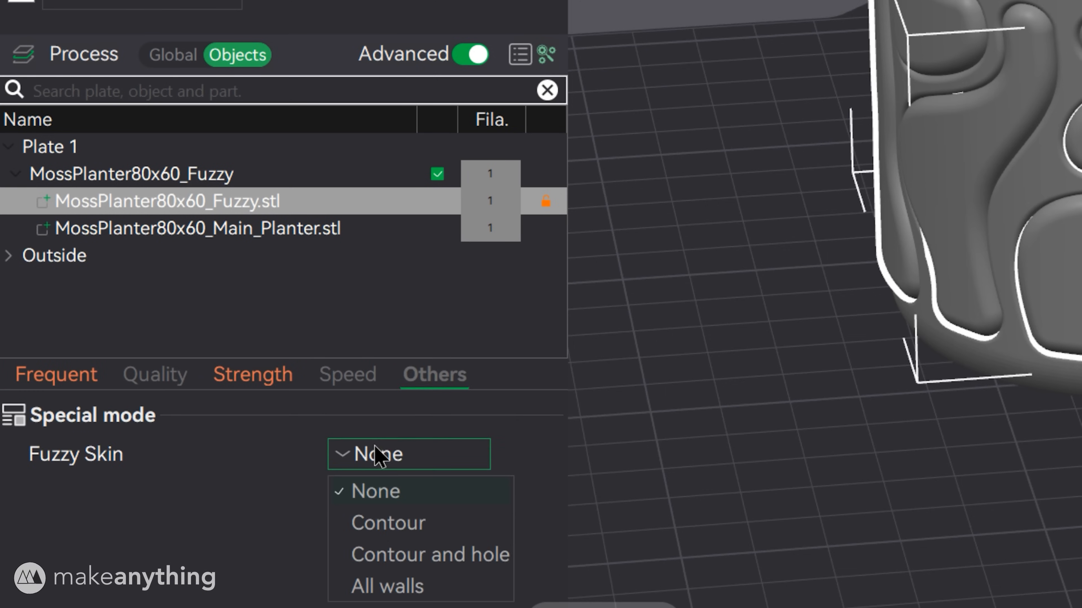
click(387, 585)
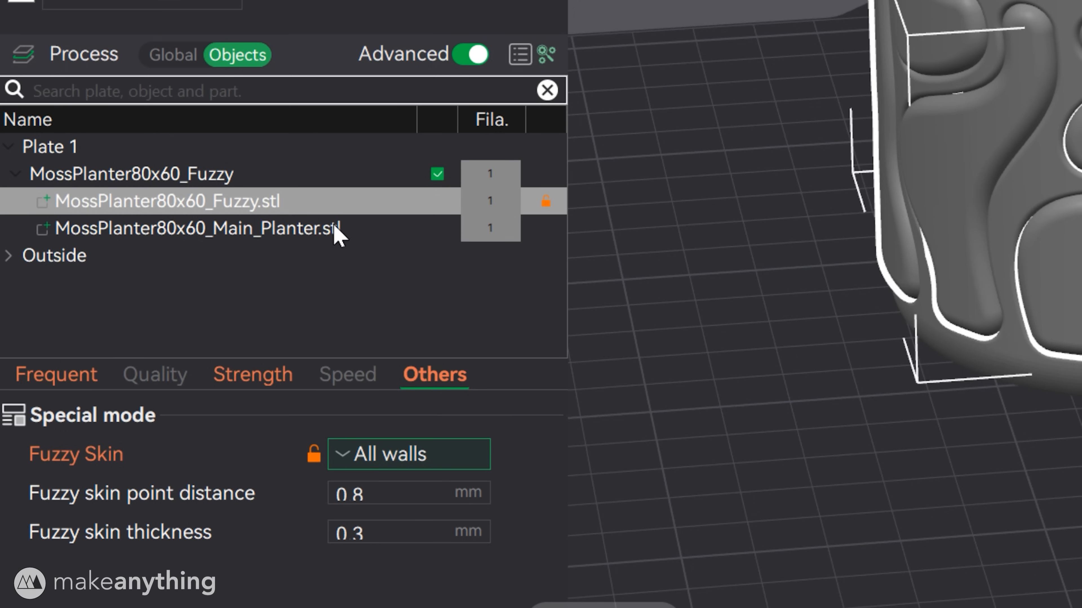
click(172, 54)
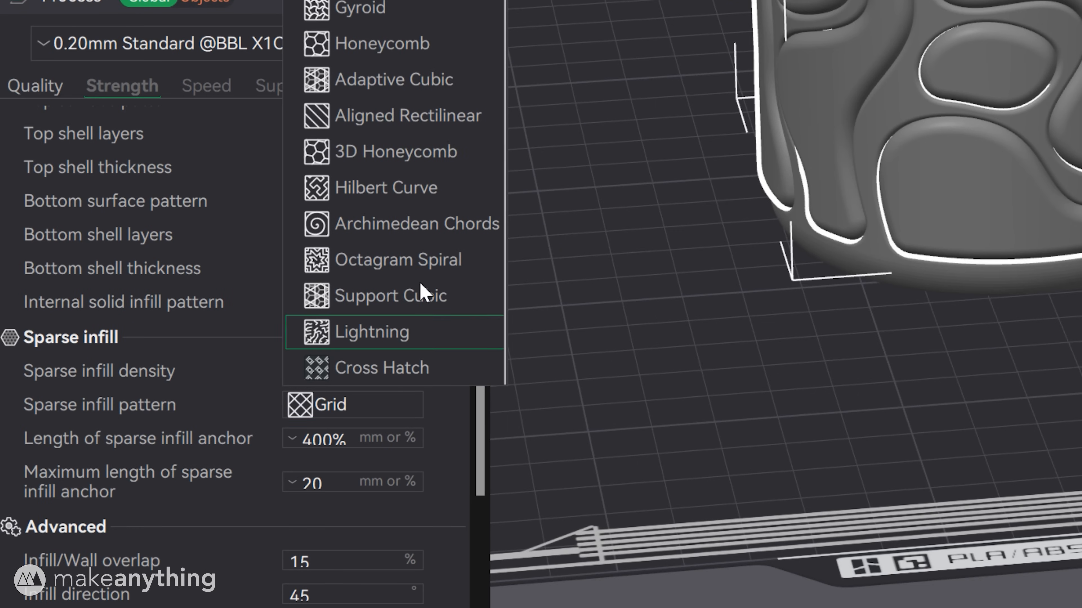
Set the sparse infill pattern to Lightning and paint the seam on the planter wall.
click(372, 331)
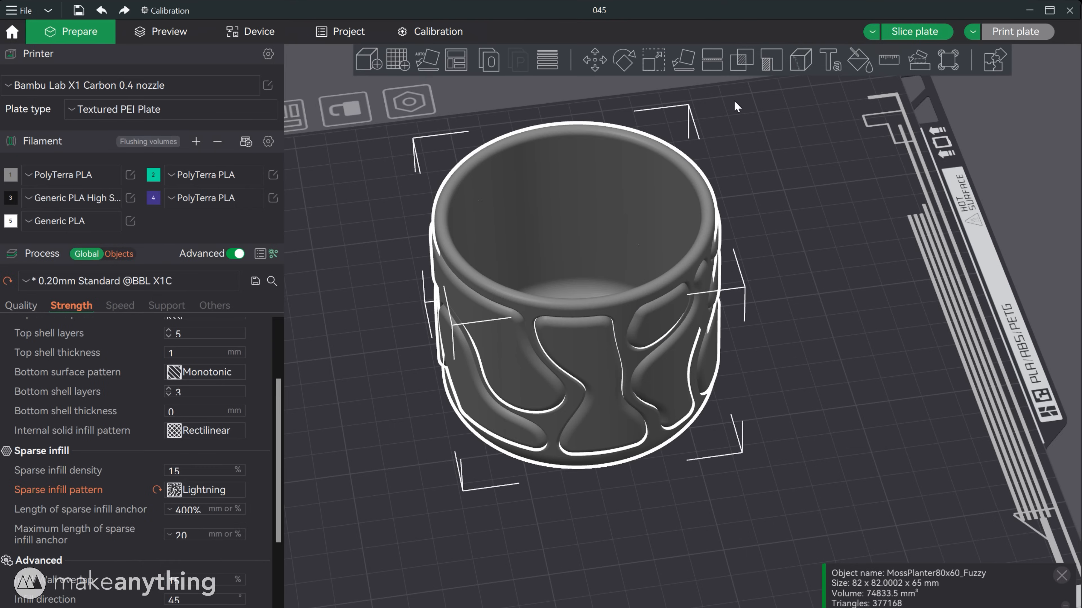
click(799, 59)
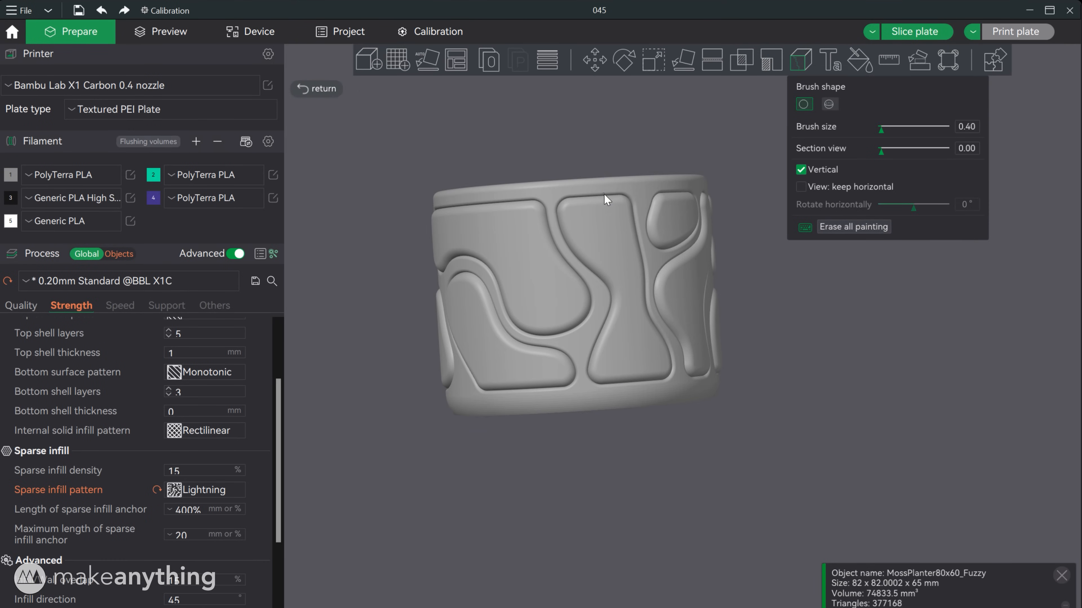
click(915, 31)
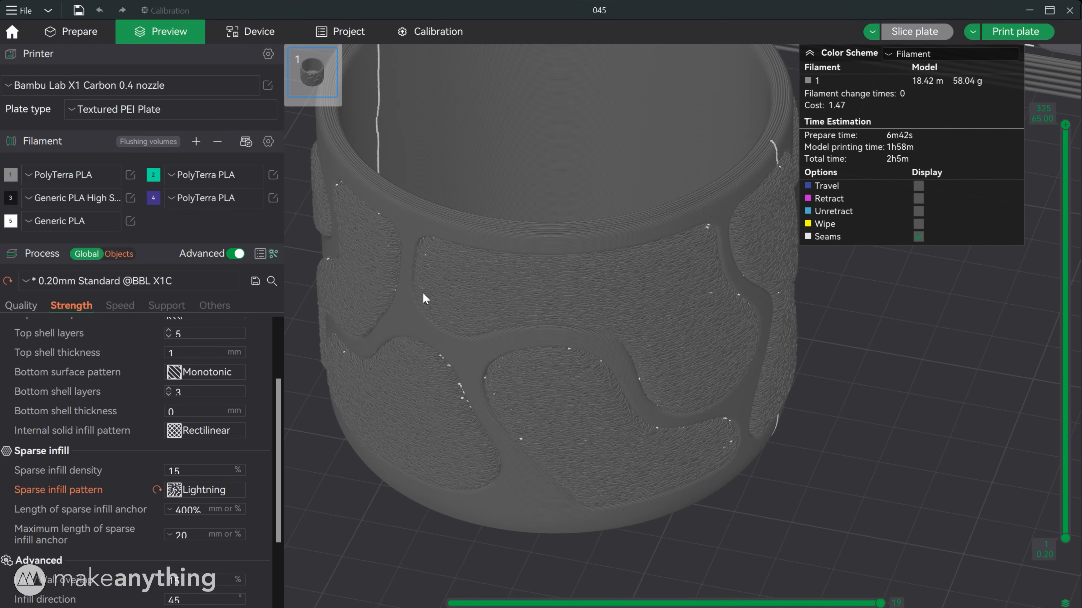
Thicken the Fuzzy part's fuzzy skin to 1 mm and re-slice the plate at 58 g and 2h5m.
click(118, 254)
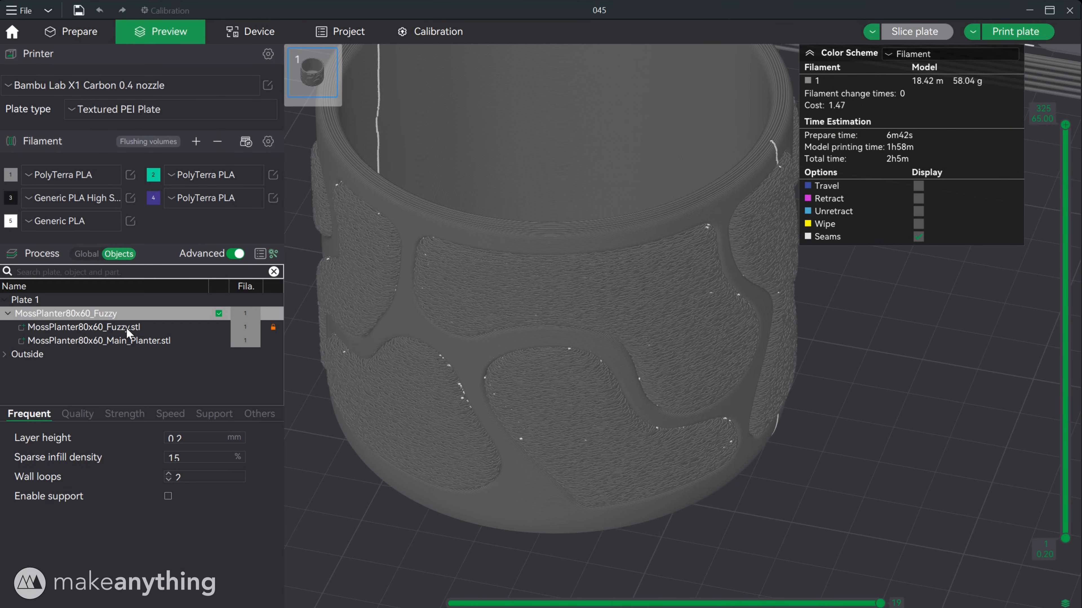
click(83, 327)
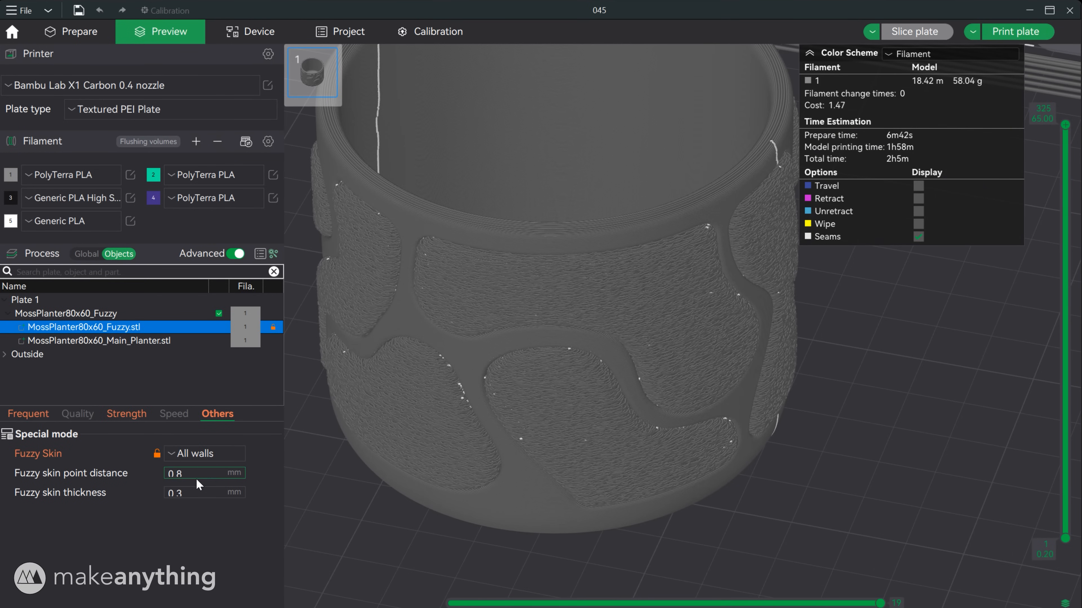
click(916, 32)
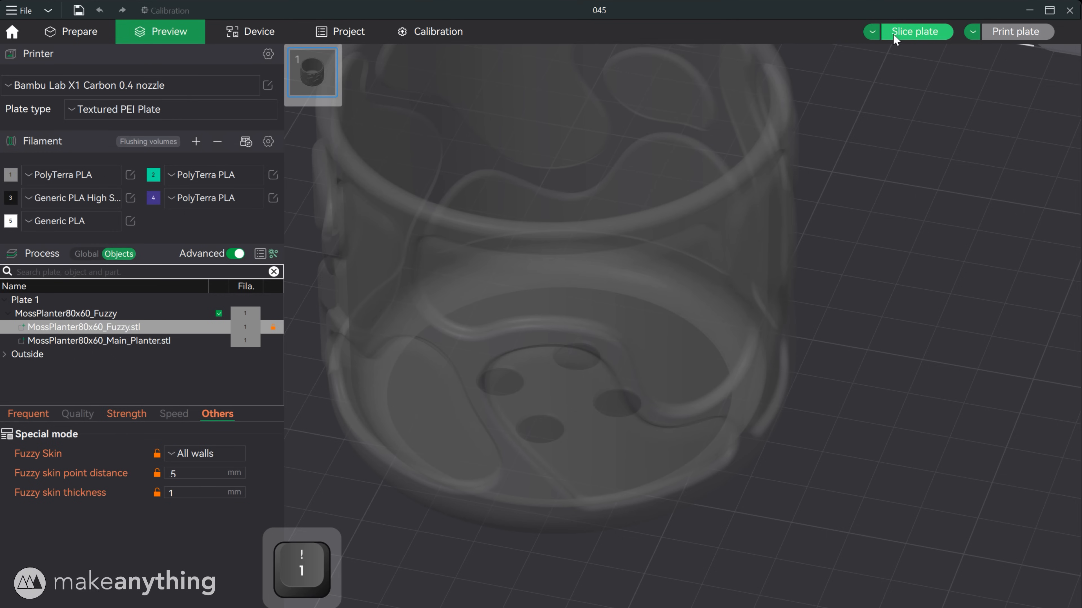
click(916, 32)
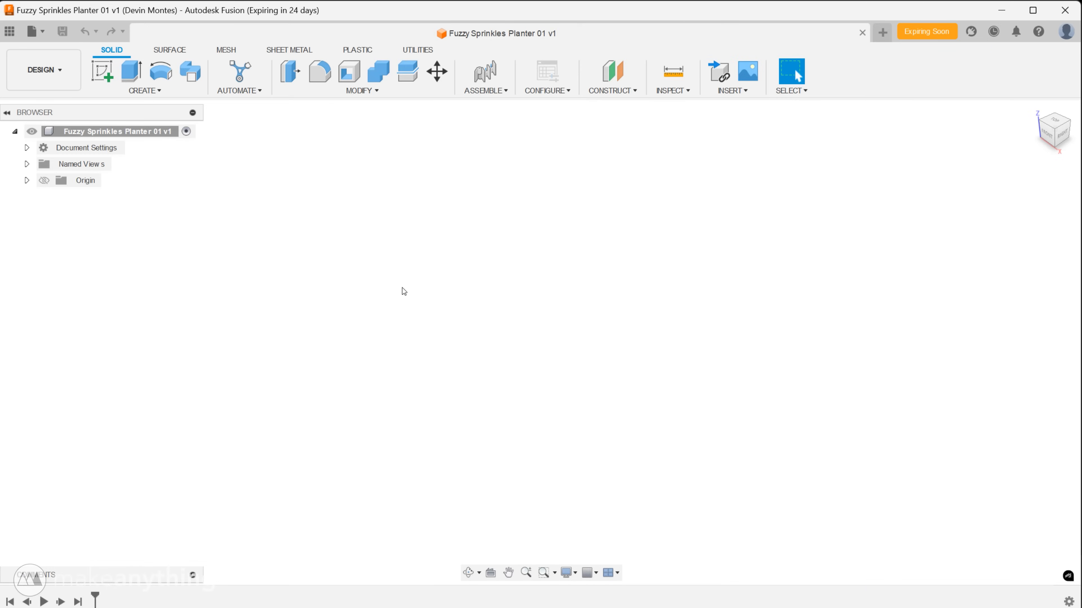
mouse_move(436, 263)
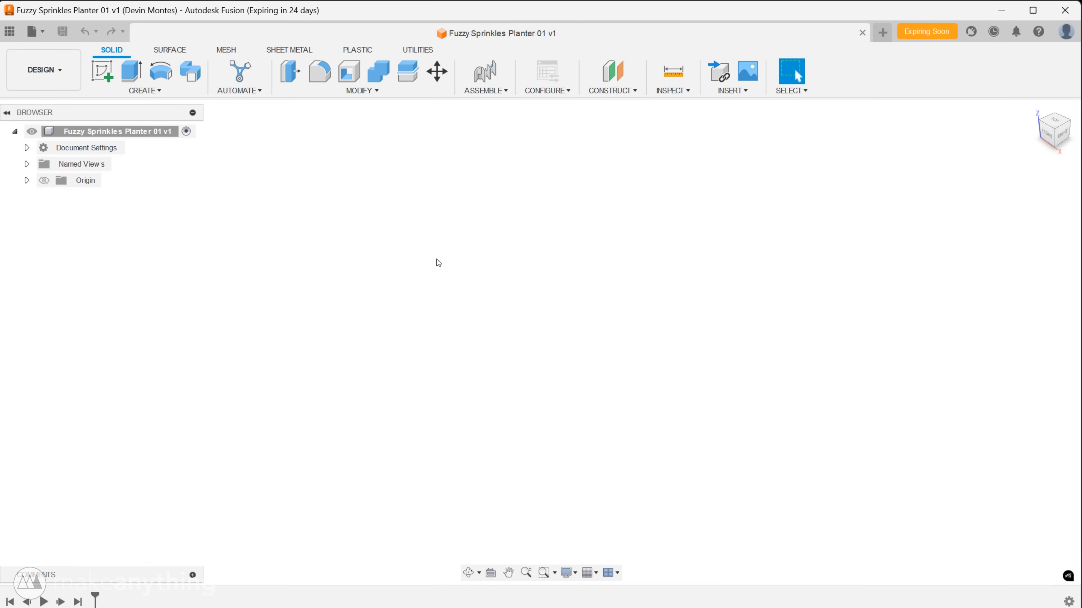
mouse_move(102, 71)
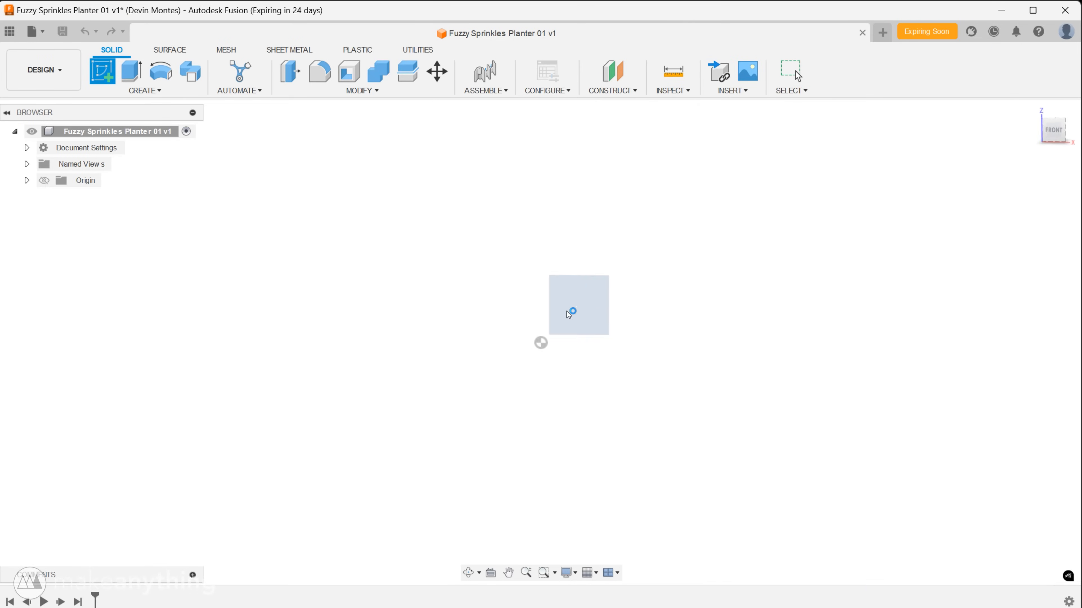
Draw the half-profile rectangle against a centreline on the front plane and dimension it Ø100 by 60 mm.
click(578, 305)
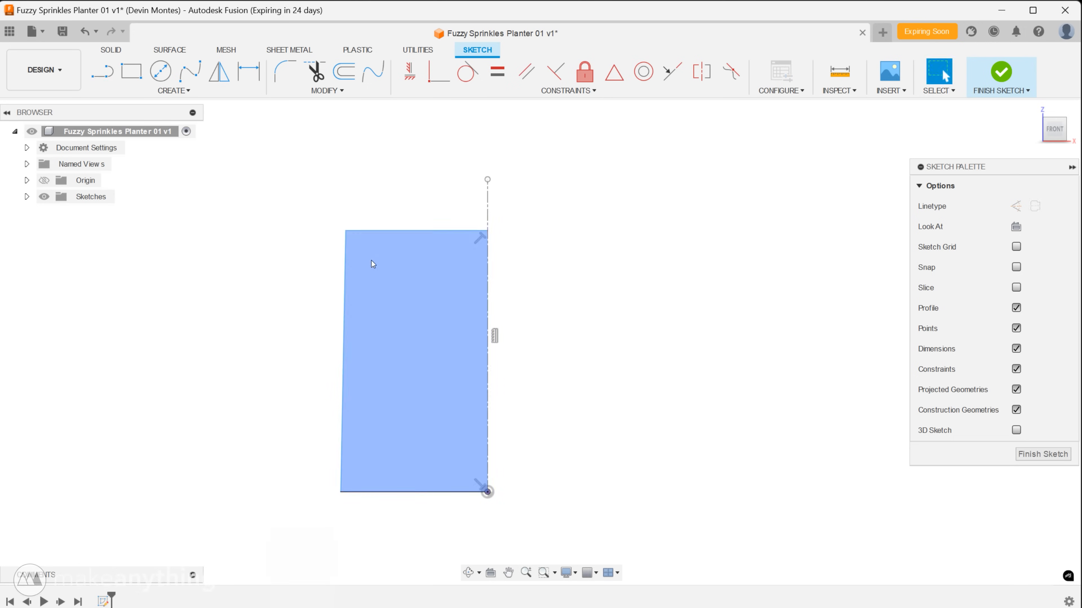
key(Escape)
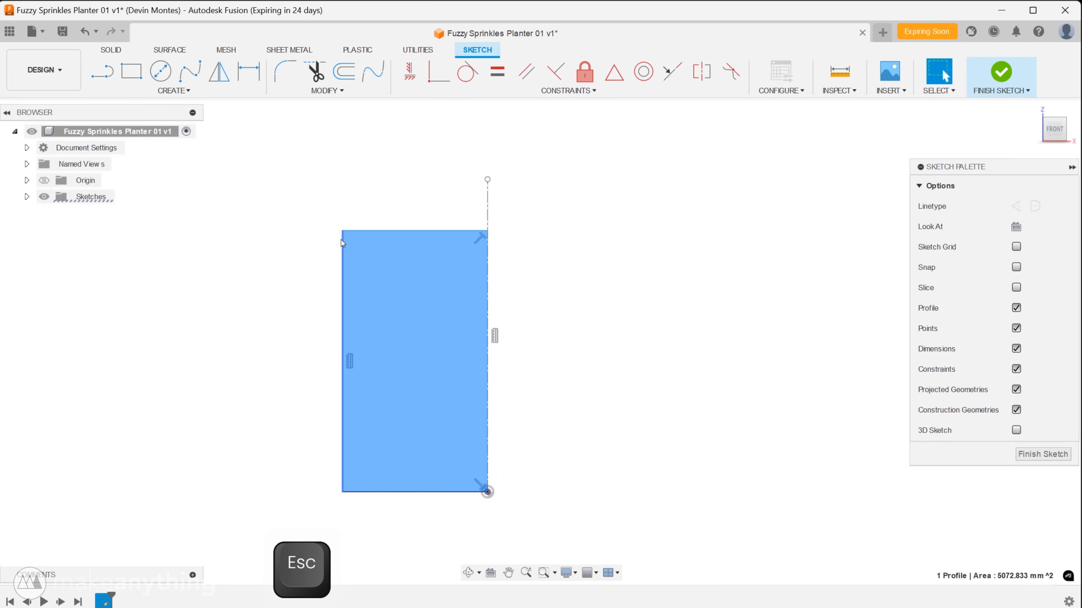
key(d)
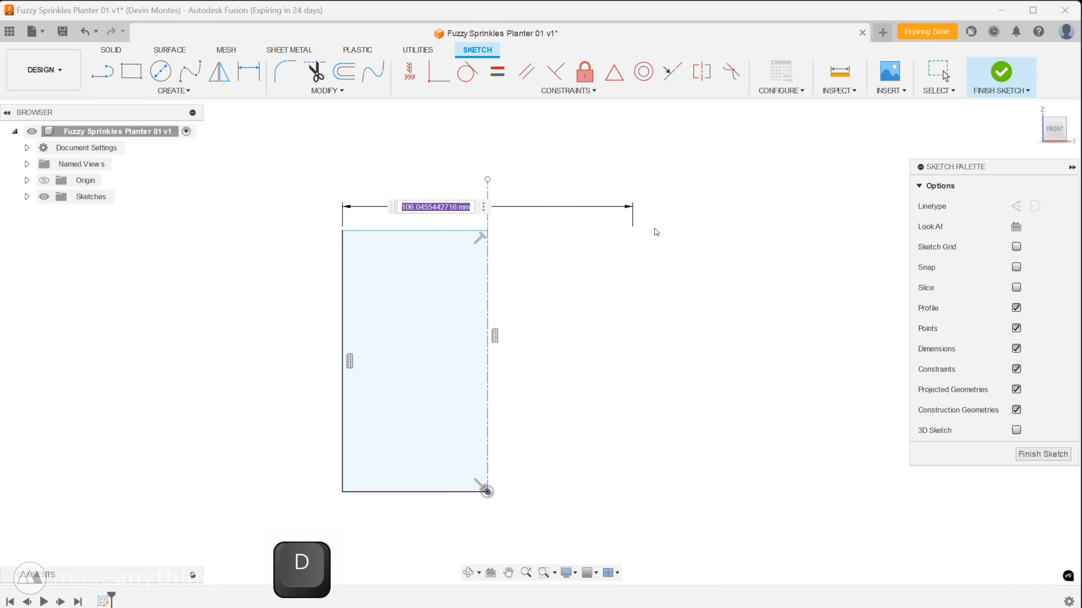
key(Return)
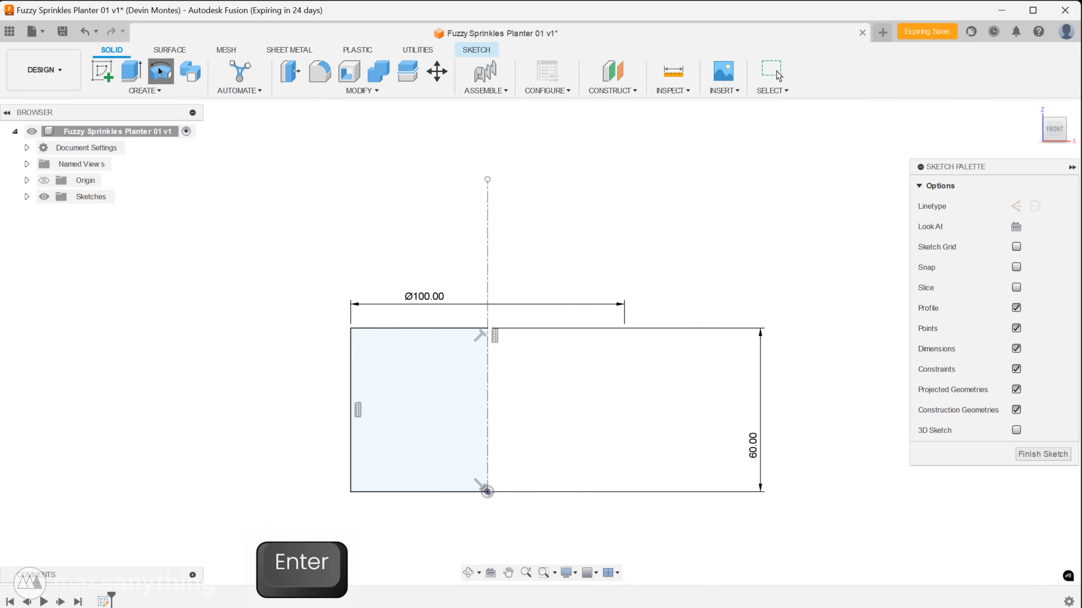
Revolve the profile fully around the centreline into a cylinder, then fillet its bottom edge.
key(Enter)
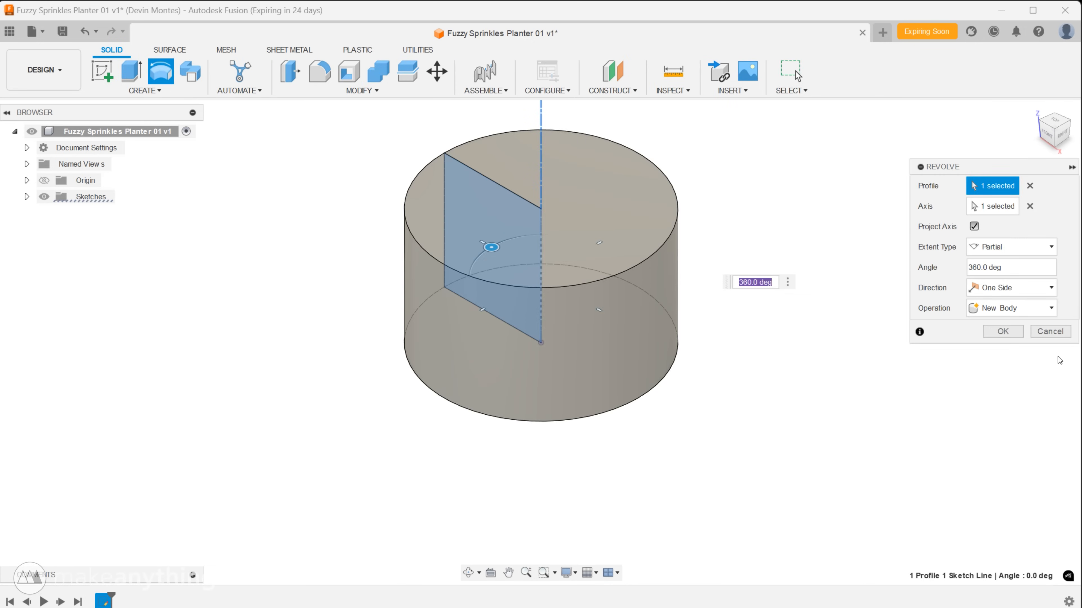
click(1002, 331)
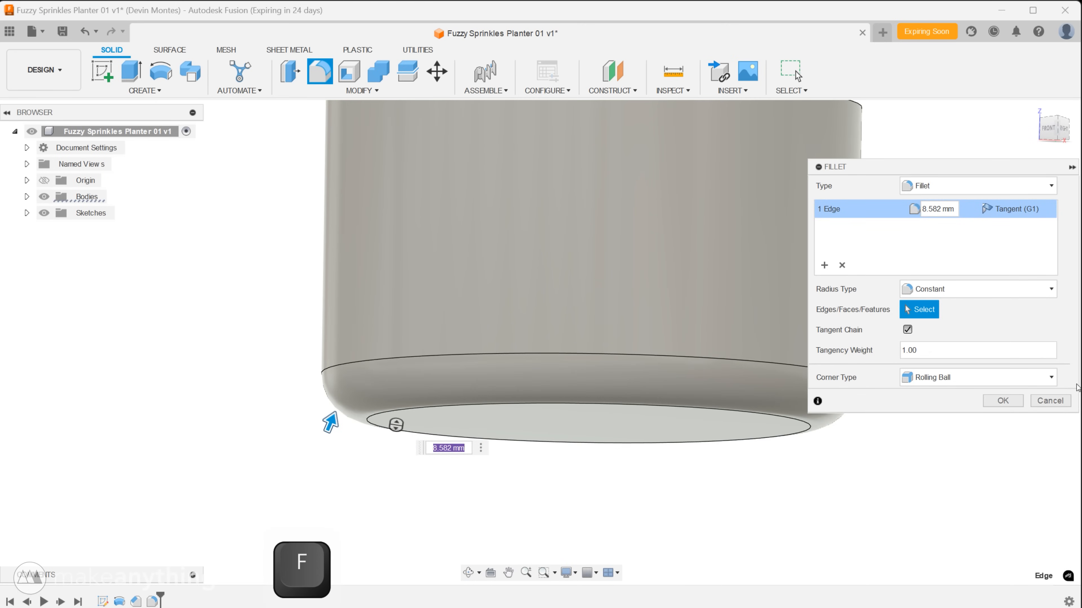
click(1001, 400)
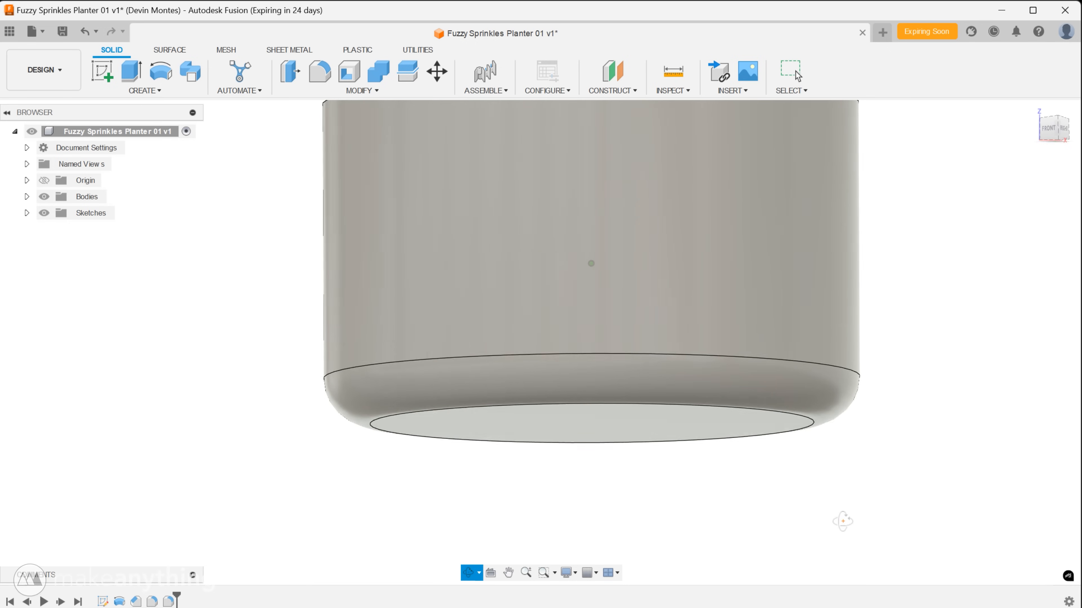
Undo the fillet, duplicate Body1, and shell Body1 open-topped 4 mm inside.
key(ctrl+z)
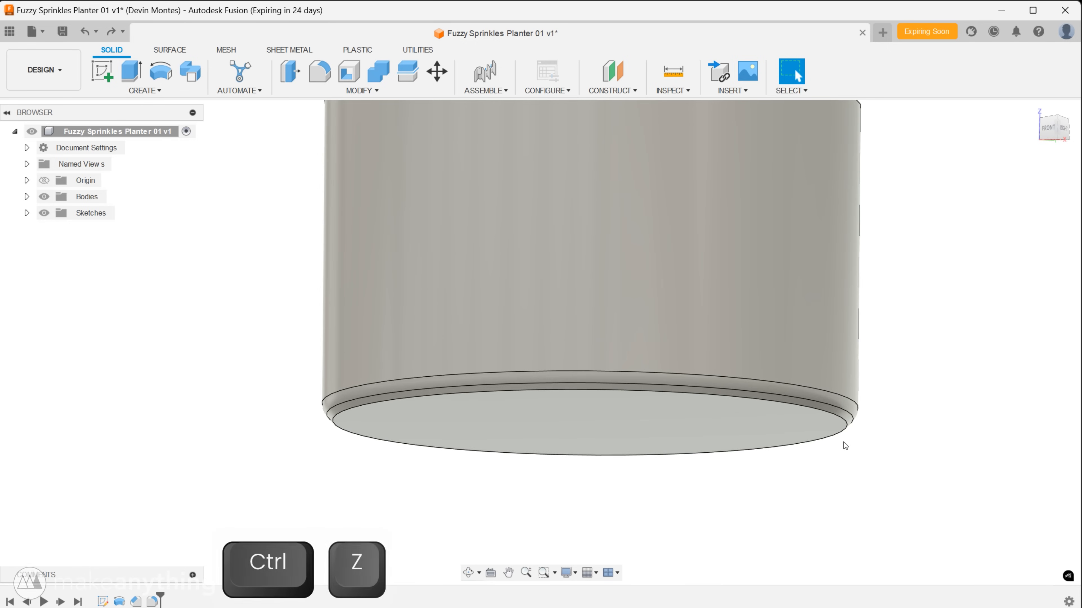
key(ctrl+z)
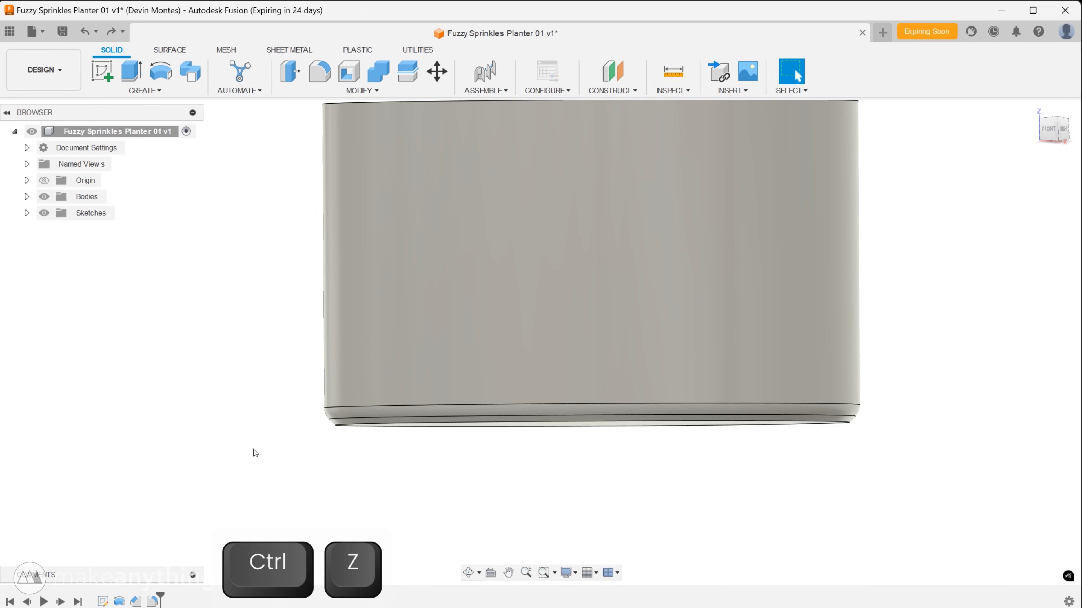
key(ctrl+z)
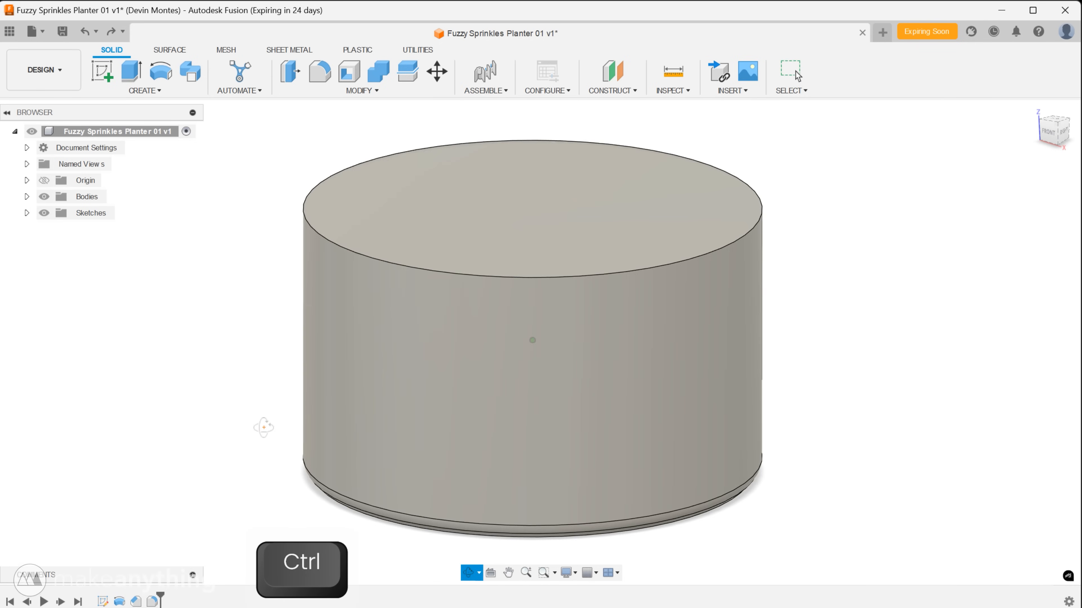
click(26, 196)
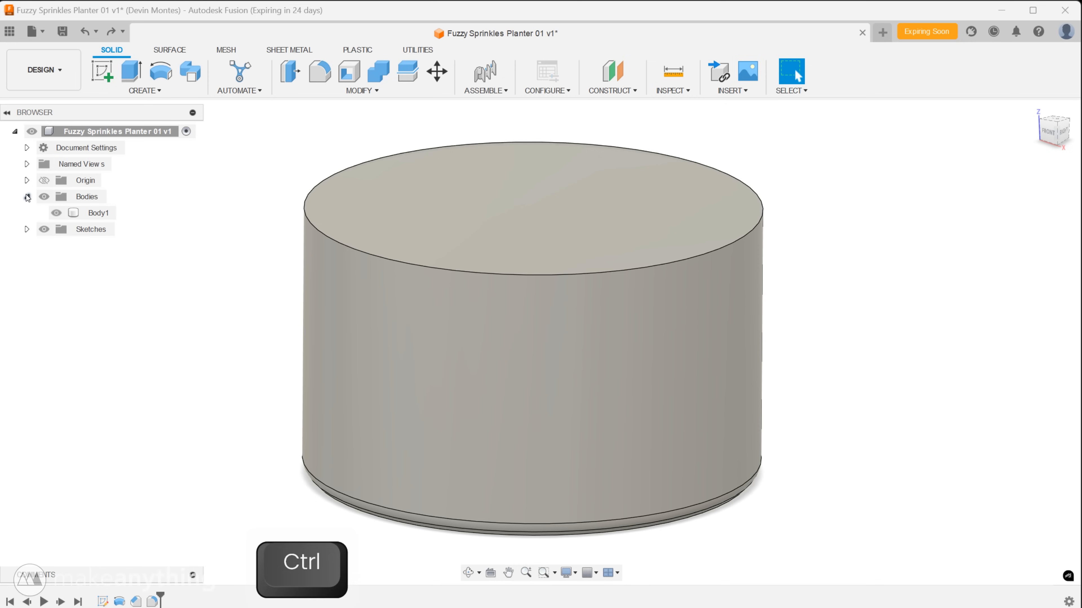
click(98, 212)
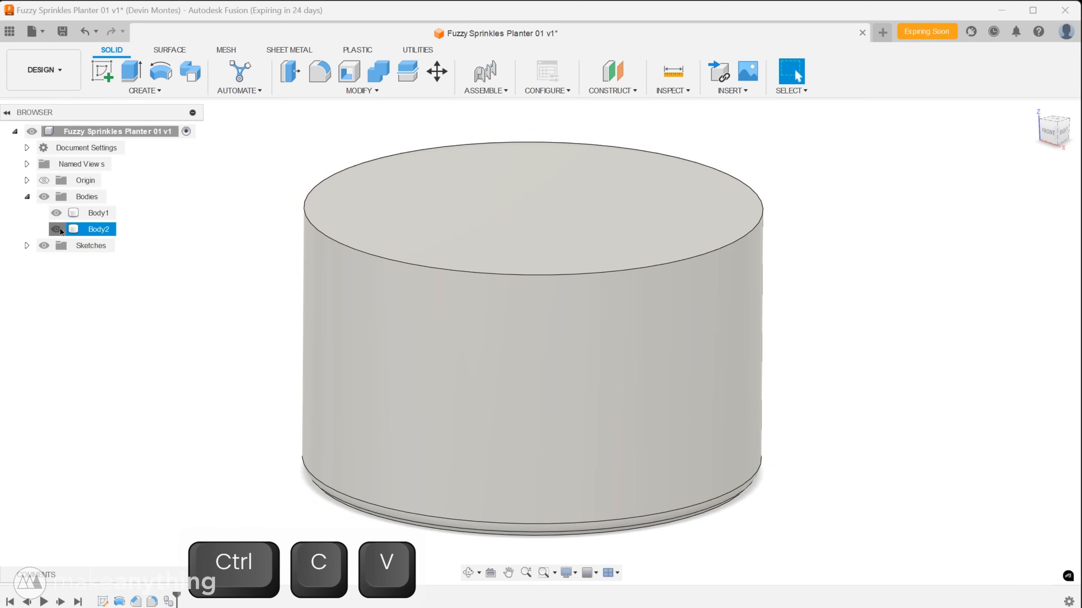
click(348, 71)
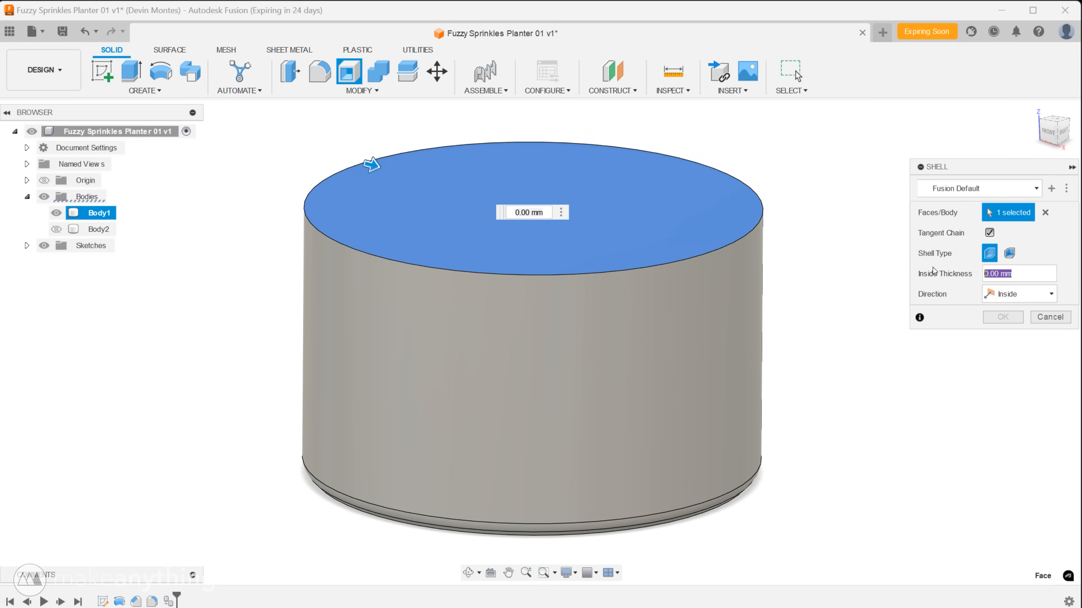
text(4)
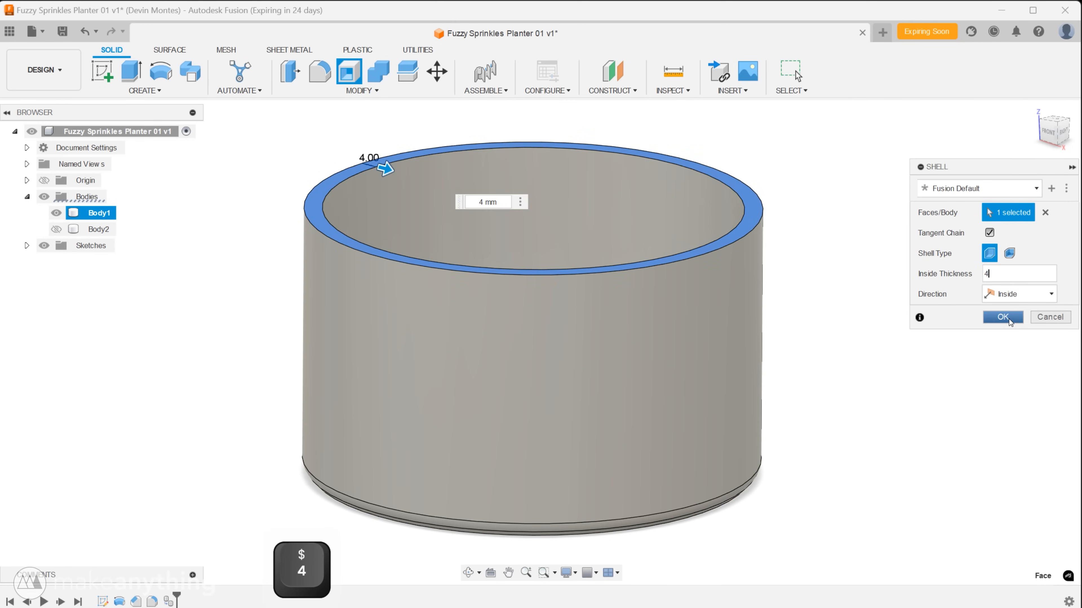
click(1001, 318)
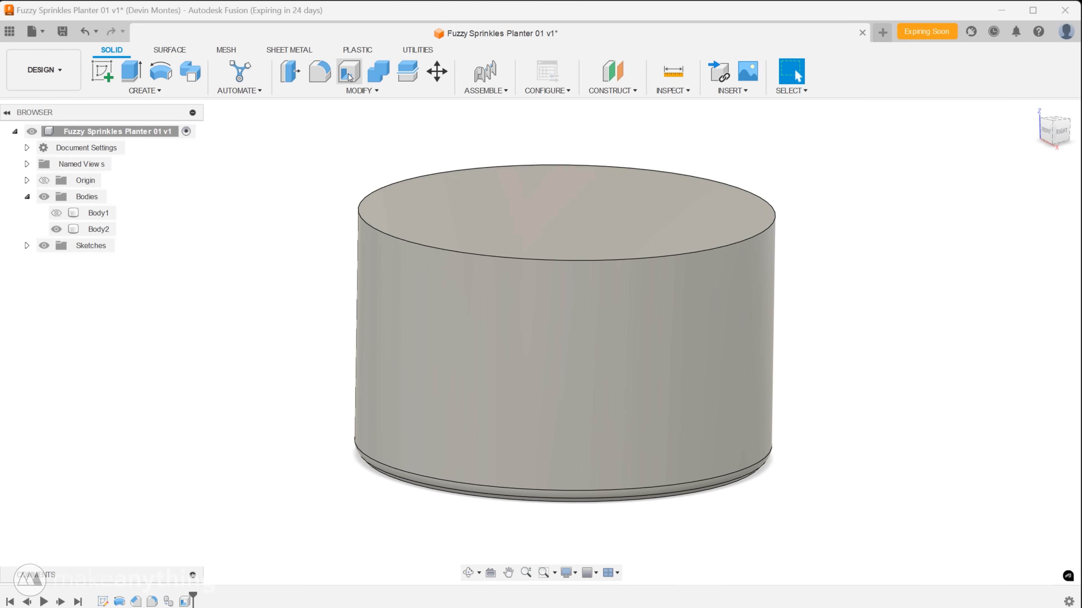
Shell the Body2 copy in both directions, 2 mm inside and 1 mm outside.
click(1047, 293)
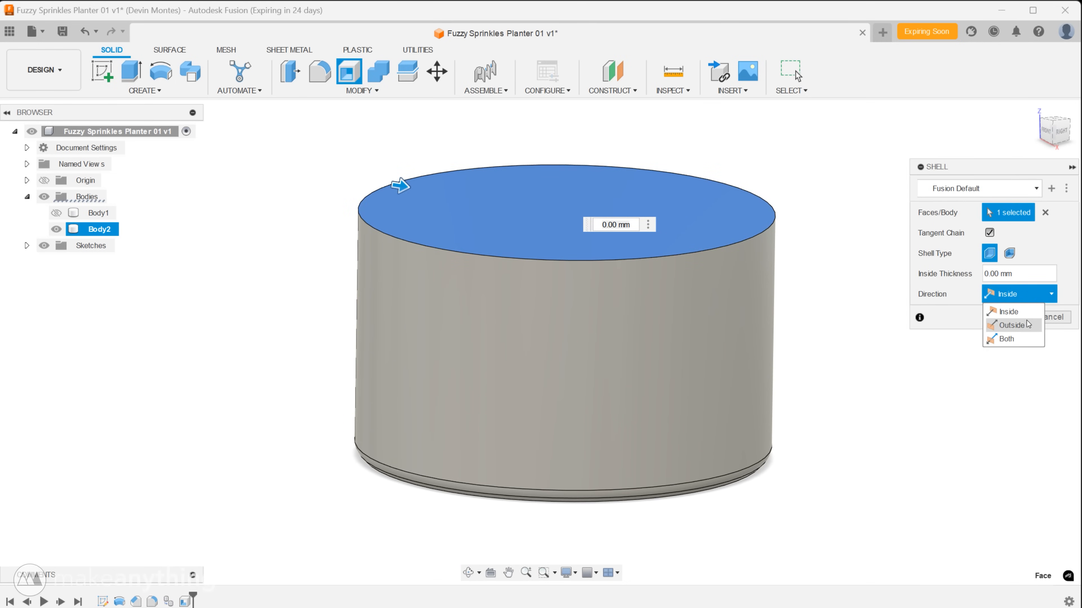
click(1007, 339)
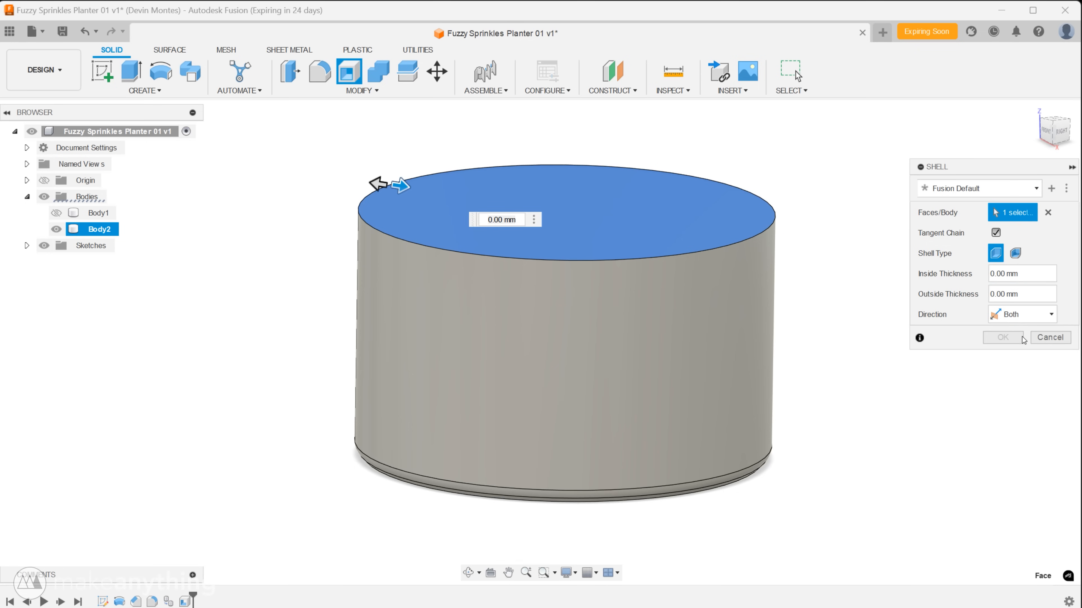
text(2)
text(1)
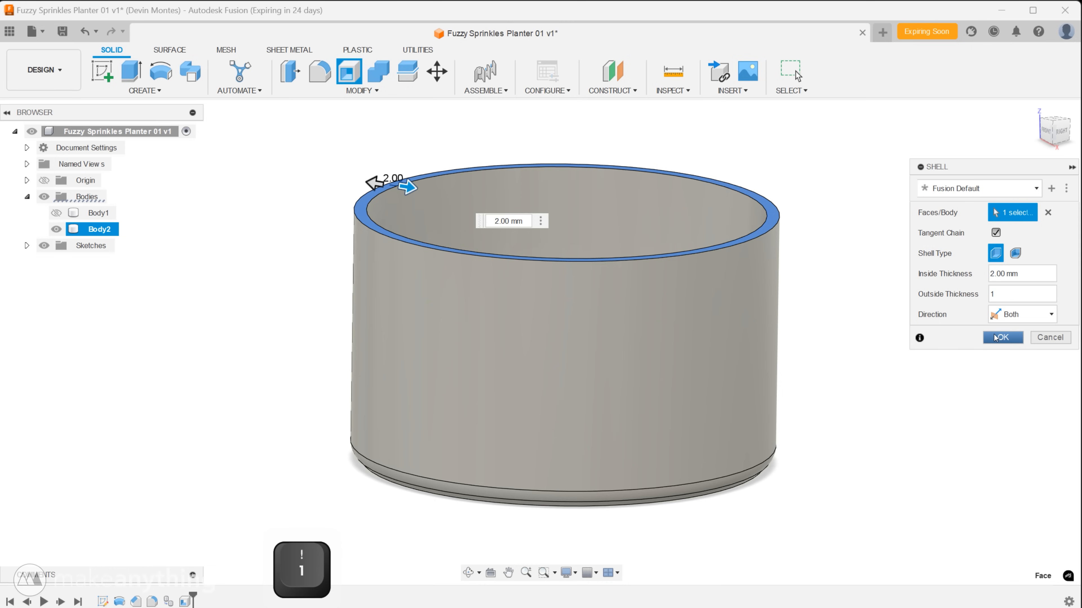
click(1002, 337)
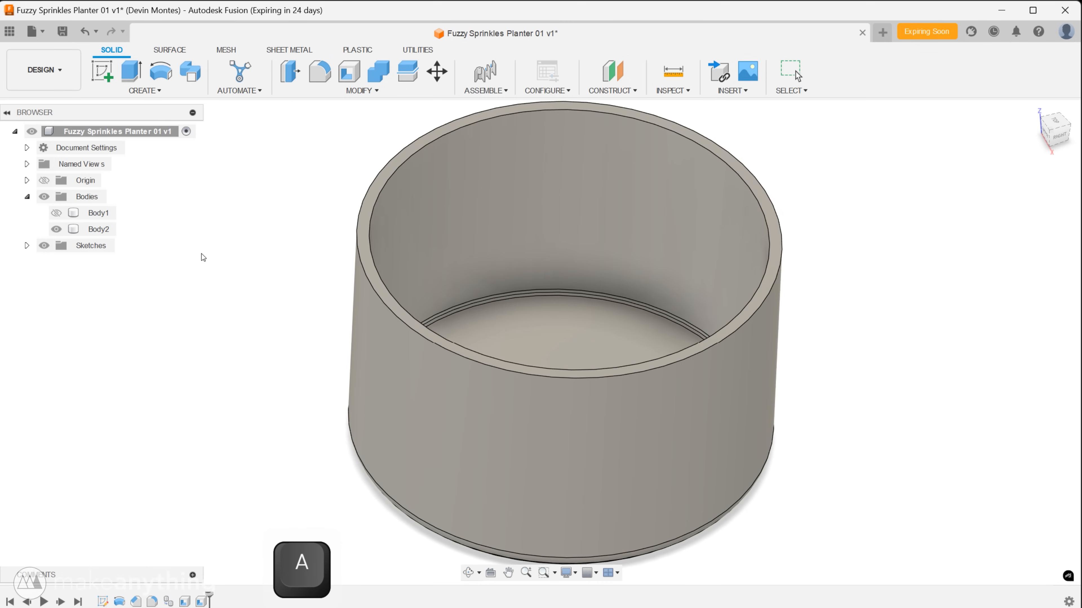
Edit the design's grey glossy plastic appearance to cyan so both planter bodies turn cyan.
right_click(820, 284)
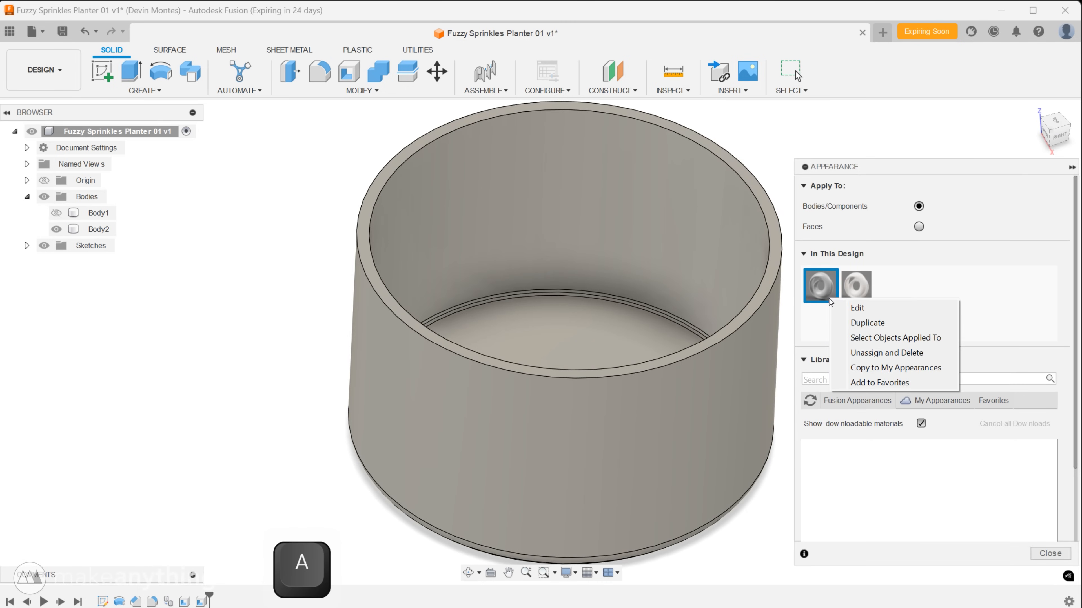
click(856, 307)
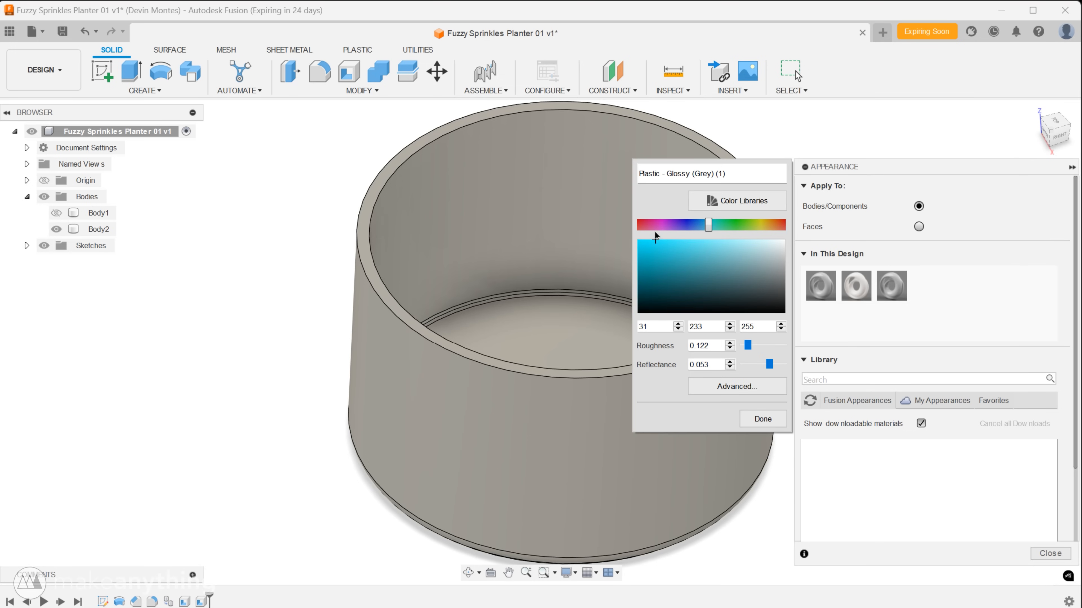
click(762, 418)
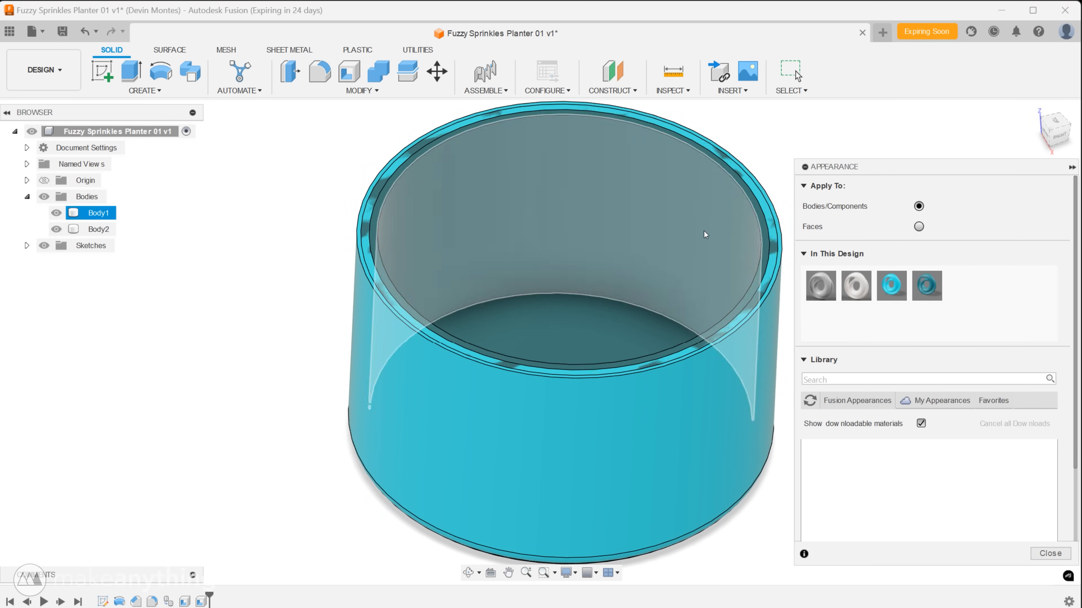
click(1049, 553)
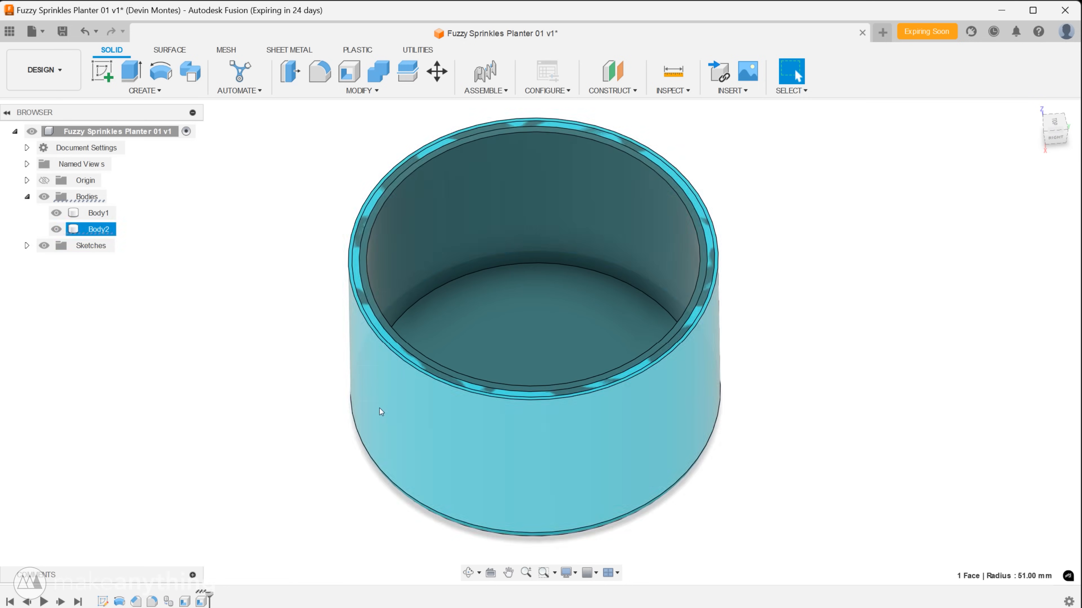
key(v)
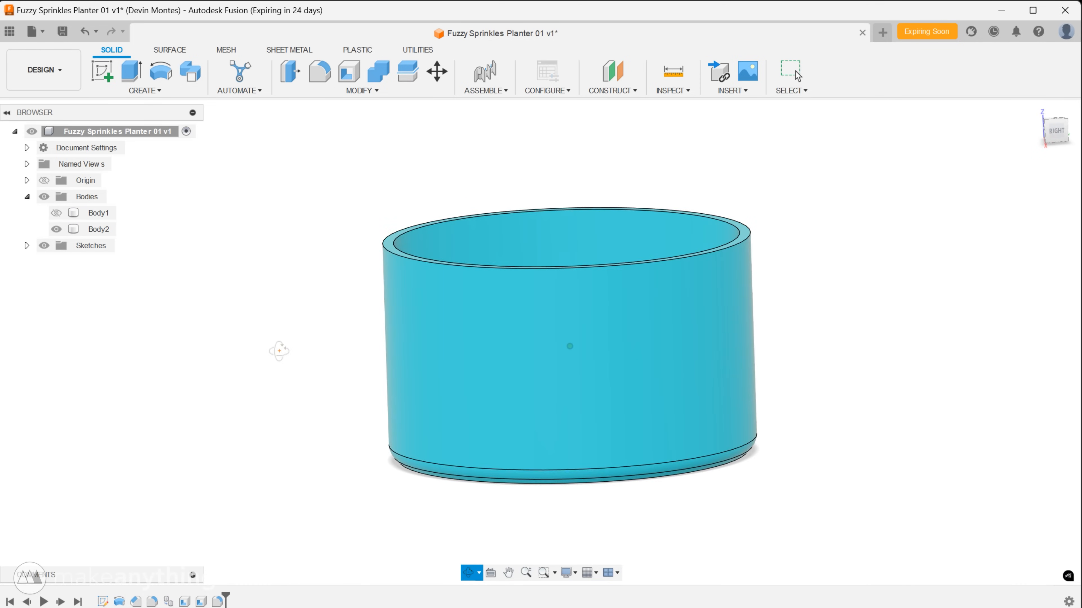
Extrude a -5 mm cut on the outer Body2 shell at both ends, excluding Body1 from the cut.
click(98, 228)
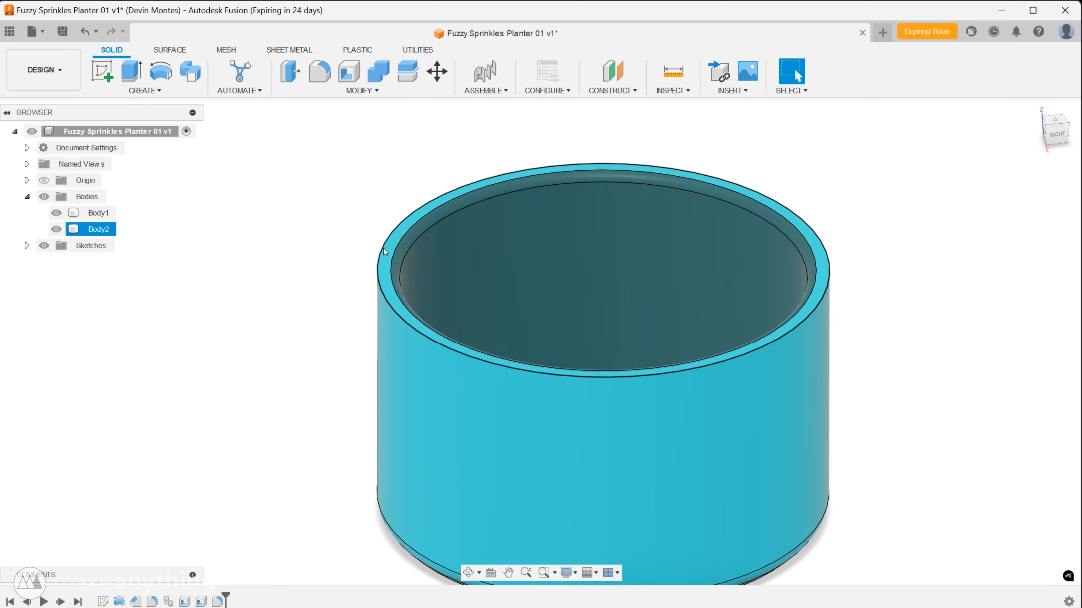
key(e)
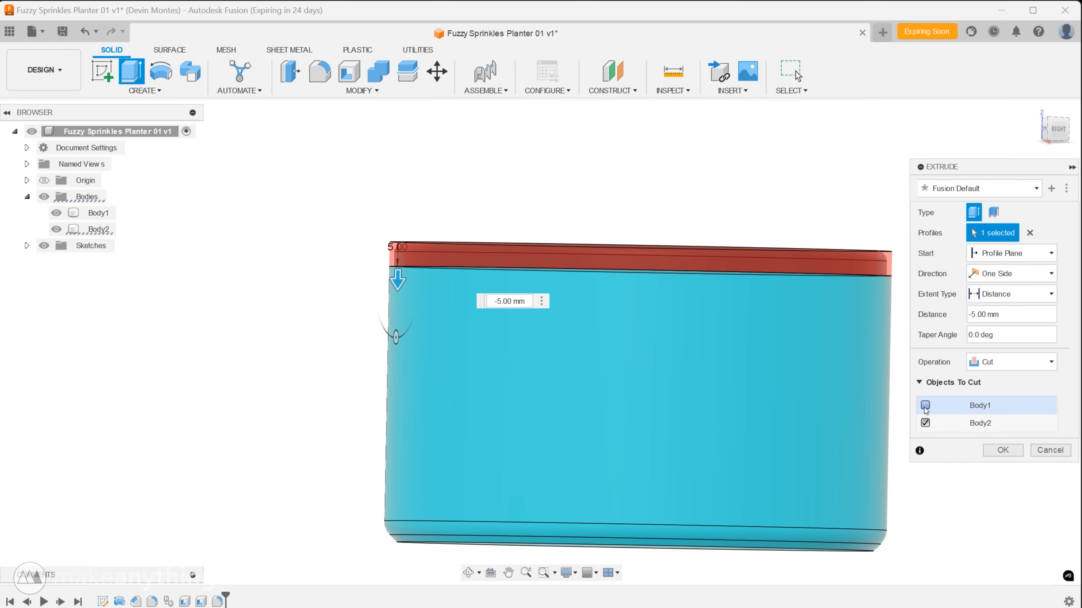
click(1001, 449)
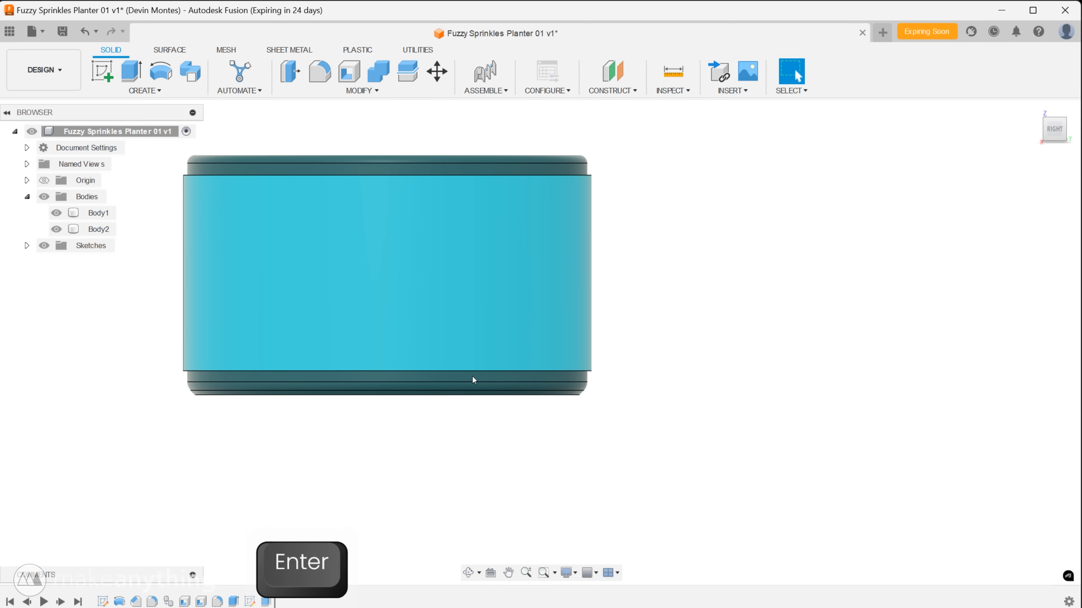
mouse_move(673, 442)
text(Fuzzy)
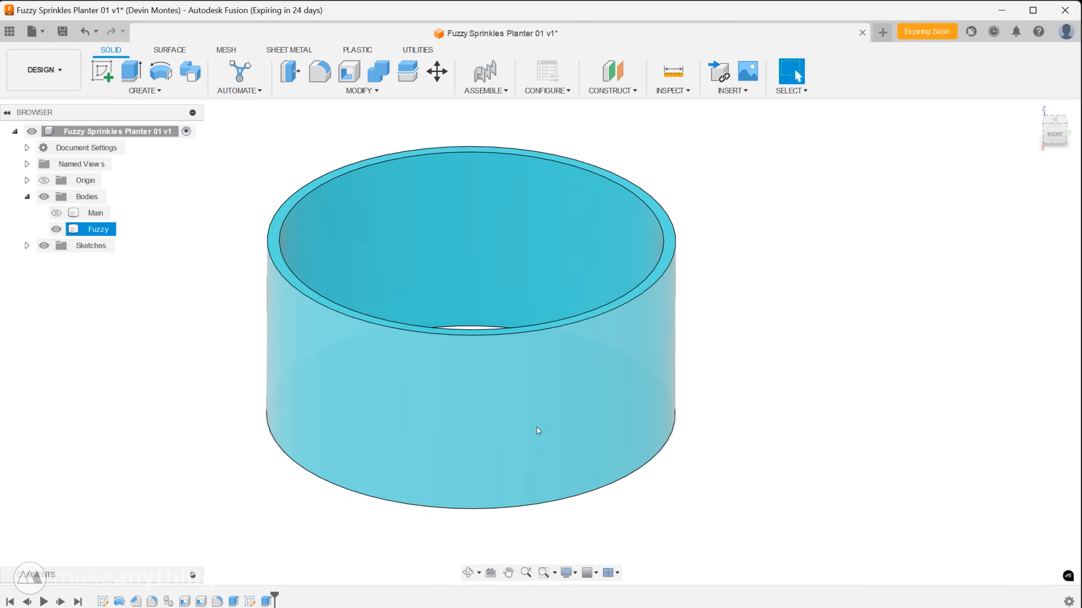
click(670, 90)
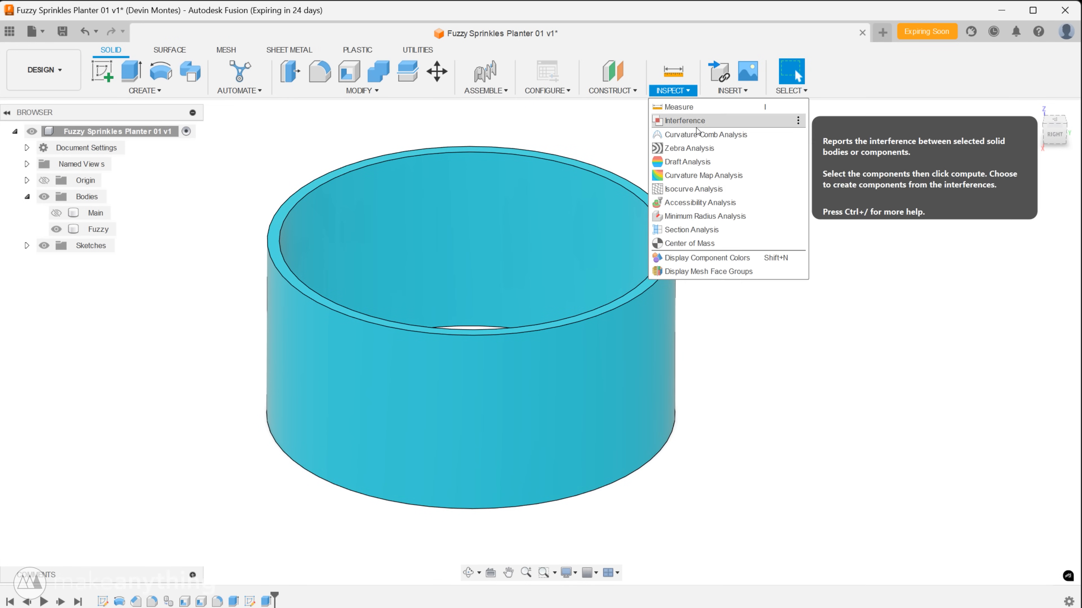
click(679, 107)
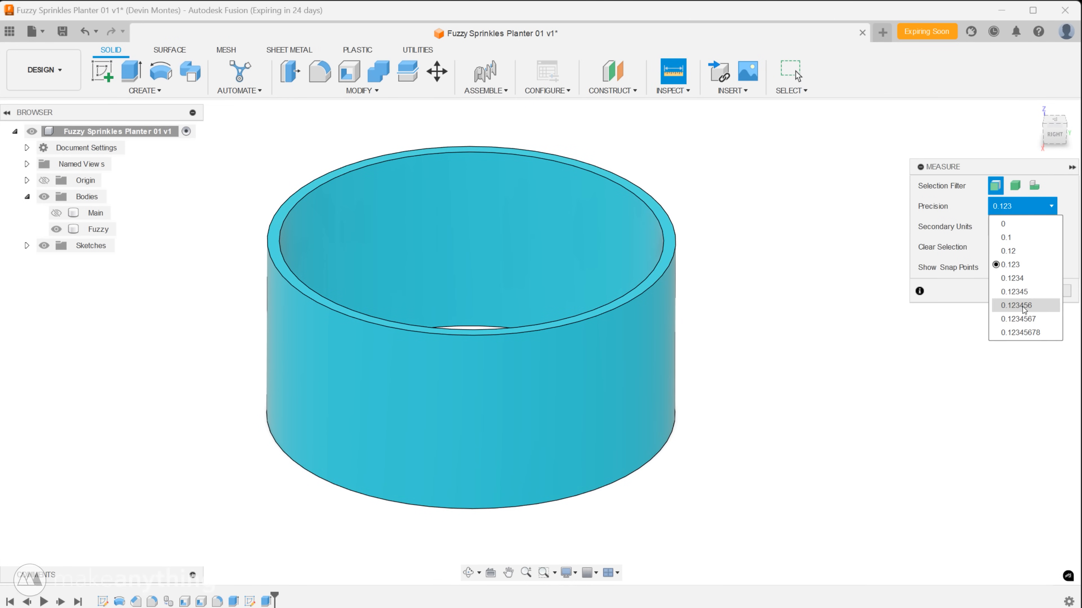
click(1019, 331)
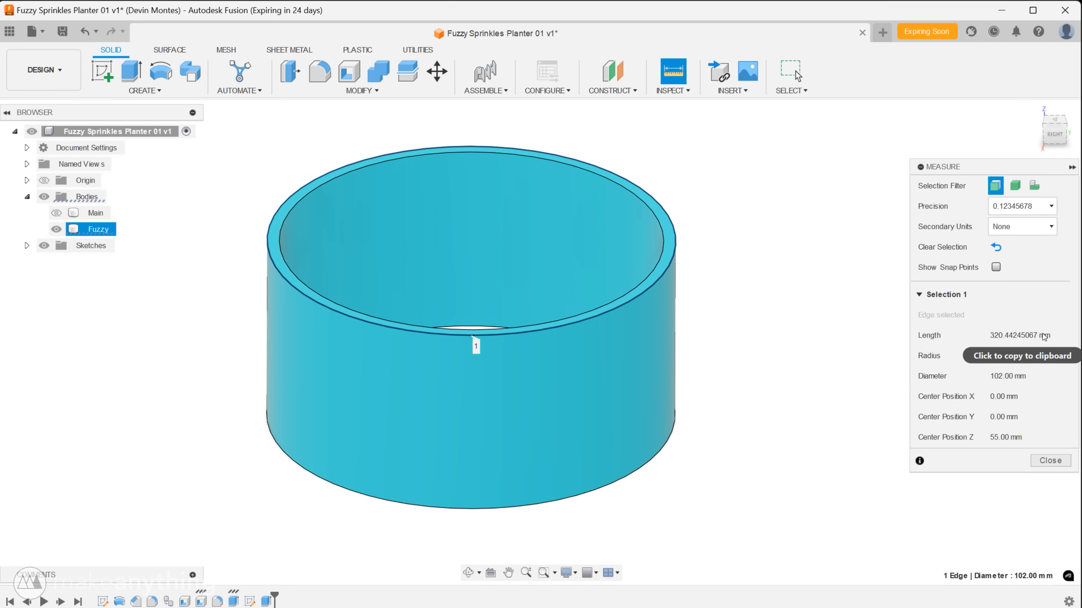
mouse_move(1002, 338)
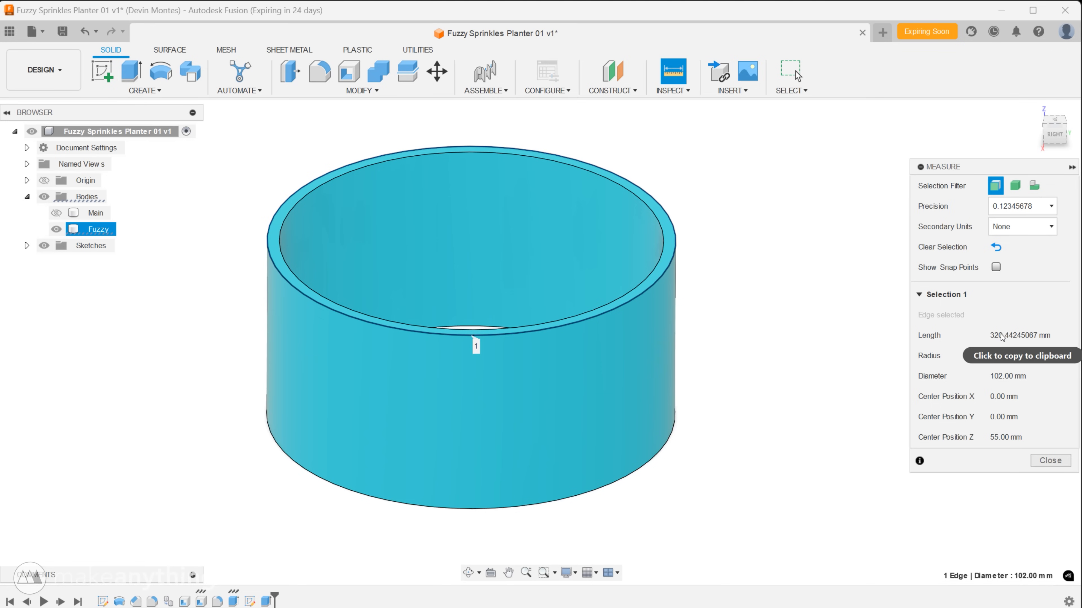
mouse_move(1032, 344)
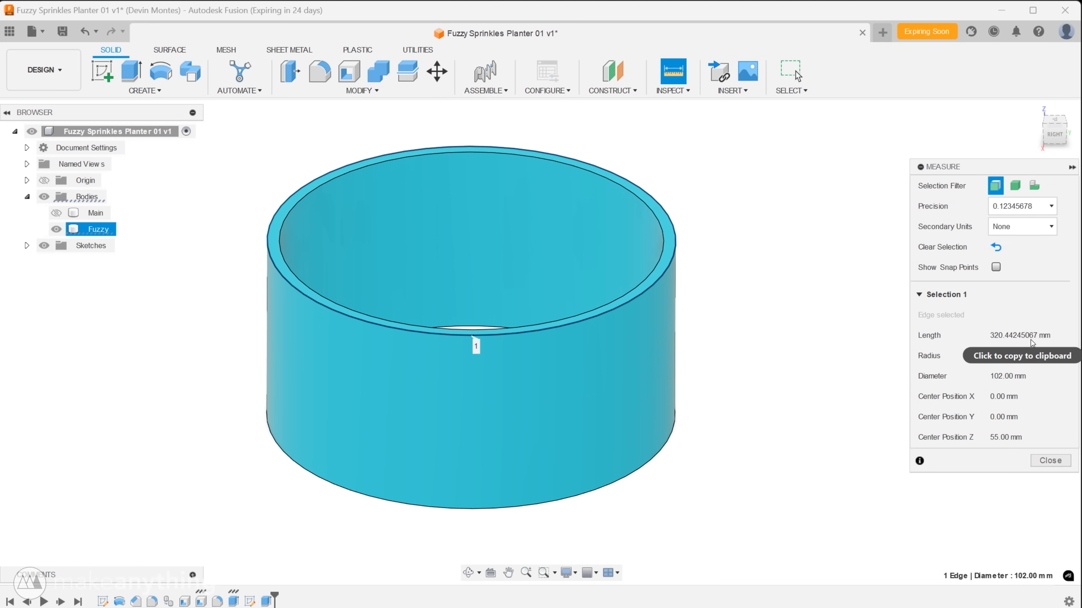
click(1048, 460)
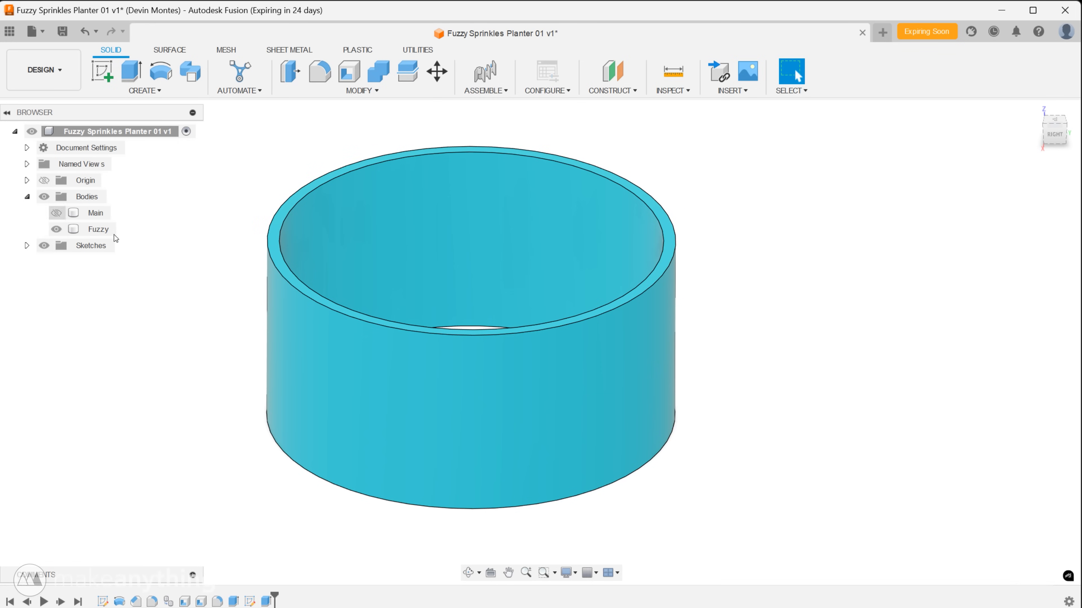
Sketch a centred rectangle on the side plane and dimension its width to the pasted rim length 320.442 mm.
click(101, 70)
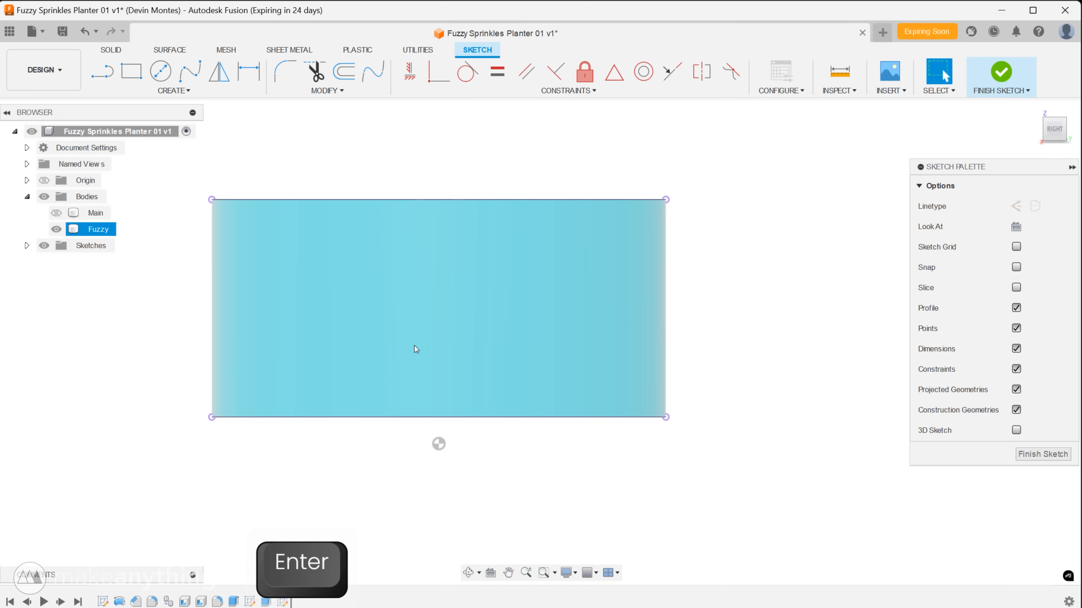
key(l)
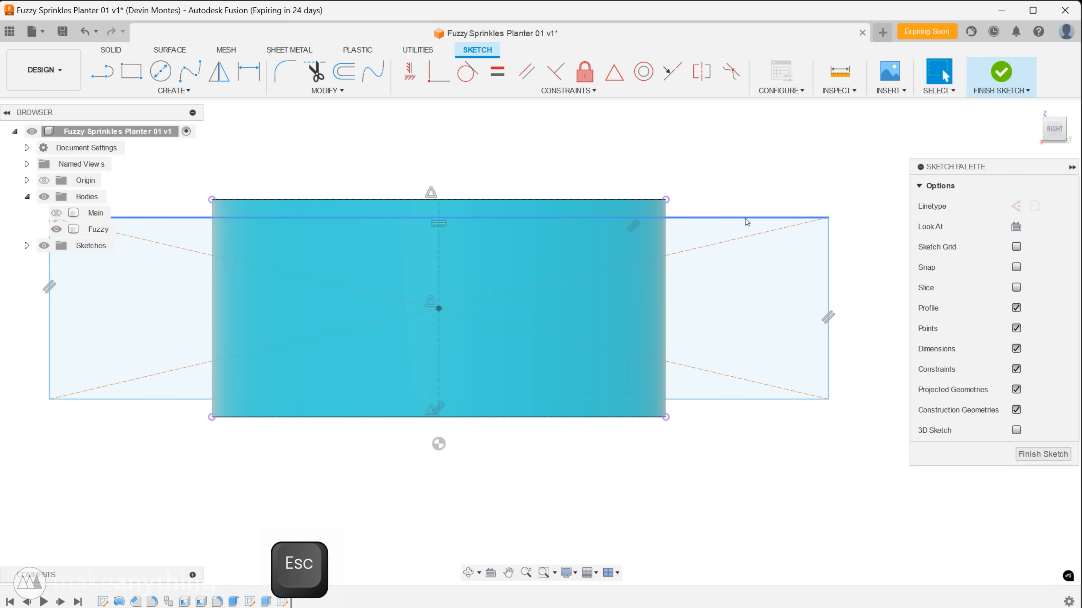
click(98, 229)
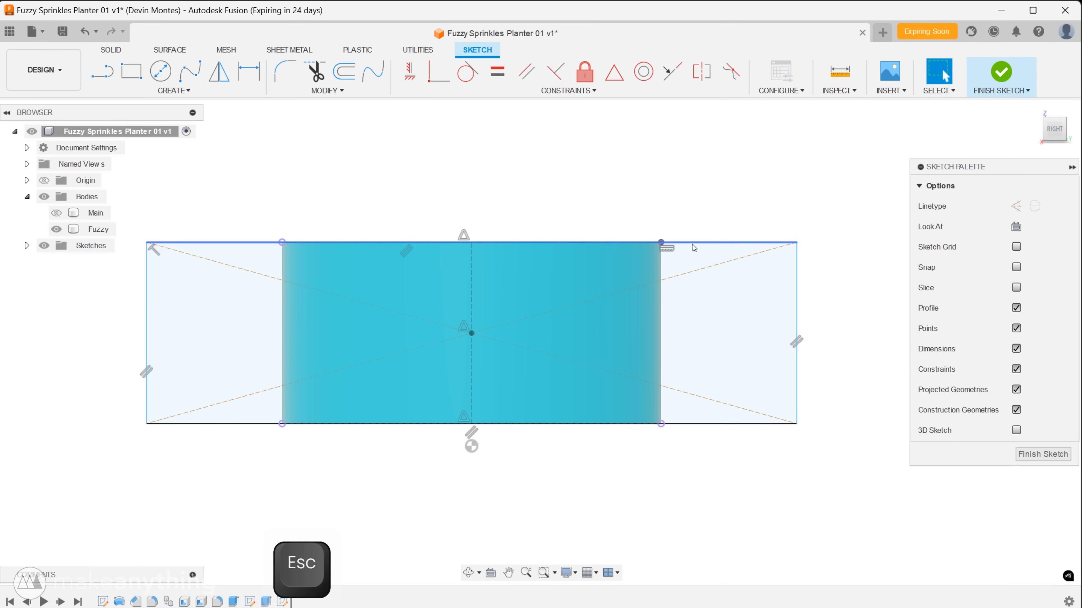
key(d)
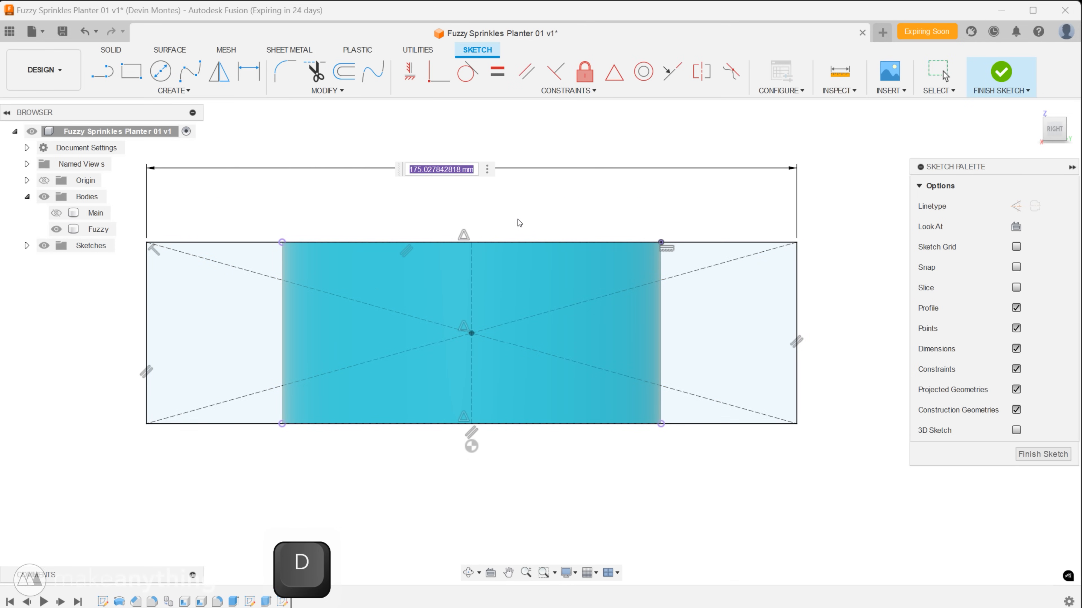
key(ctrl+v)
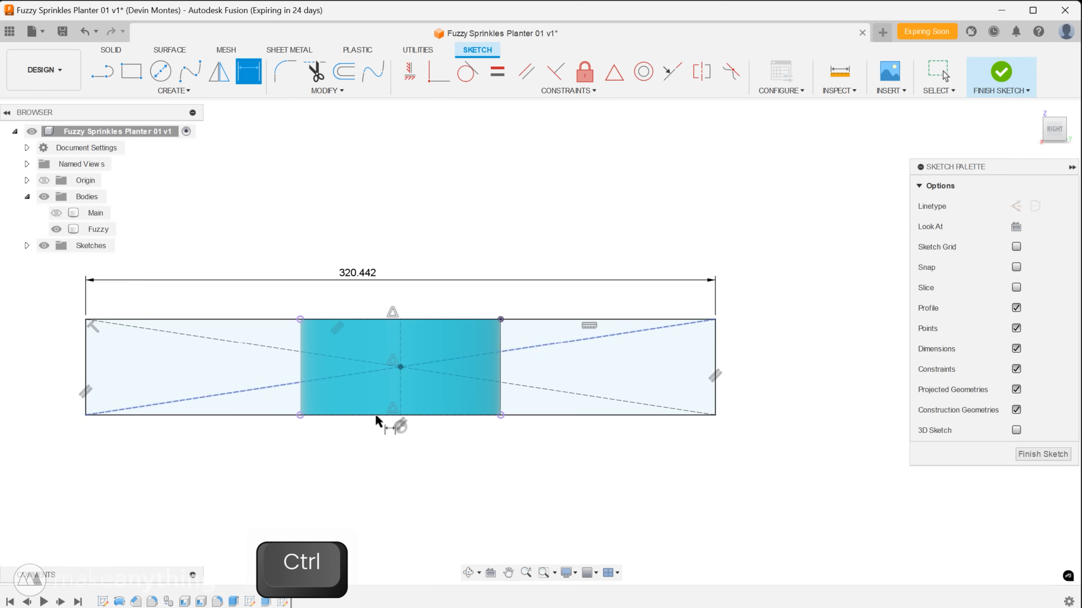
key(c)
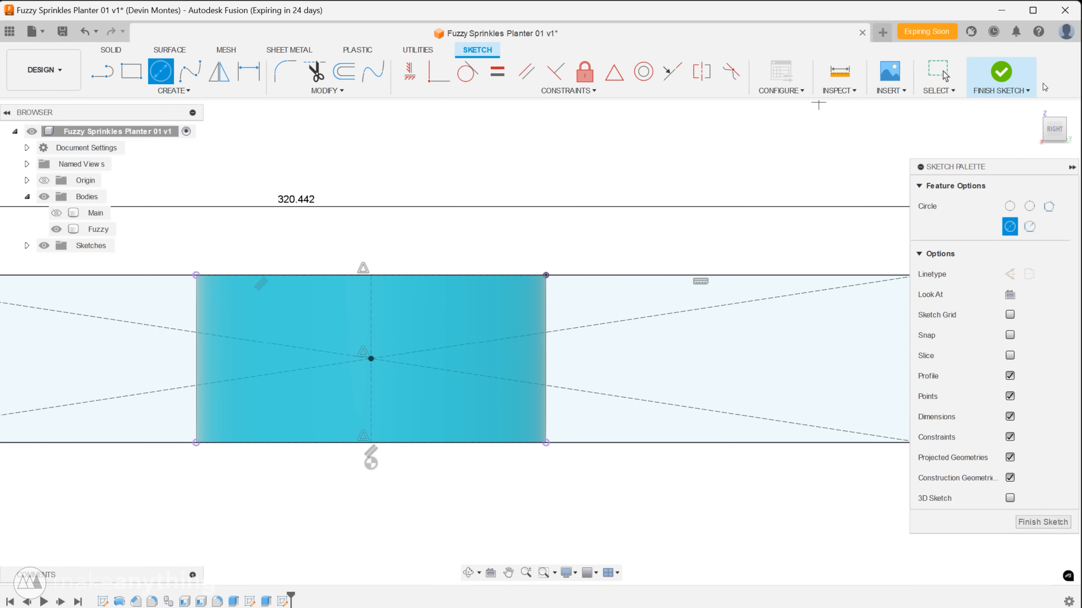
Emboss the centre circle onto the Fuzzy outer face at -16.09 mm deboss depth, then return to its sketch.
click(1001, 72)
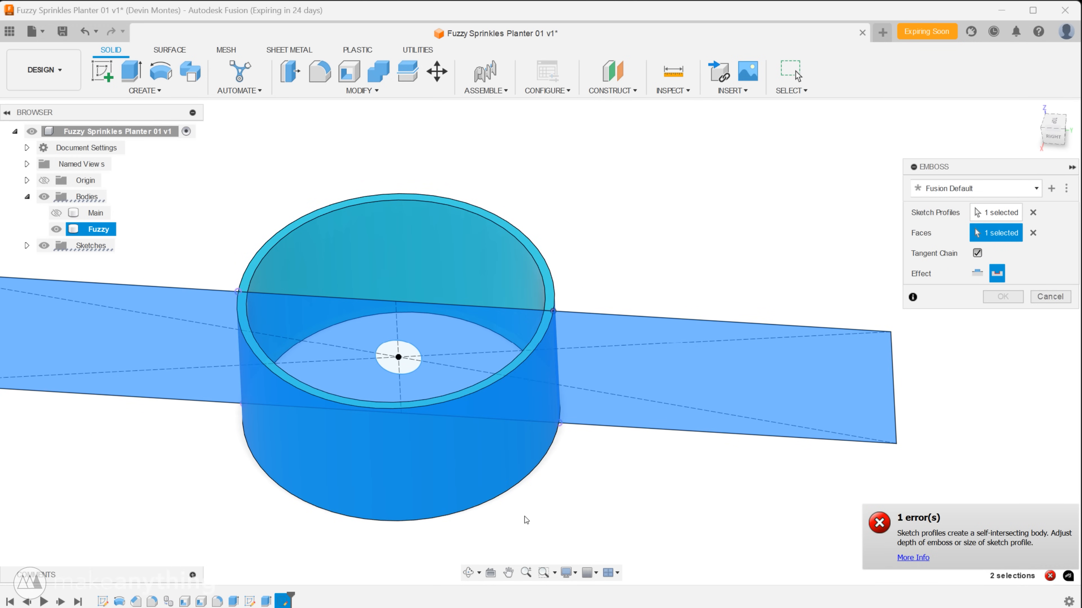
mouse_move(437, 363)
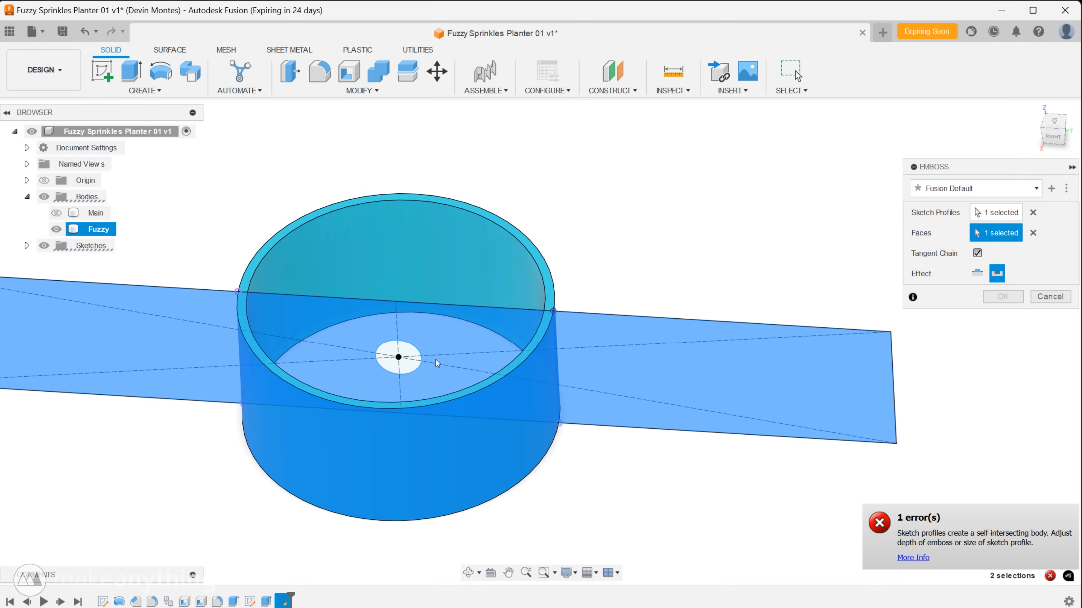
key(ctrl)
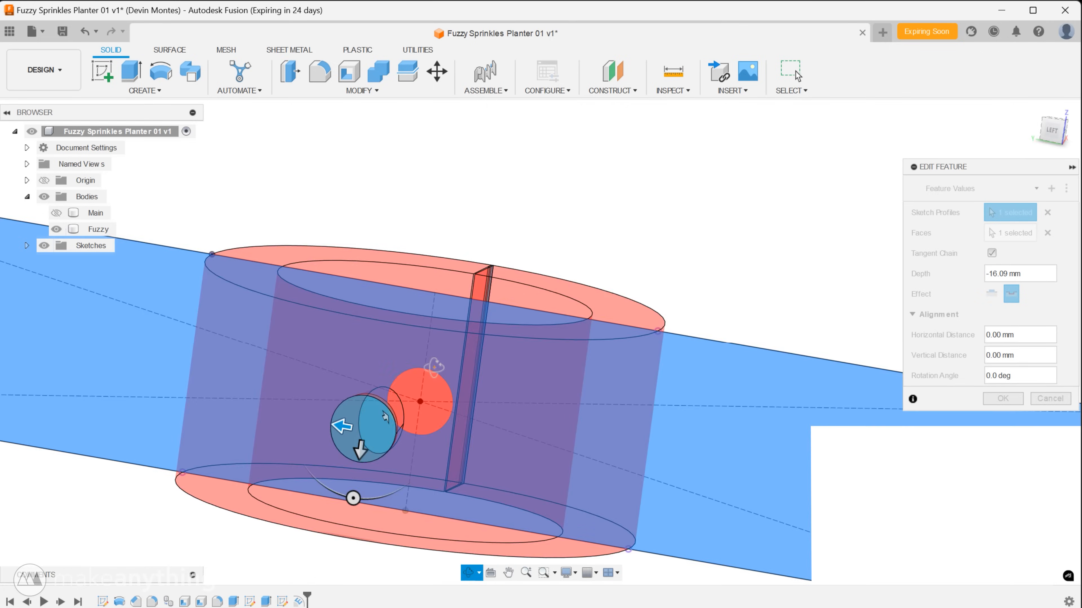
click(1002, 399)
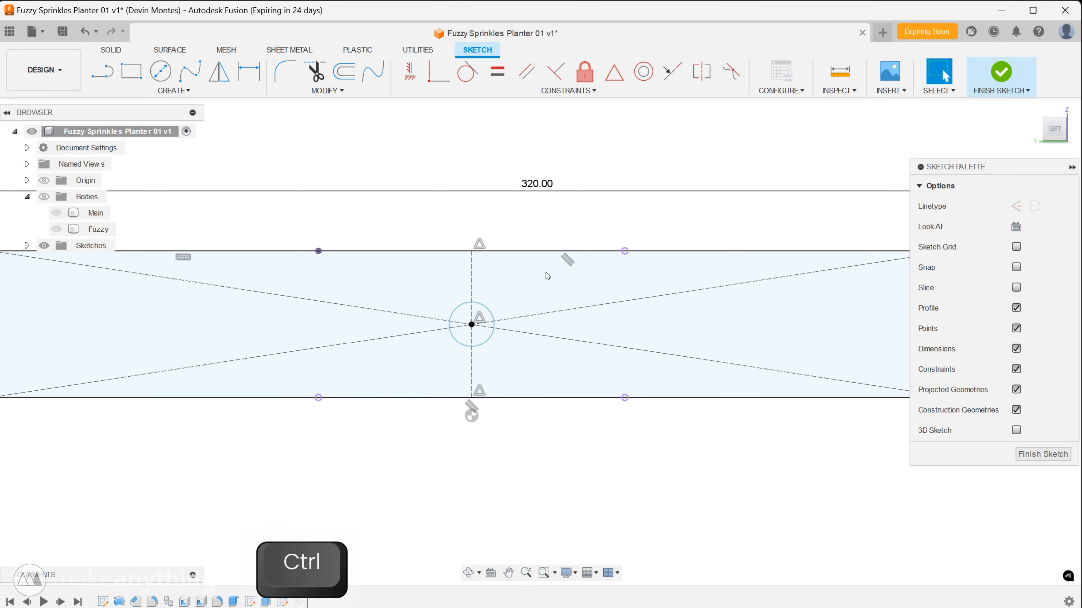
Draw rounded slots and other sprinkle shapes across the rectangle, dimensioning the slot width.
click(172, 90)
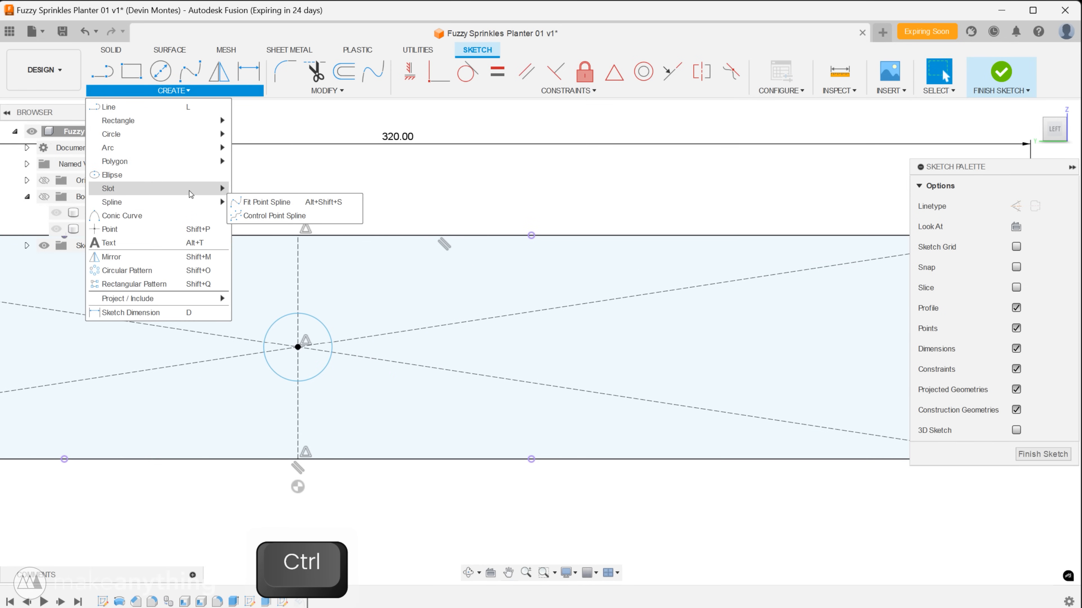
click(108, 188)
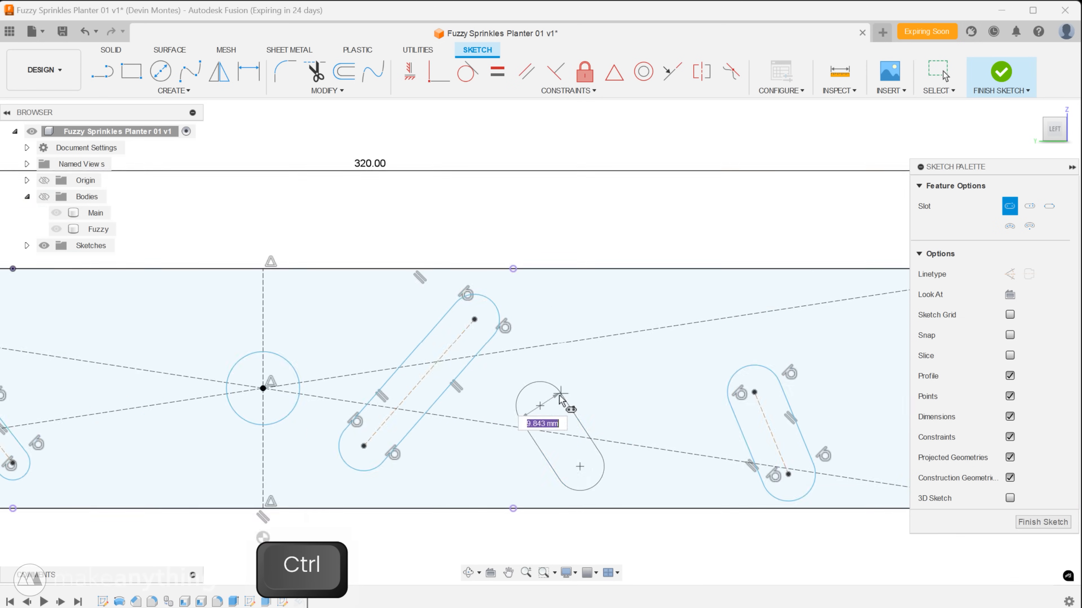
click(161, 71)
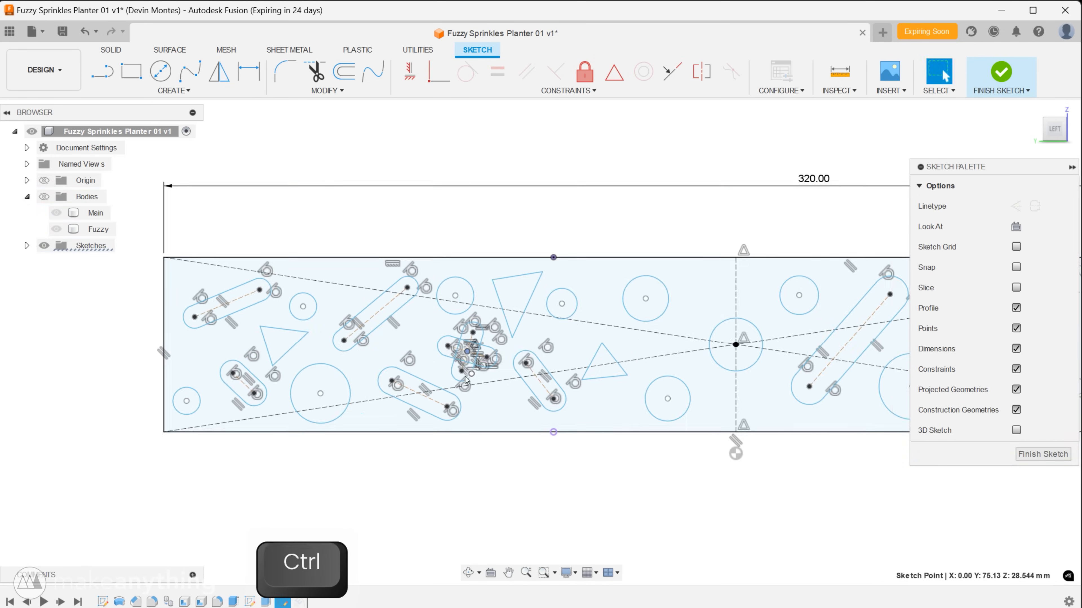
key(shift+d)
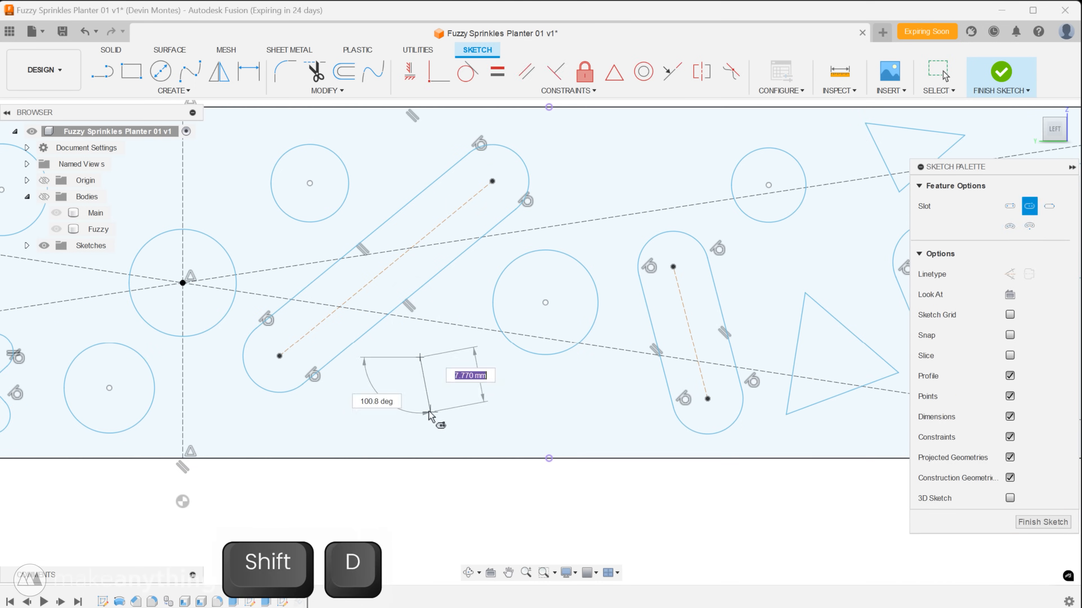
key(Escape)
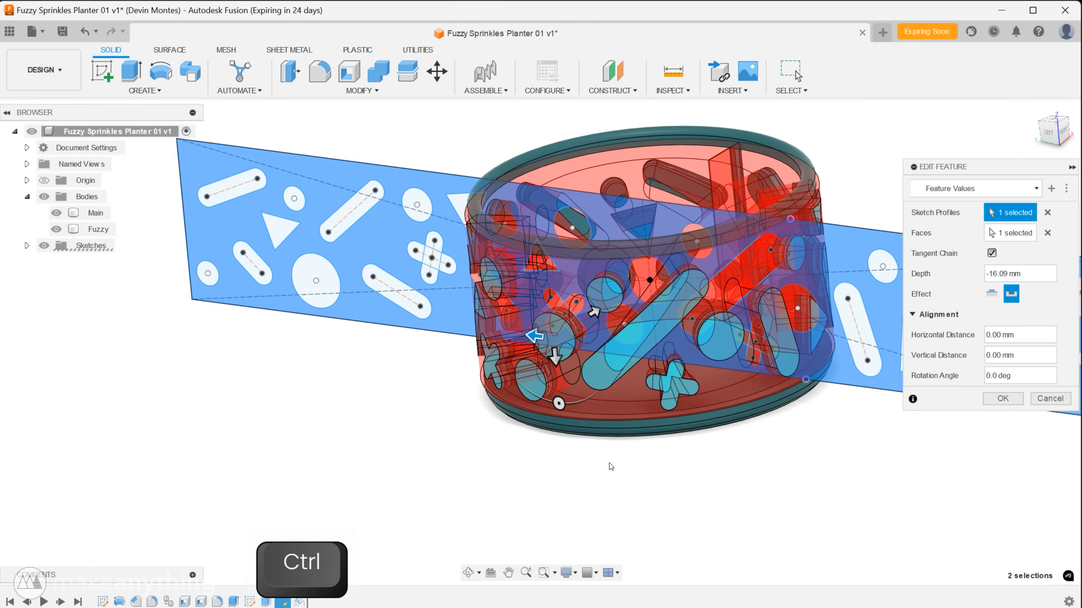
Reapply the Emboss feature so it wraps all sketch profiles at -16.09 mm.
click(1001, 399)
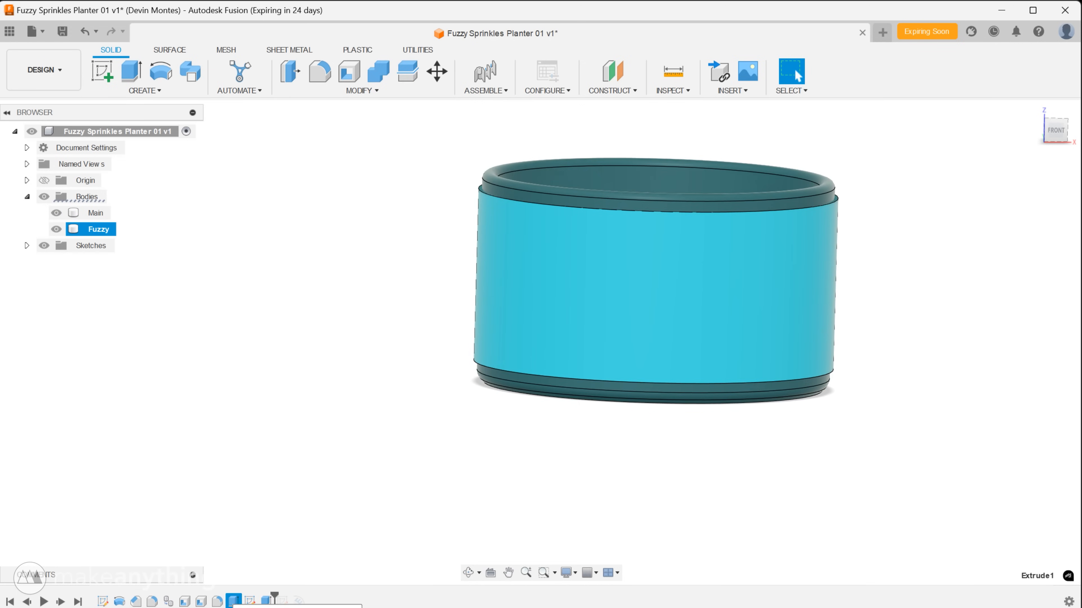
Add more sprinkle shapes to the sketch and emboss all profiles into the wall as separate bodies.
key(Enter)
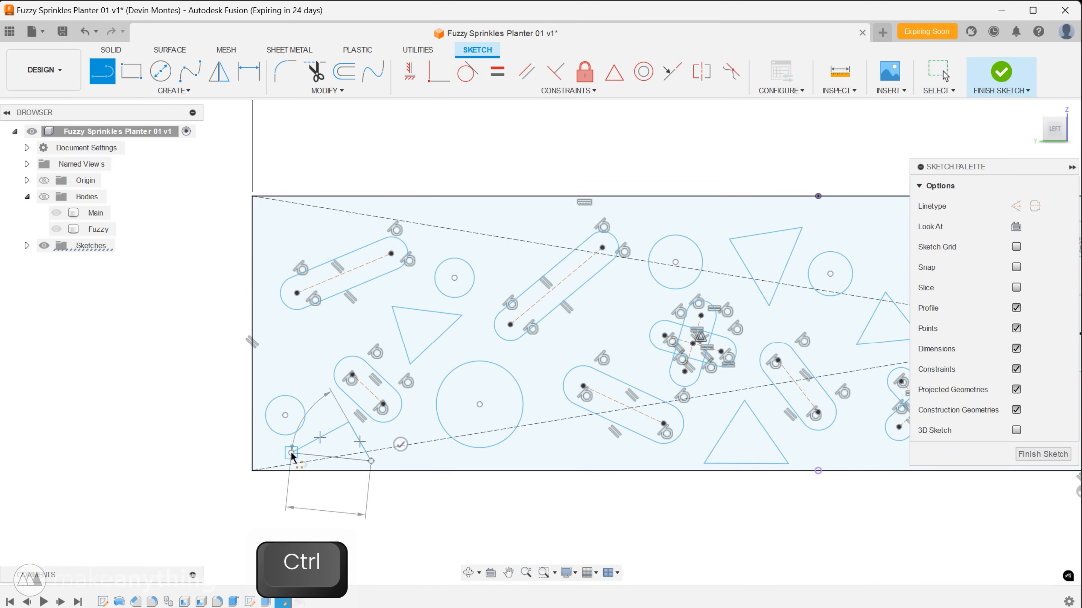
key(Escape)
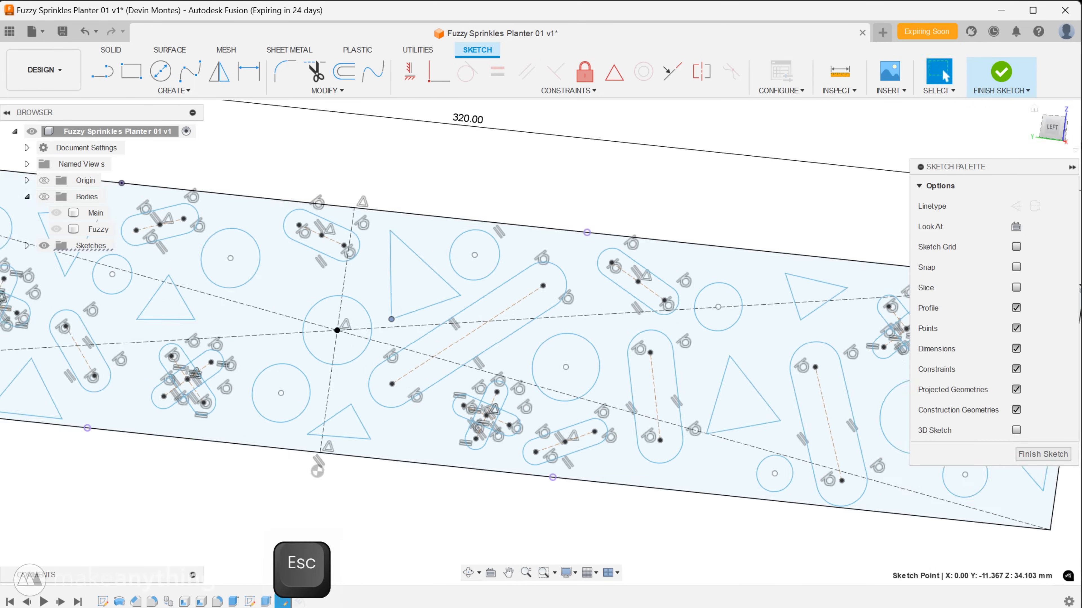
click(1001, 72)
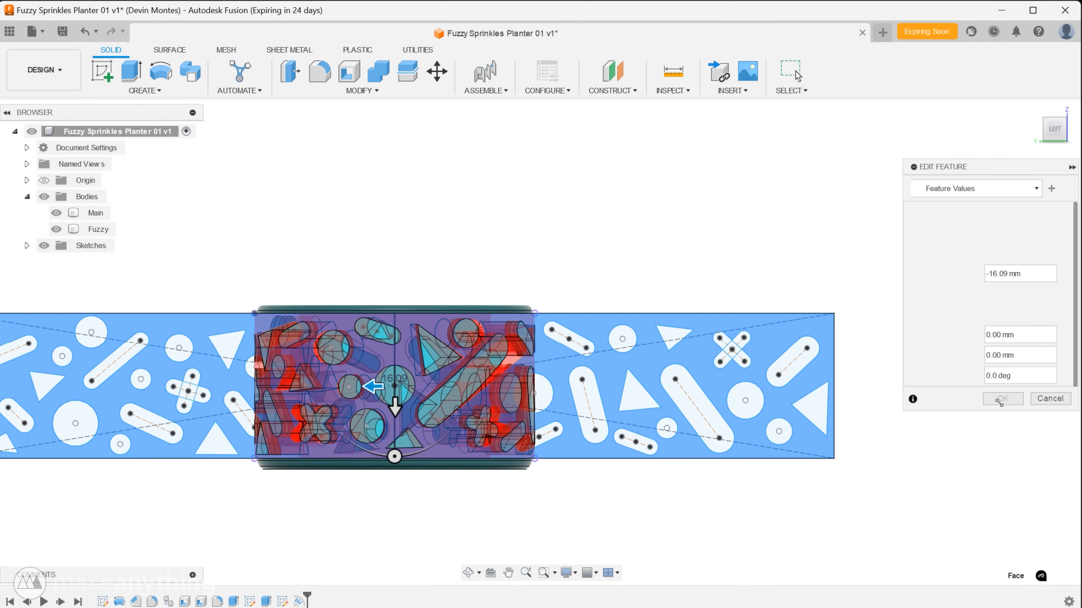
click(1002, 399)
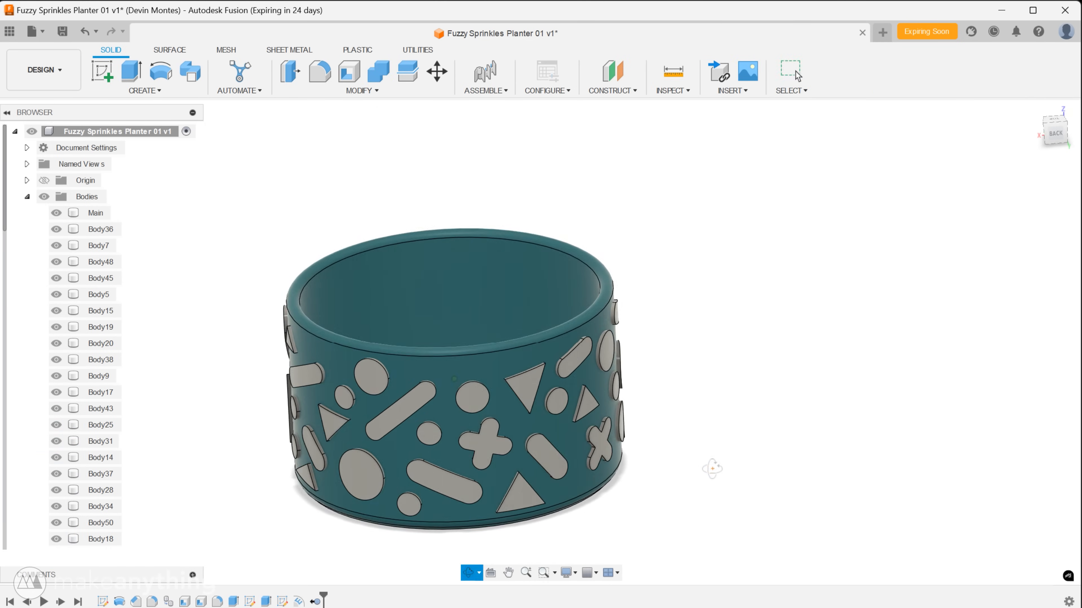
Fillet the Fuzzy sprinkle edges, trying 2 mm first, then settling on 0.98 mm.
click(319, 71)
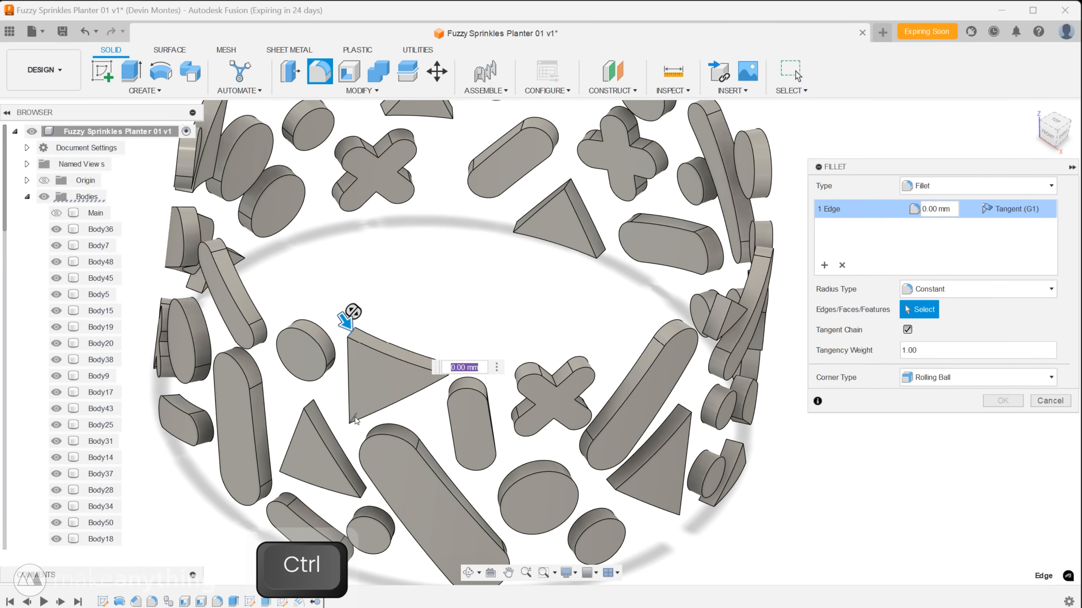
text(2)
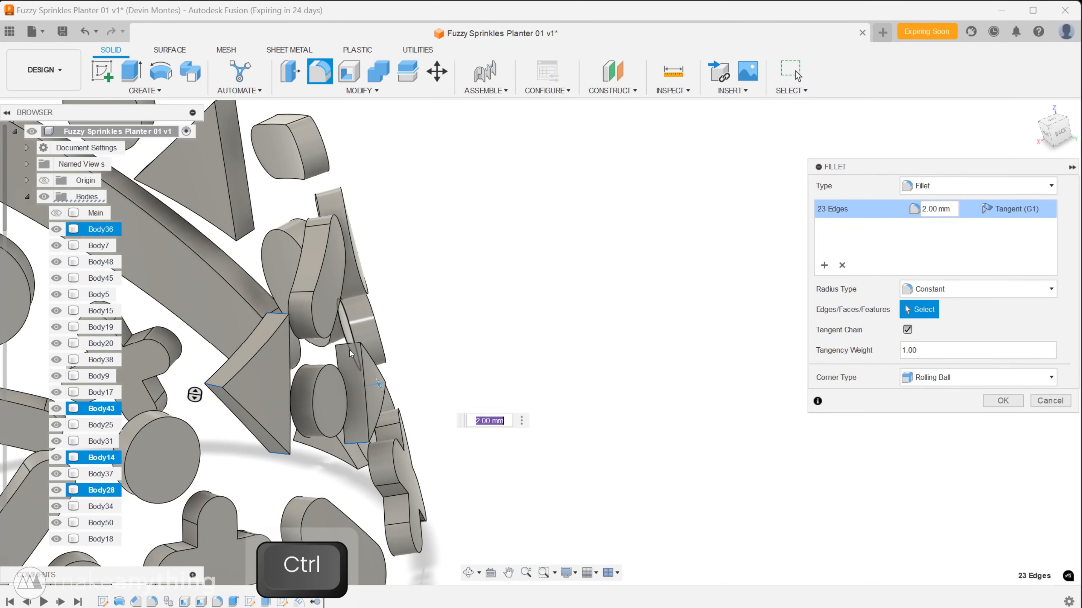
click(789, 77)
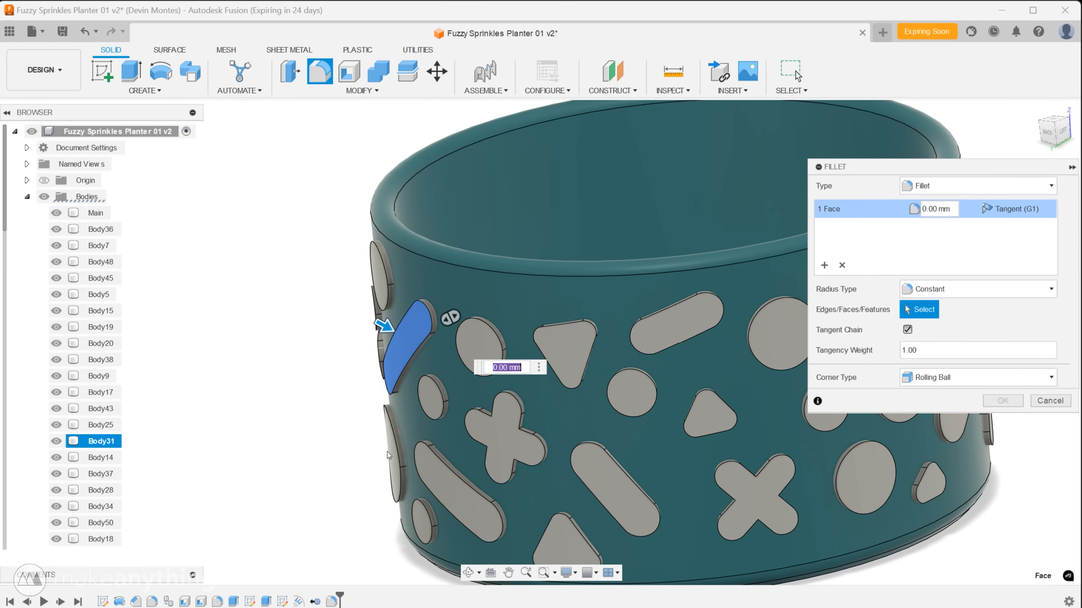
text(2)
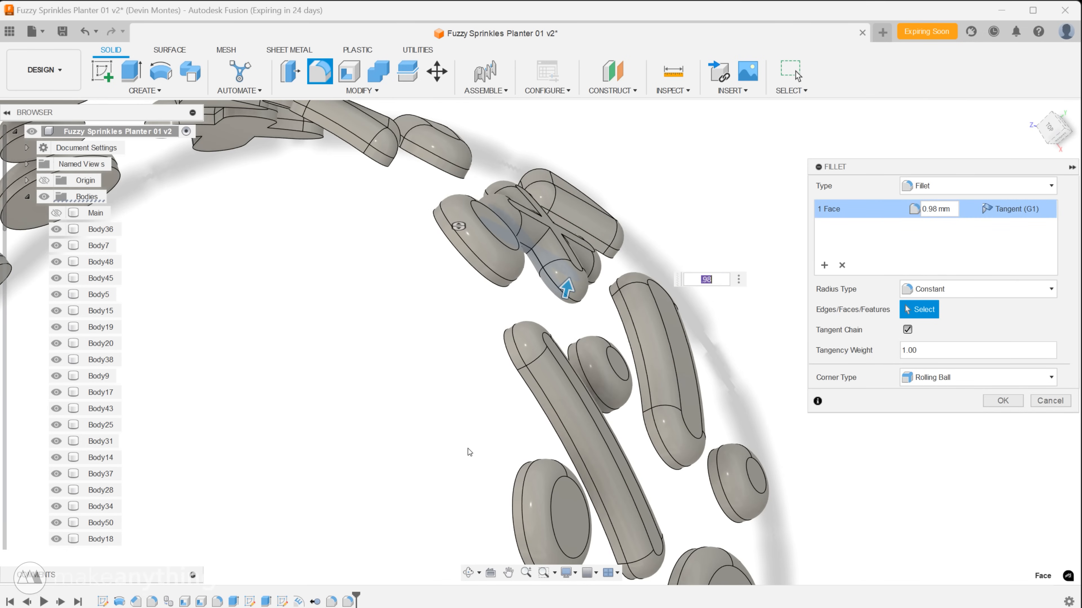
key(Escape)
text(1)
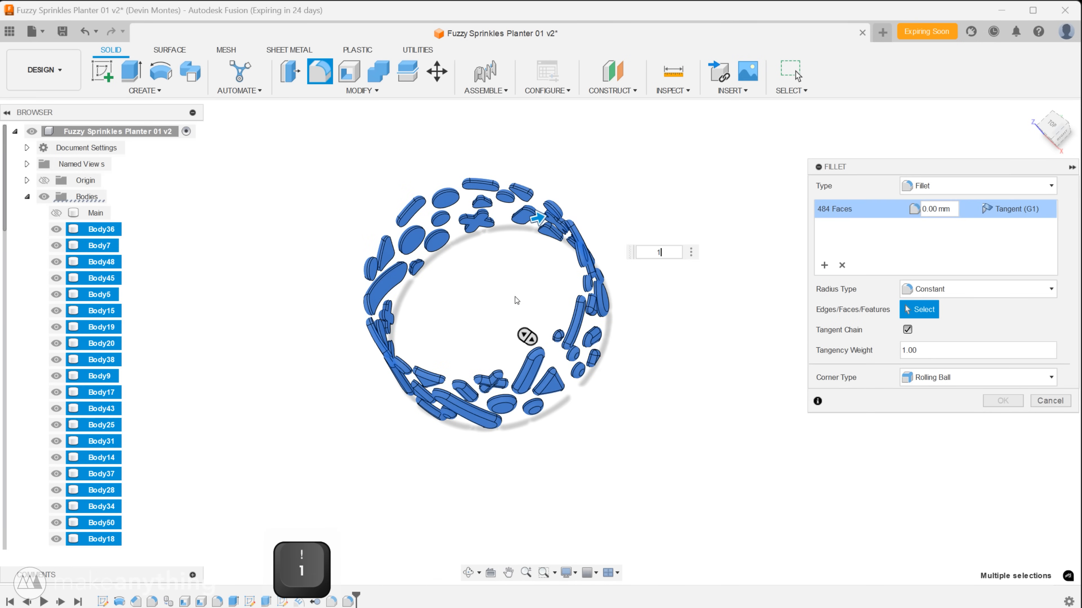
text(.98)
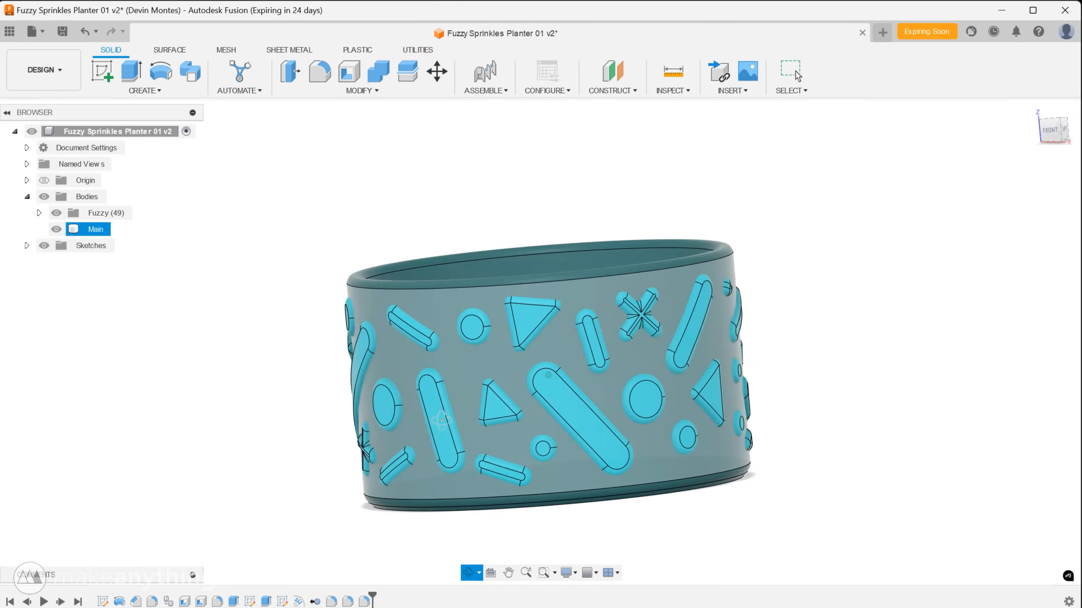
Add a Section Analysis slicing the planter in half, then glance at the Modify menu.
key(ctrl+4)
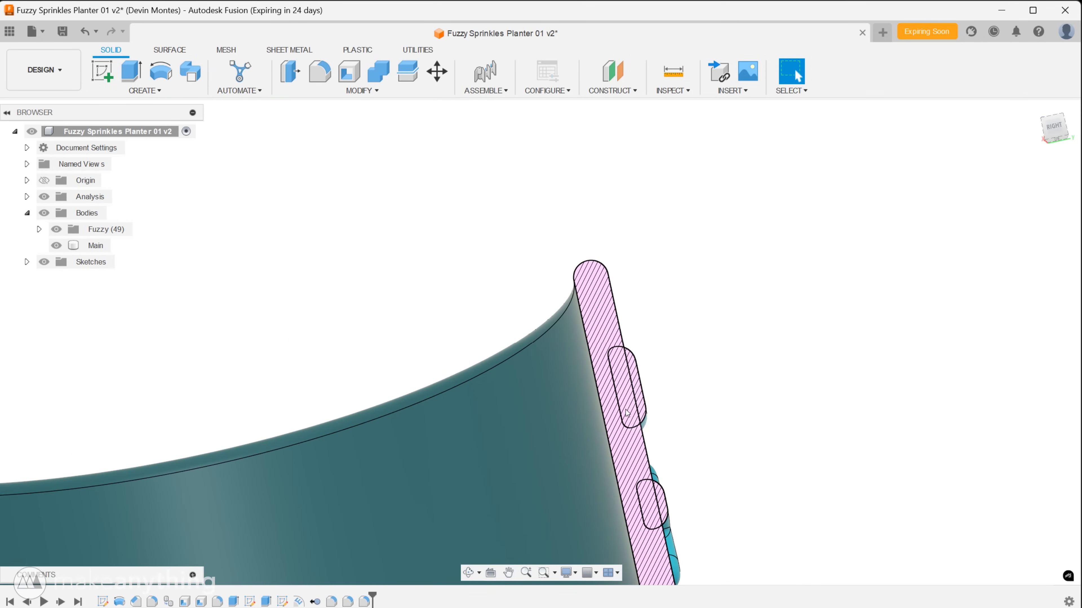
key(Escape)
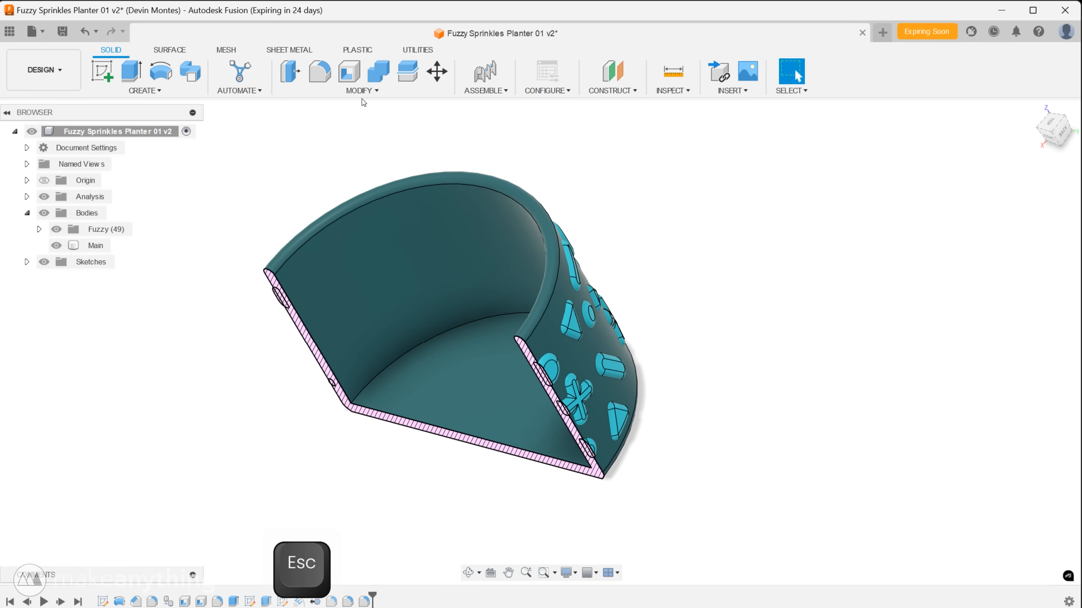
click(358, 90)
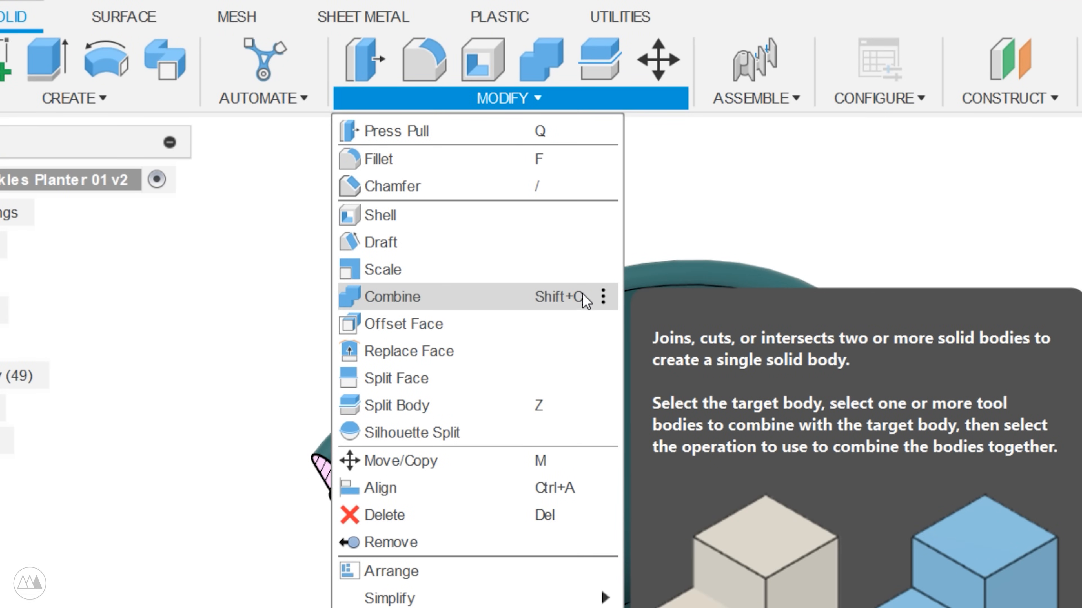
click(603, 297)
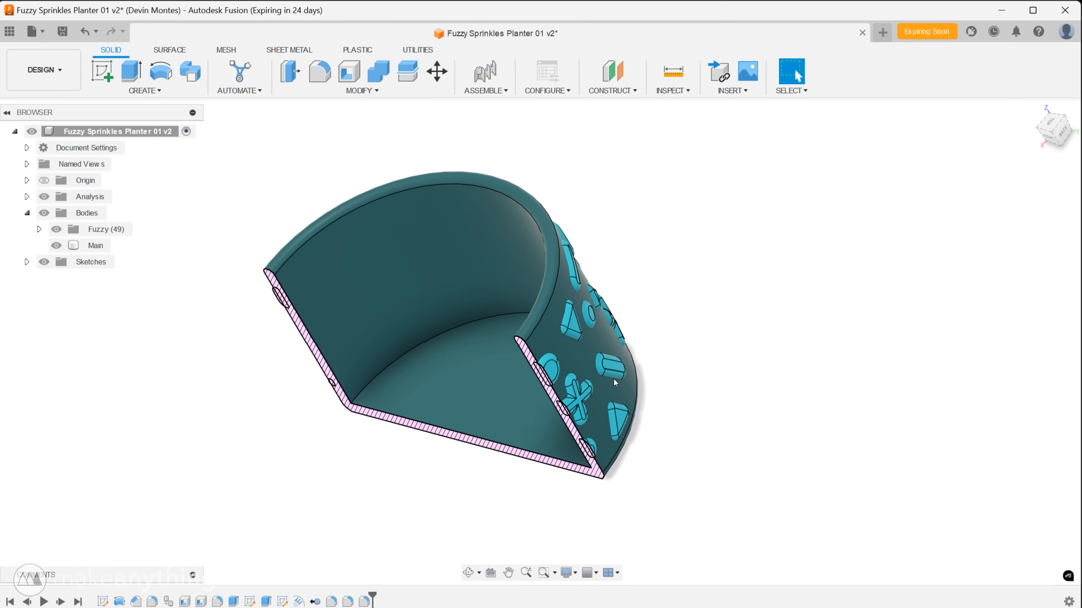
Combine-cut the 49 Fuzzy bodies out of Main, keeping the tool bodies.
key(shift+c)
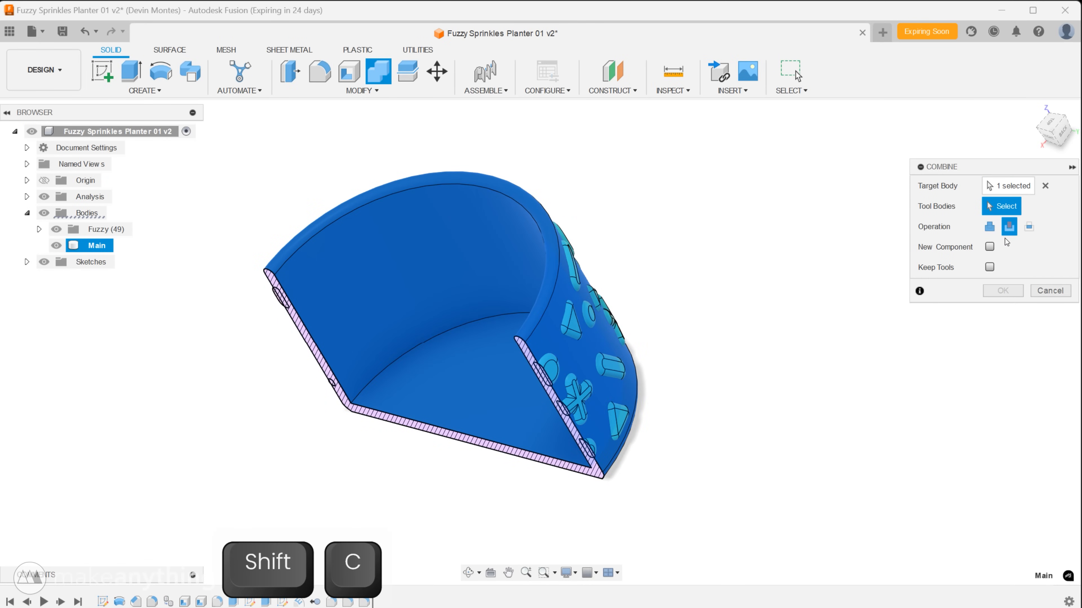
click(990, 267)
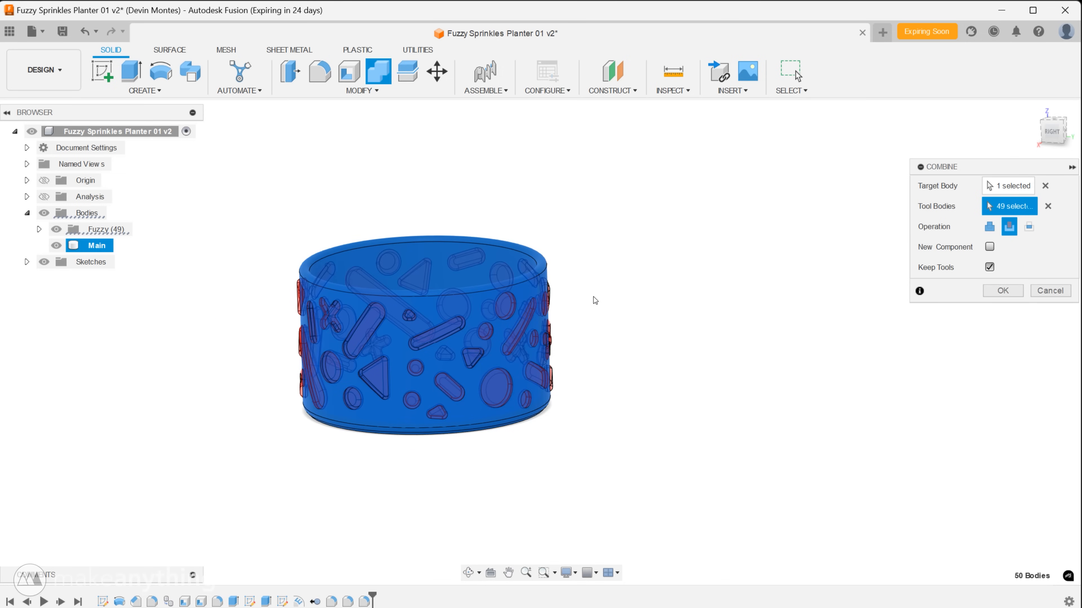
click(1001, 291)
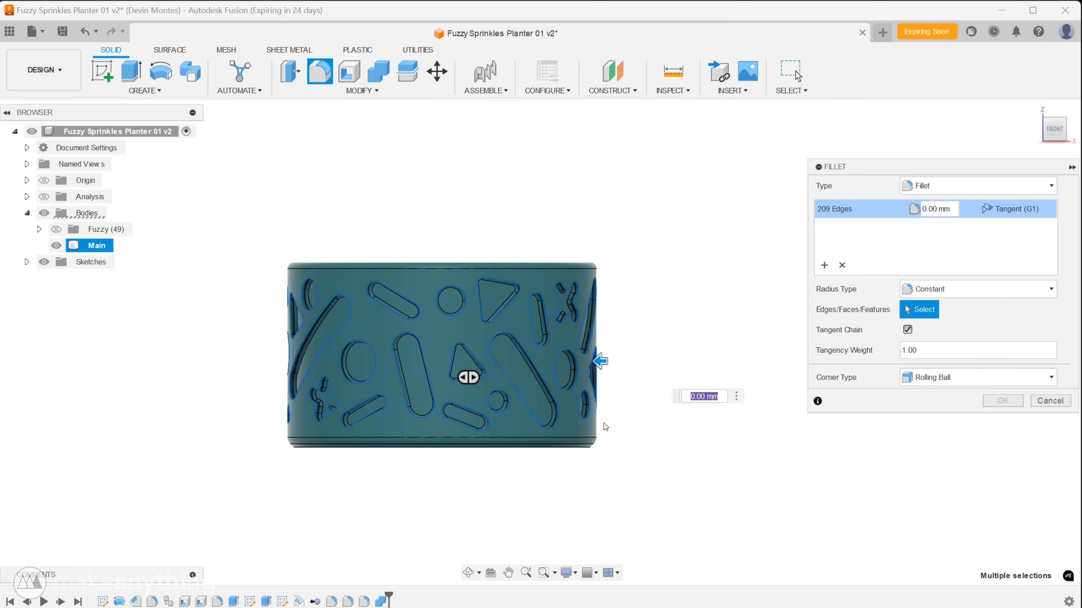
Fillet the 209 recess edges of Main at 0.9 mm, then step back and forth through the timeline.
text(1)
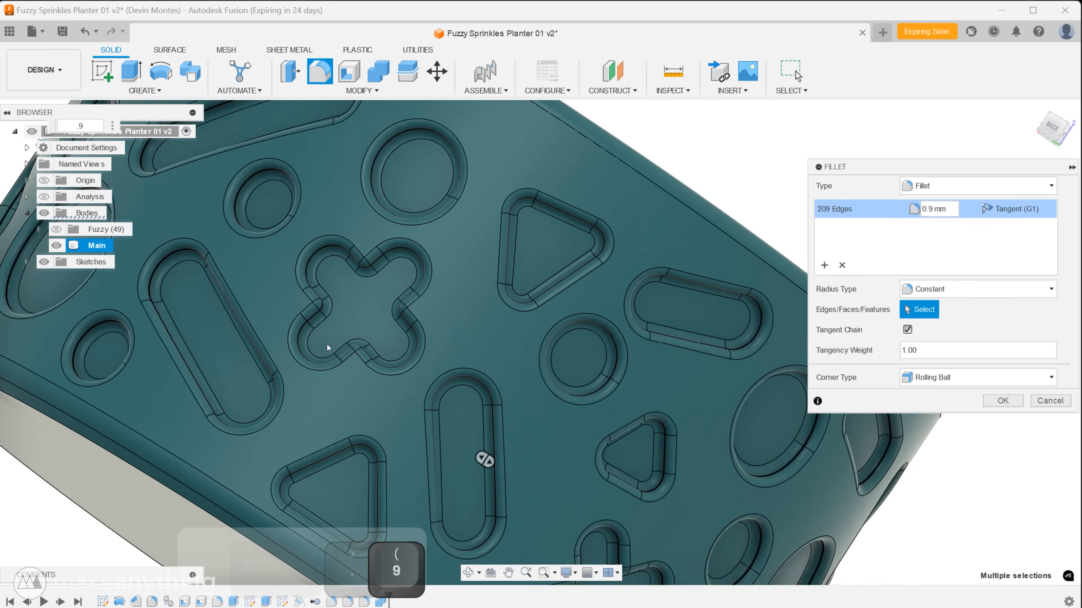
click(1001, 400)
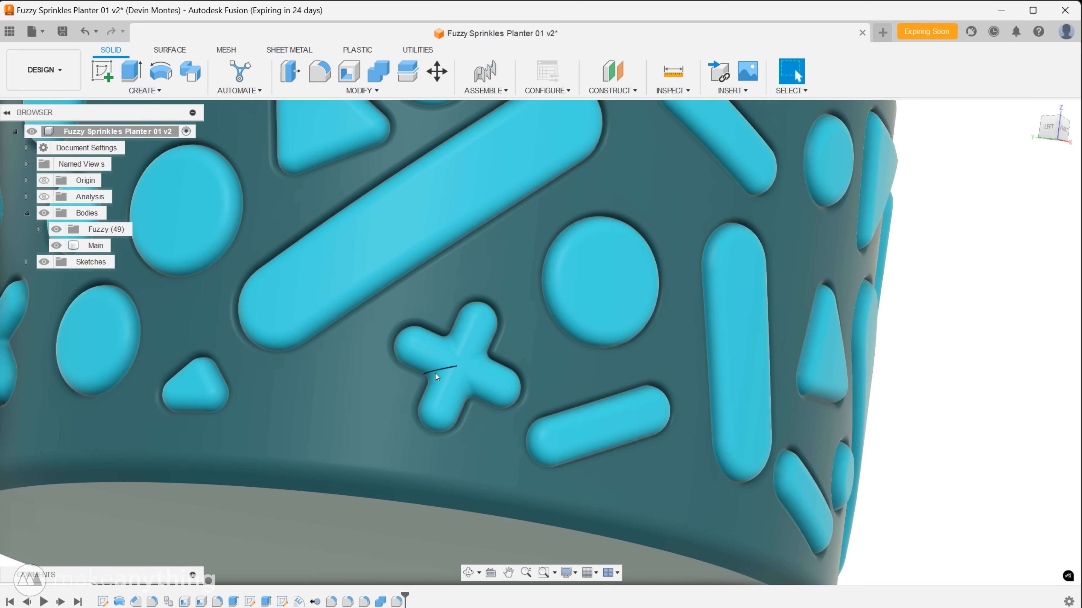
key(ctrl+6)
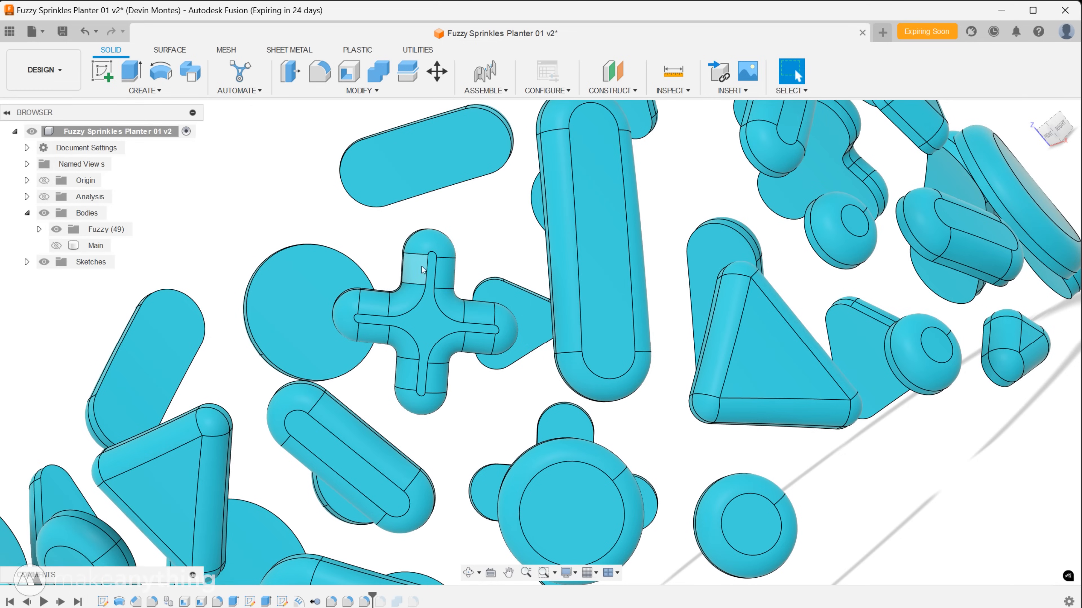
key(ctrl+4)
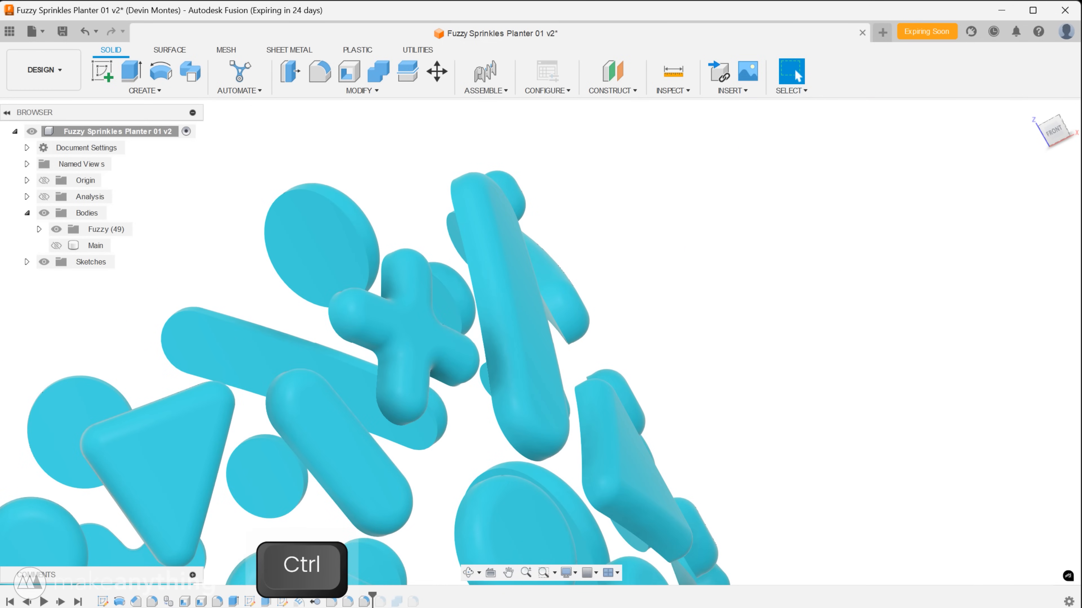
key(ctrl+6)
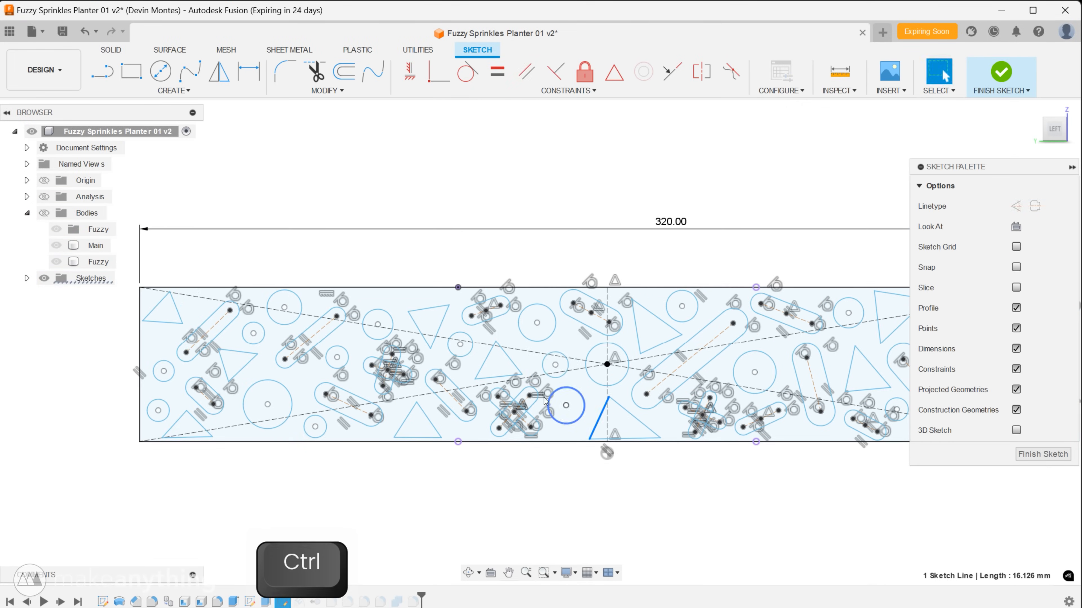
key(ctrl+4)
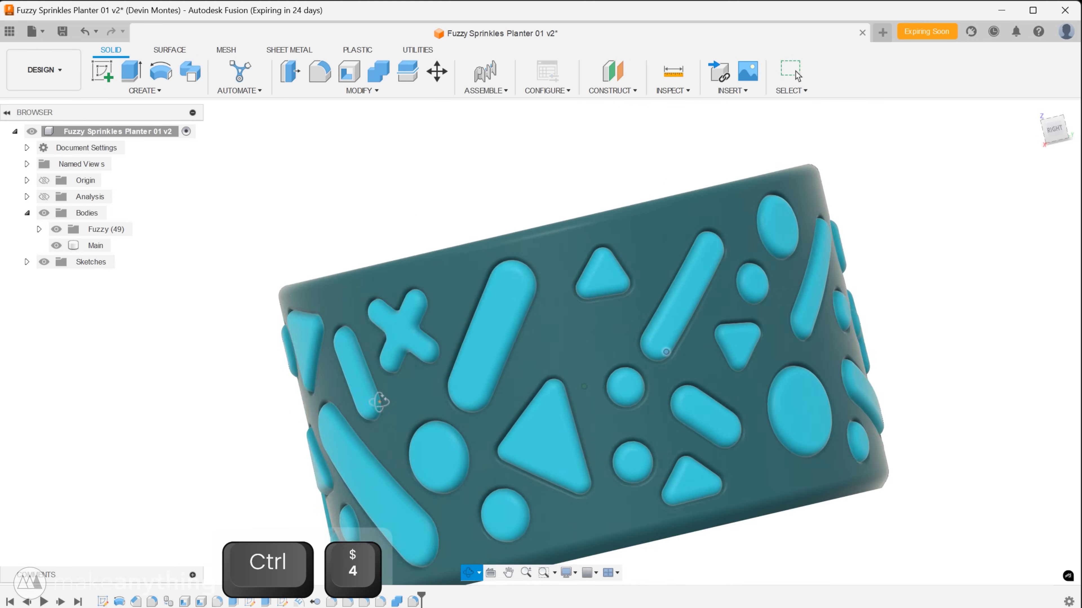
Extrude-cut the bottom To Object with -1.2 mm offset and cut the drain hole slots.
key(ctrl+4)
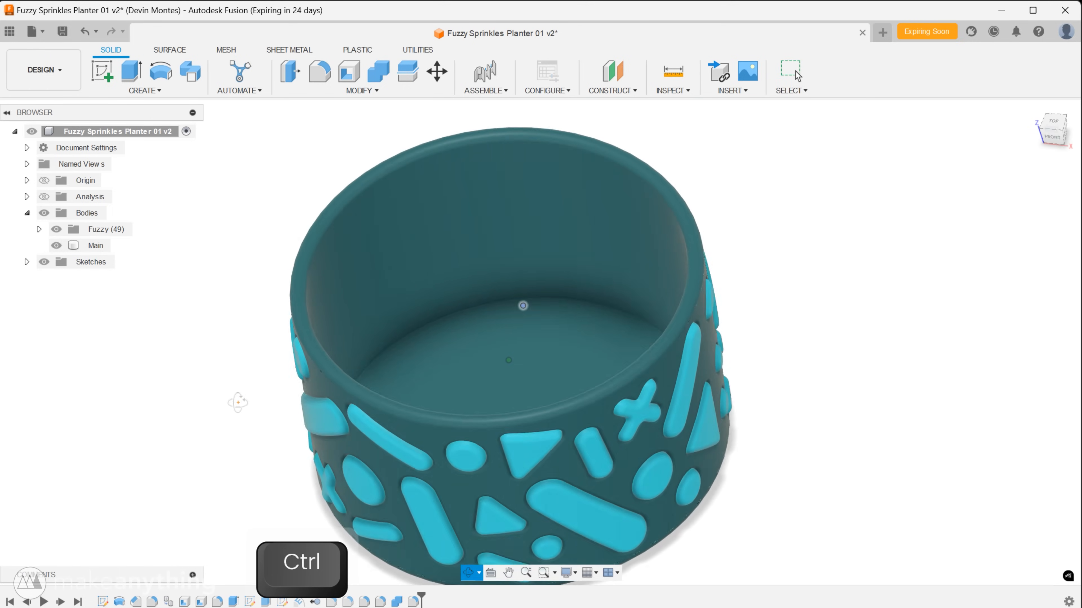
key(e)
text(-1.2)
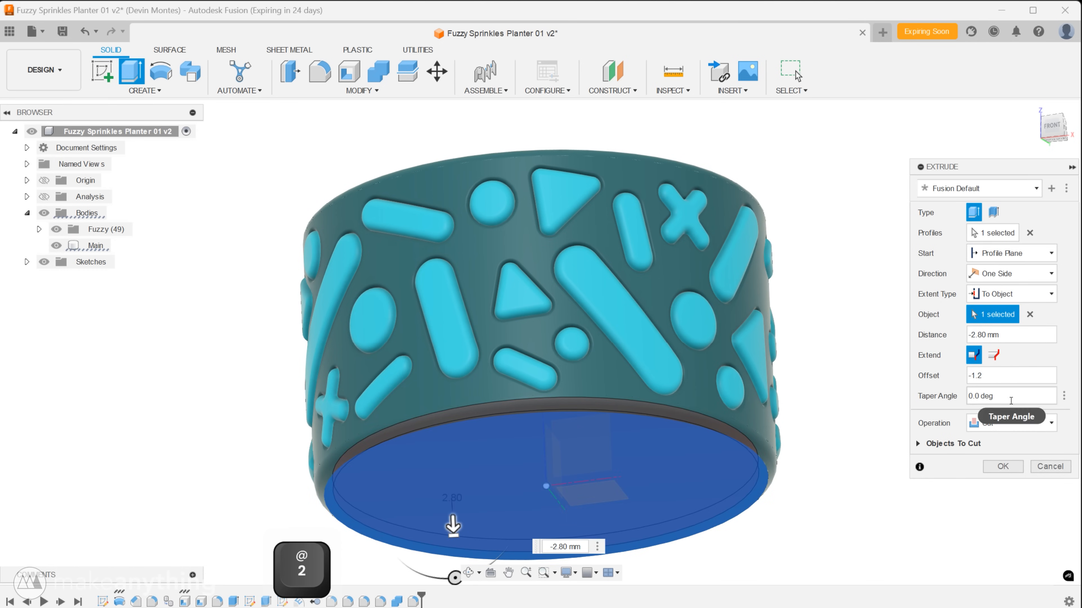
key(Return)
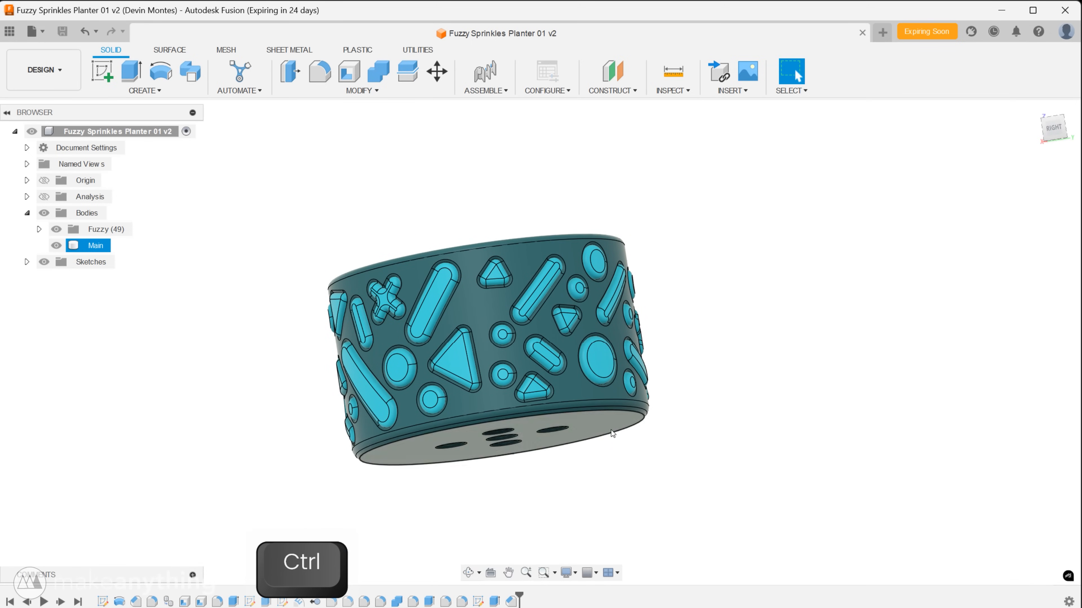
Save the Main body as an STL mesh.
click(95, 246)
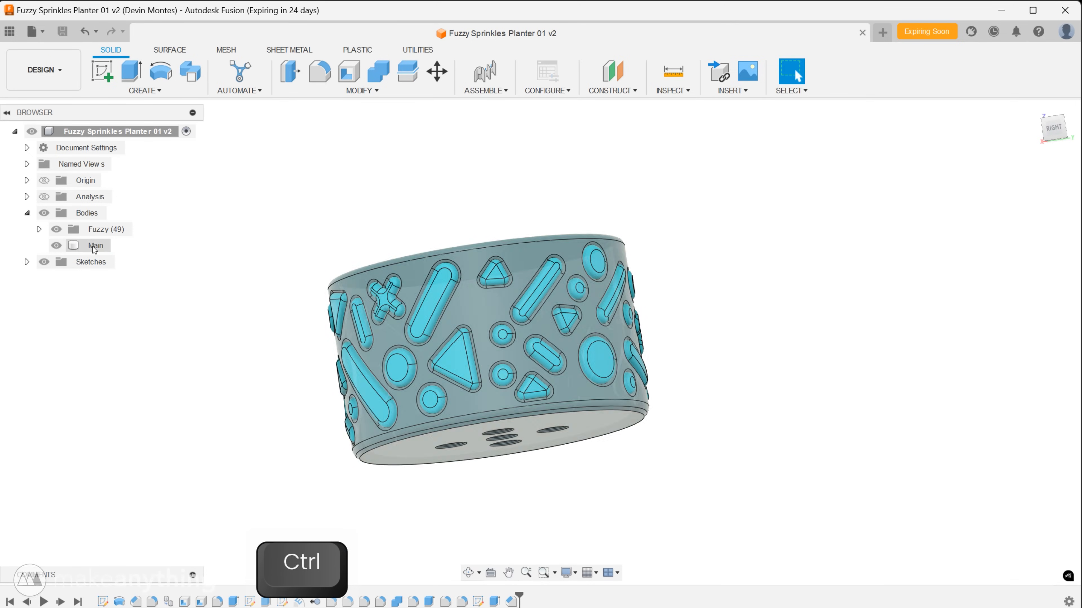
right_click(95, 245)
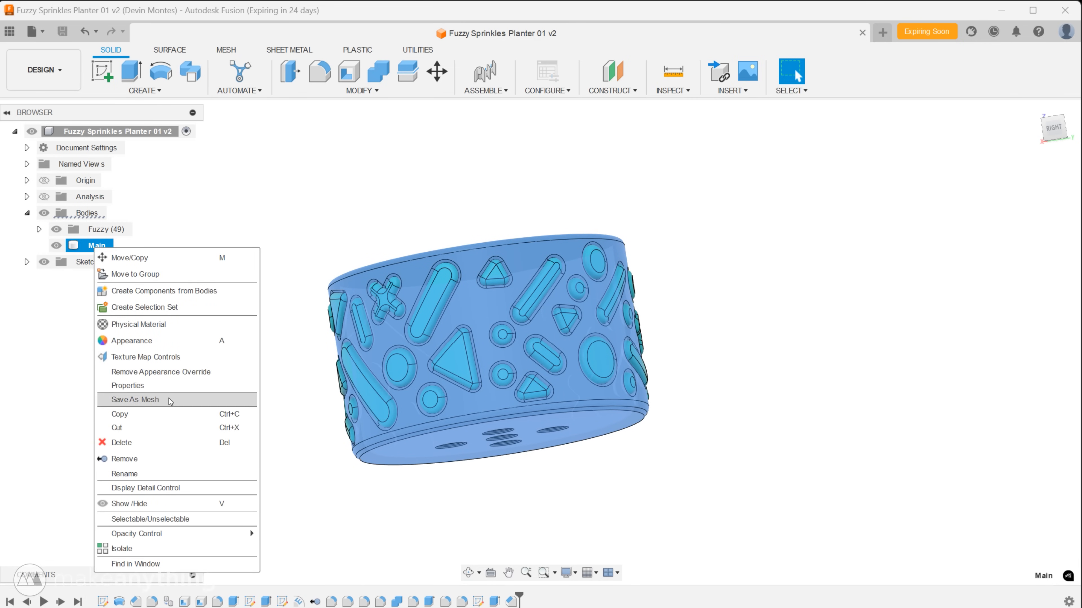
click(134, 399)
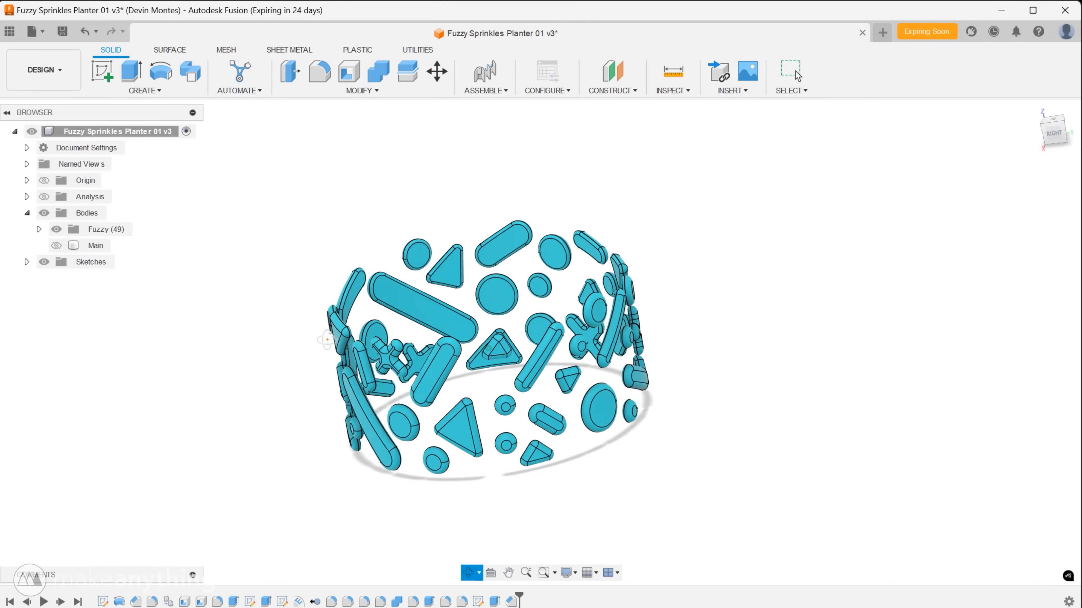
Save the remaining Fuzzy bodies as a mesh named FuzzySprinkles_Fuzzy.
right_click(110, 131)
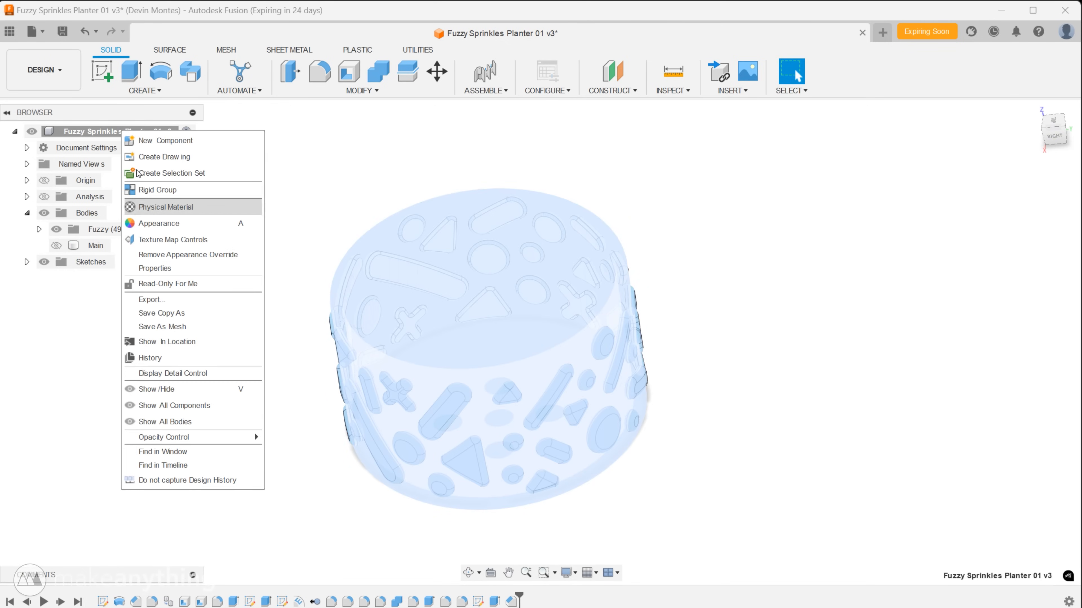
click(160, 326)
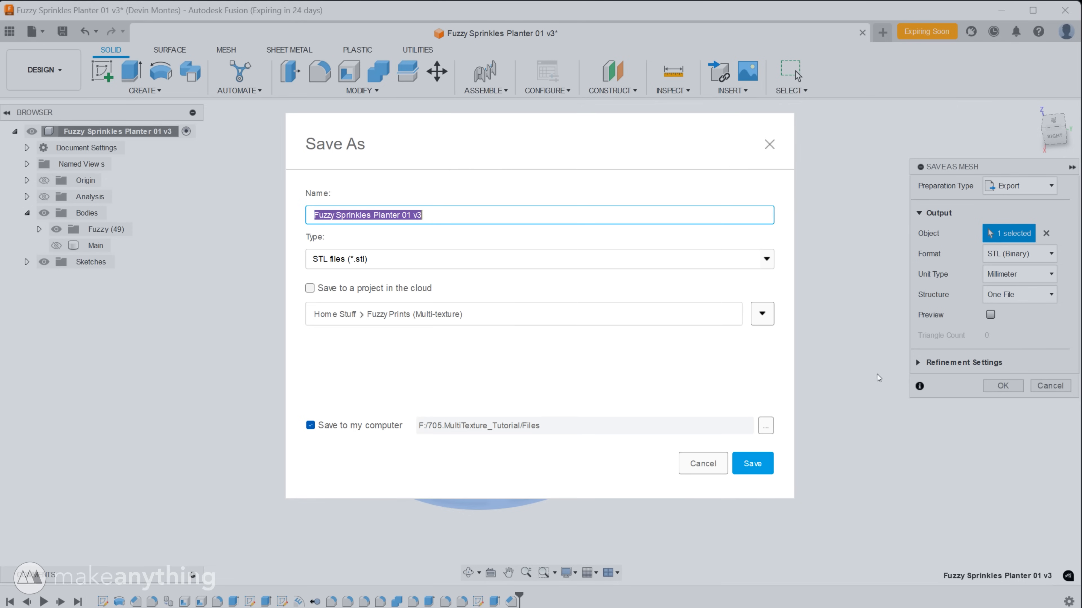
click(765, 426)
text(FuzzySprinkles_Fuzzy)
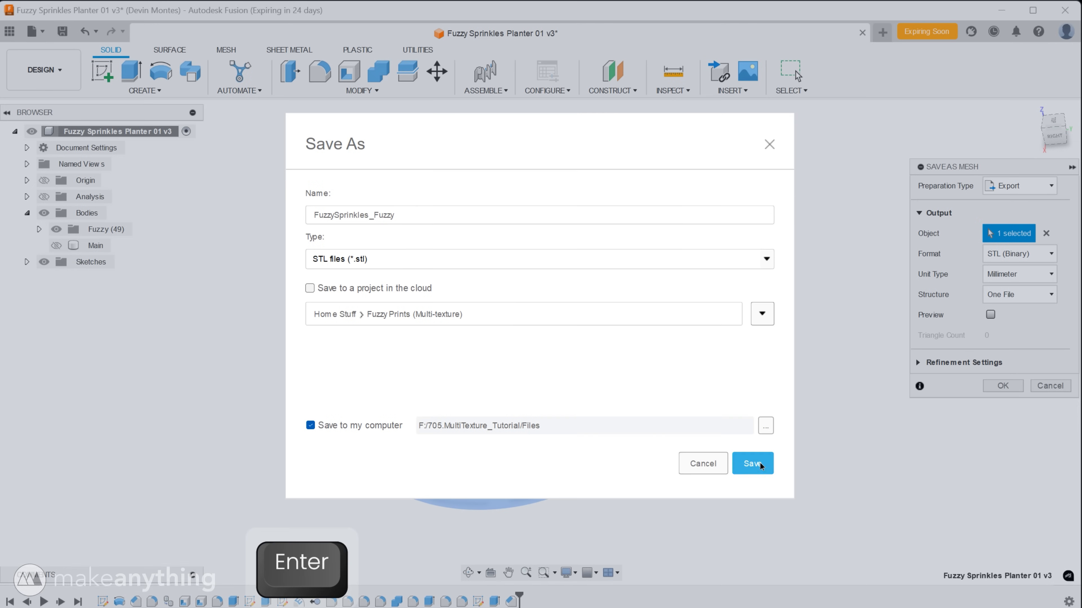
click(751, 464)
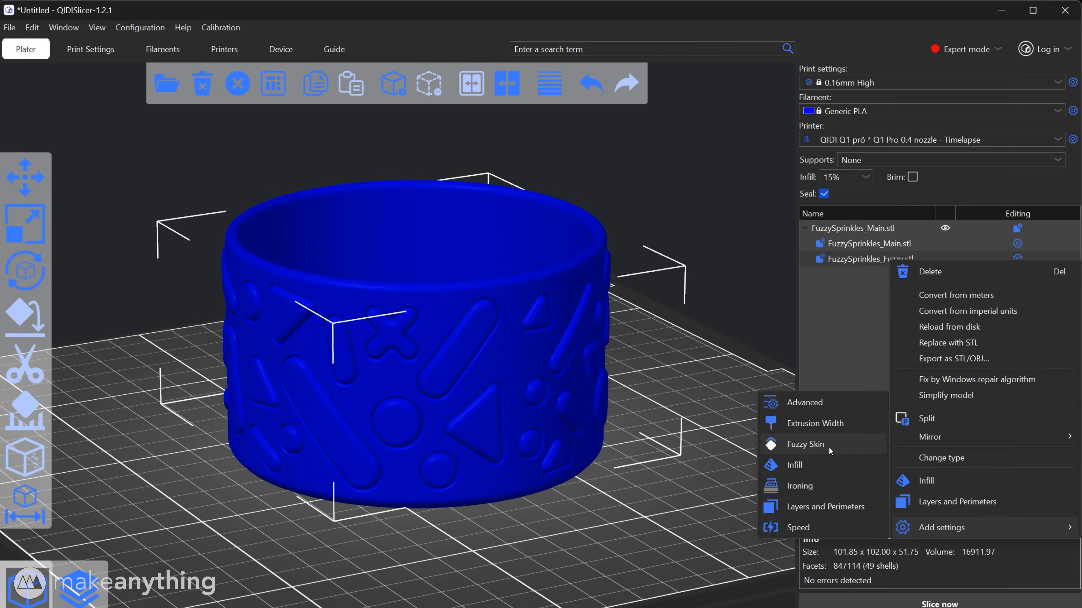
Apply Fuzzy Skin settings to the Fuzzy part and slice the planter on the Plater.
click(795, 464)
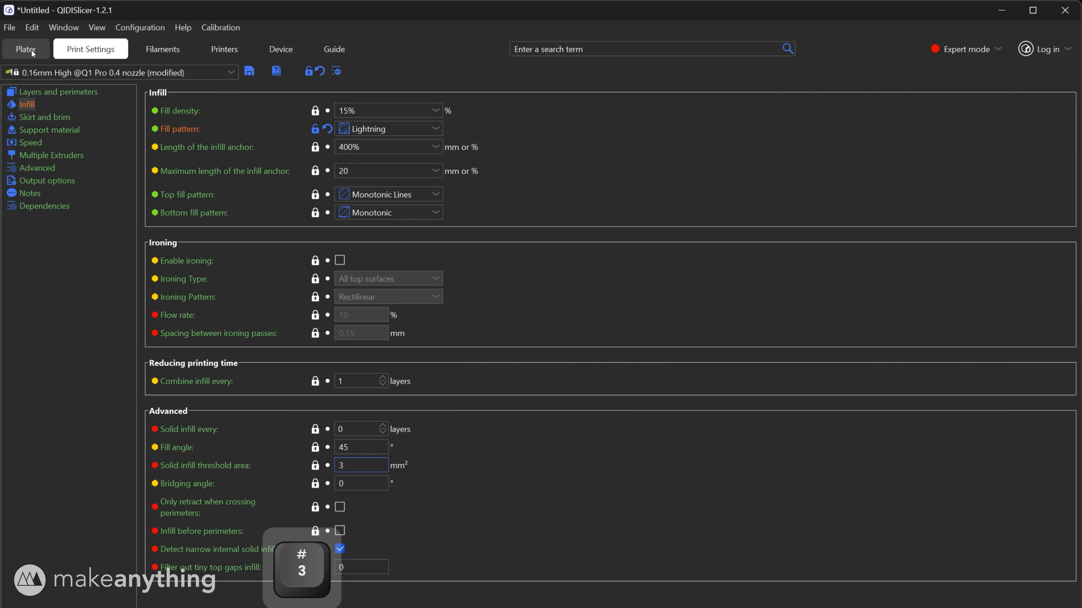
click(26, 49)
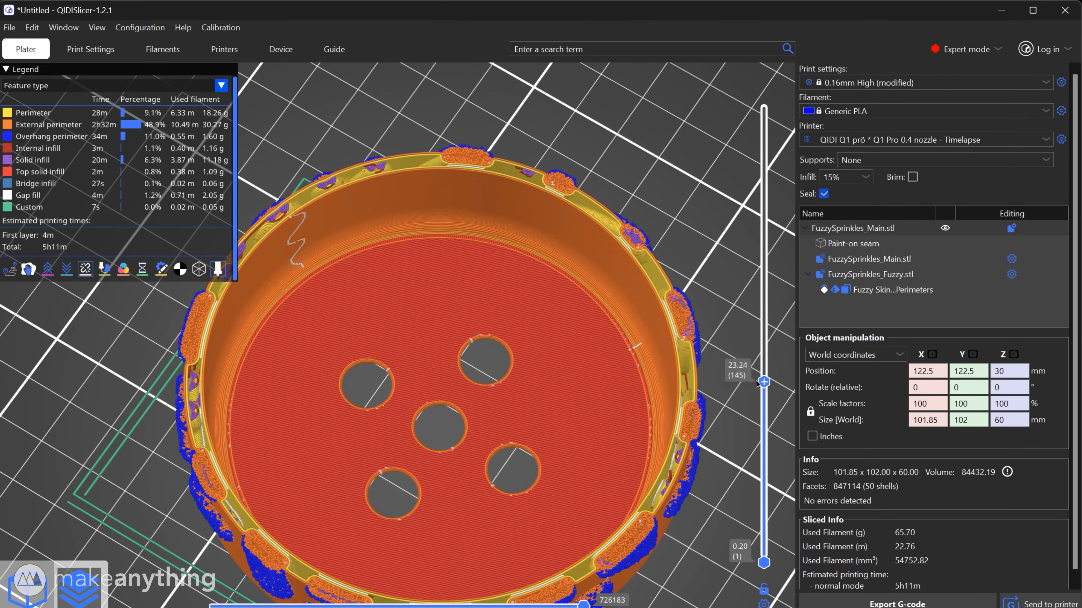